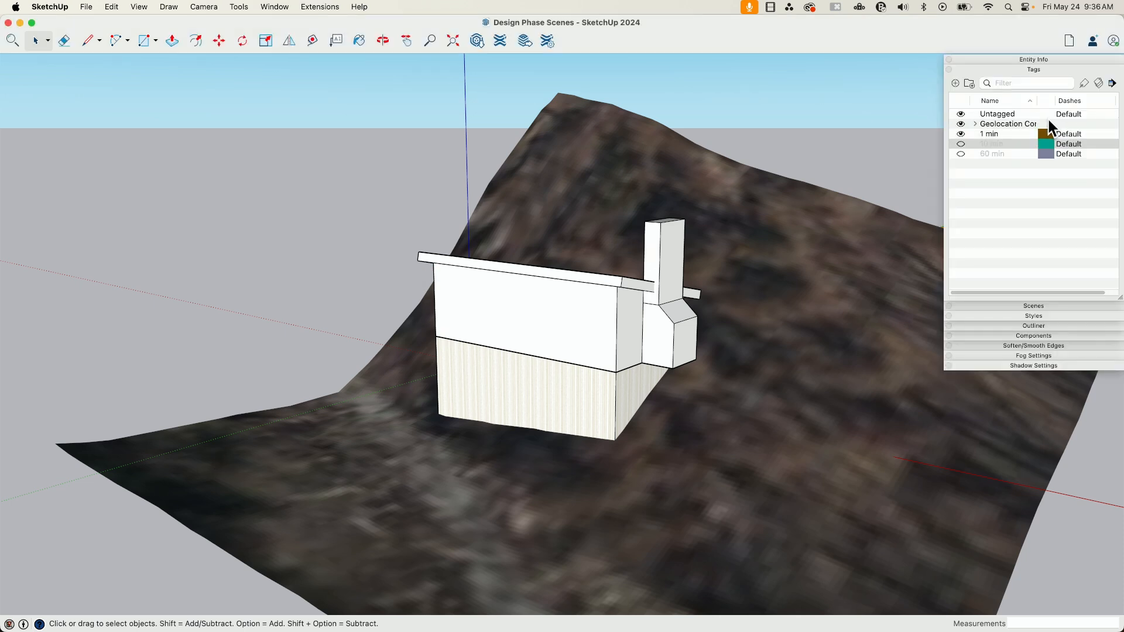
Turn off the 1 min tag so only the cabin's base block stays on the terrain.
{"action": "left_click", "coordinate": [991, 134]}
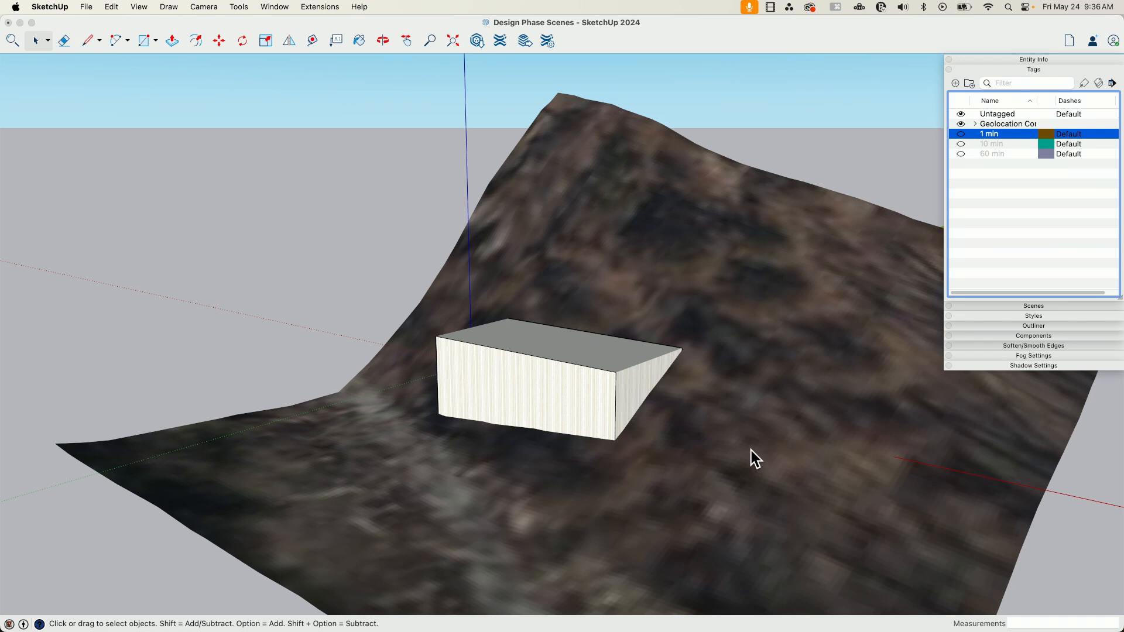
{"action": "mouse_move", "coordinate": [607, 337]}
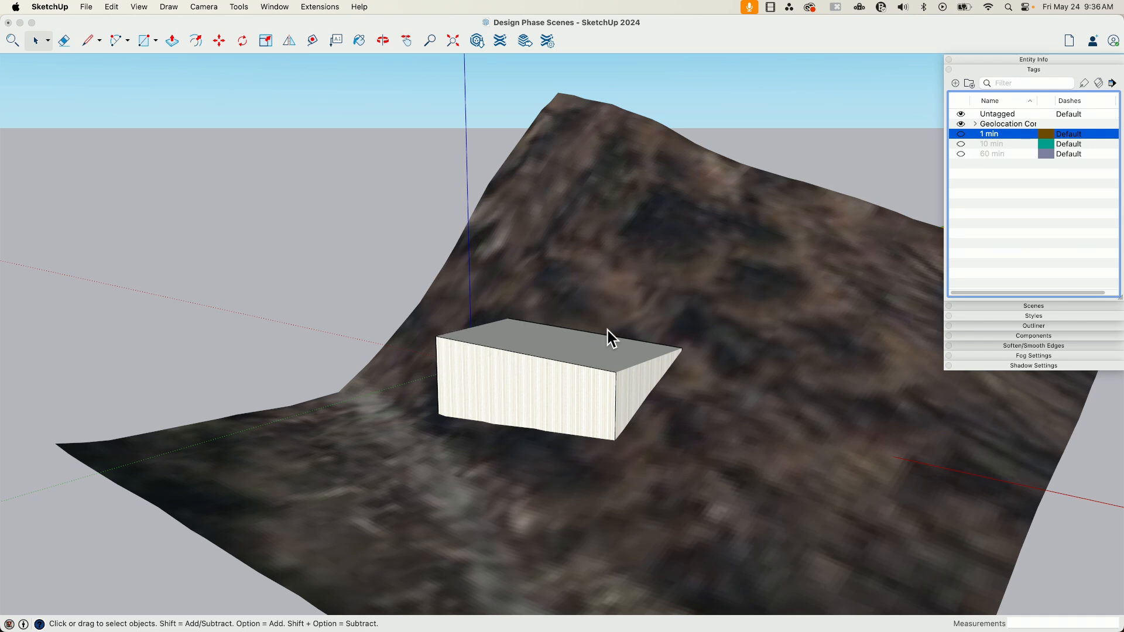
{"action": "mouse_move", "coordinate": [586, 457]}
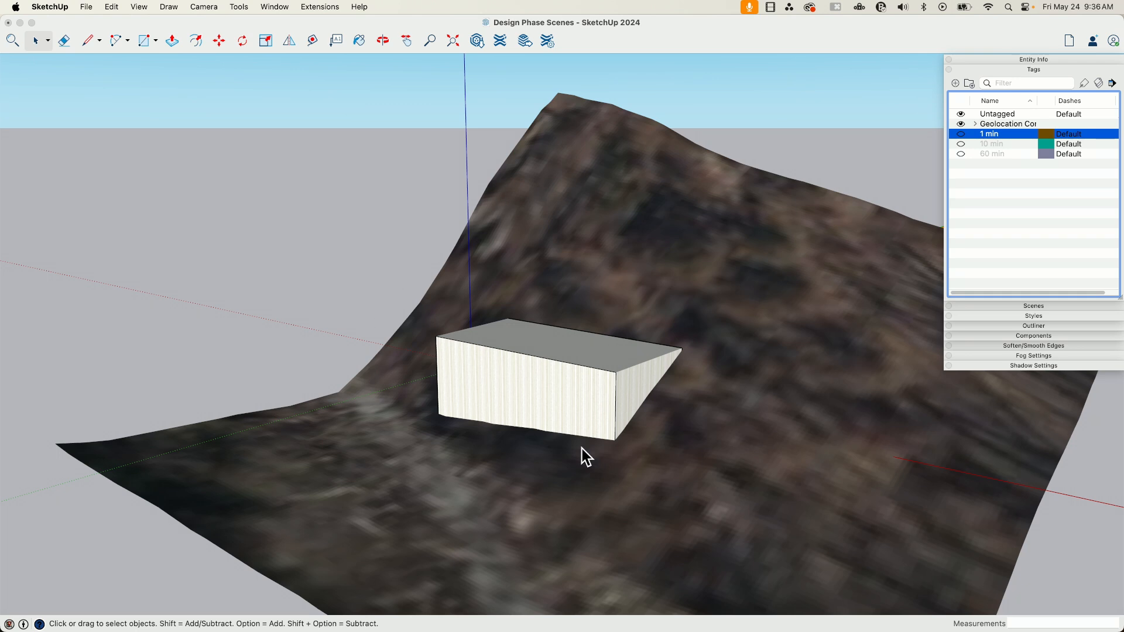
{"action": "mouse_move", "coordinate": [665, 352]}
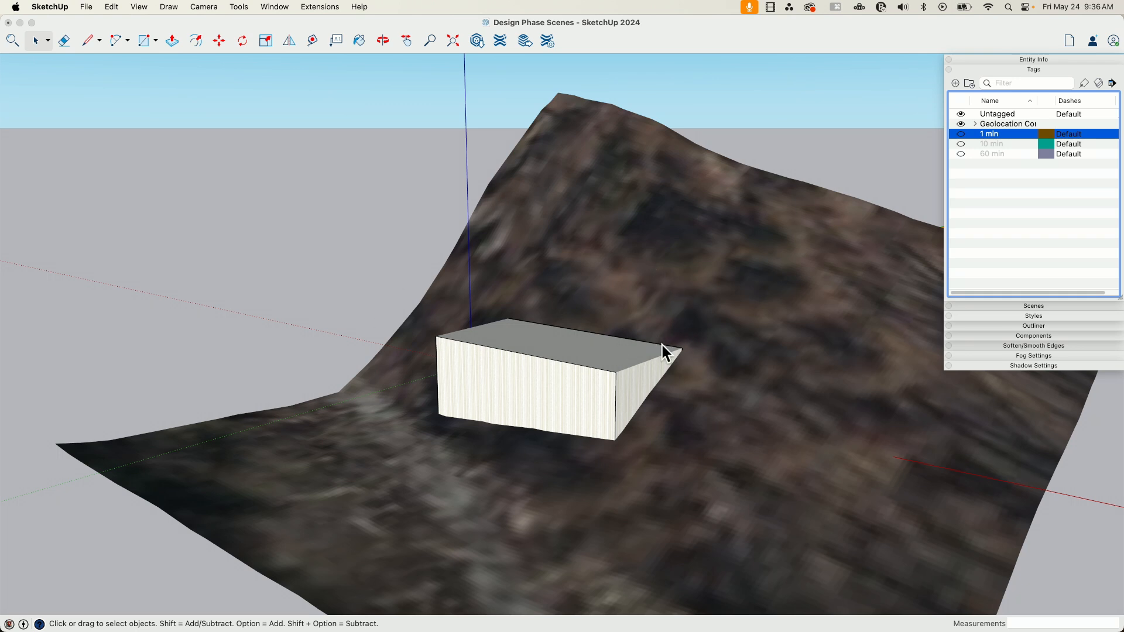
{"action": "mouse_move", "coordinate": [666, 282]}
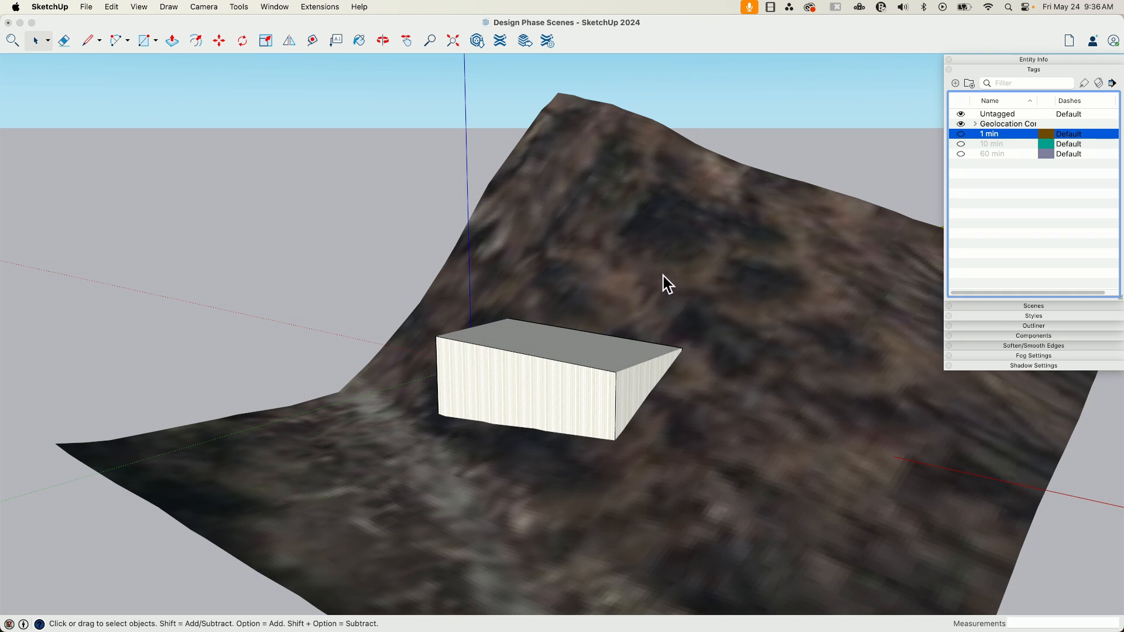
{"action": "mouse_move", "coordinate": [951, 156]}
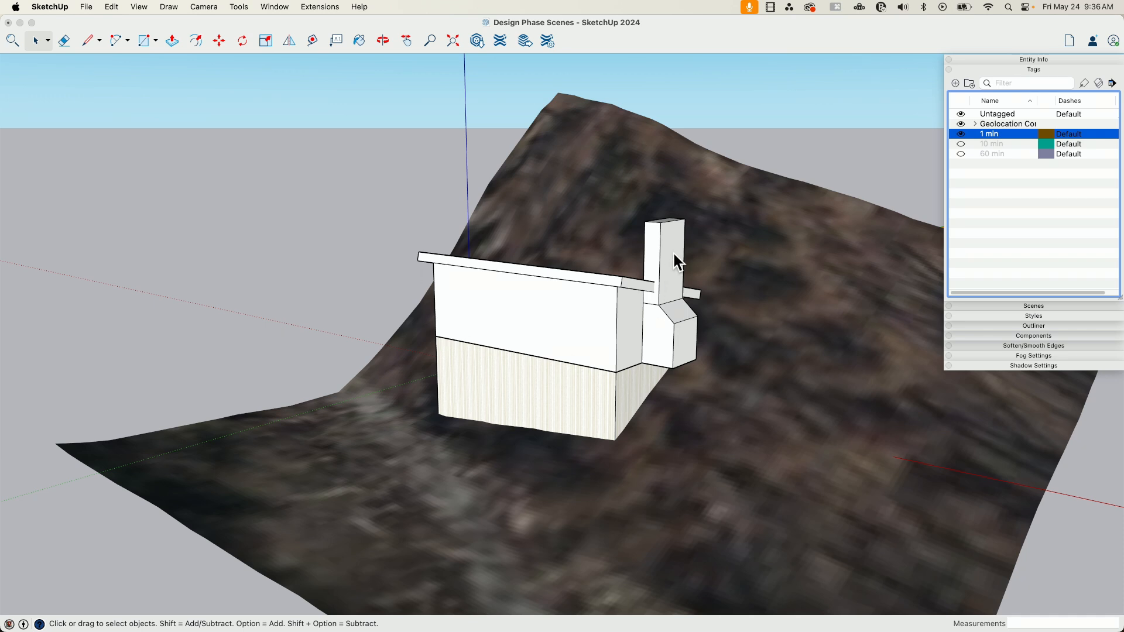
{"action": "mouse_move", "coordinate": [685, 258]}
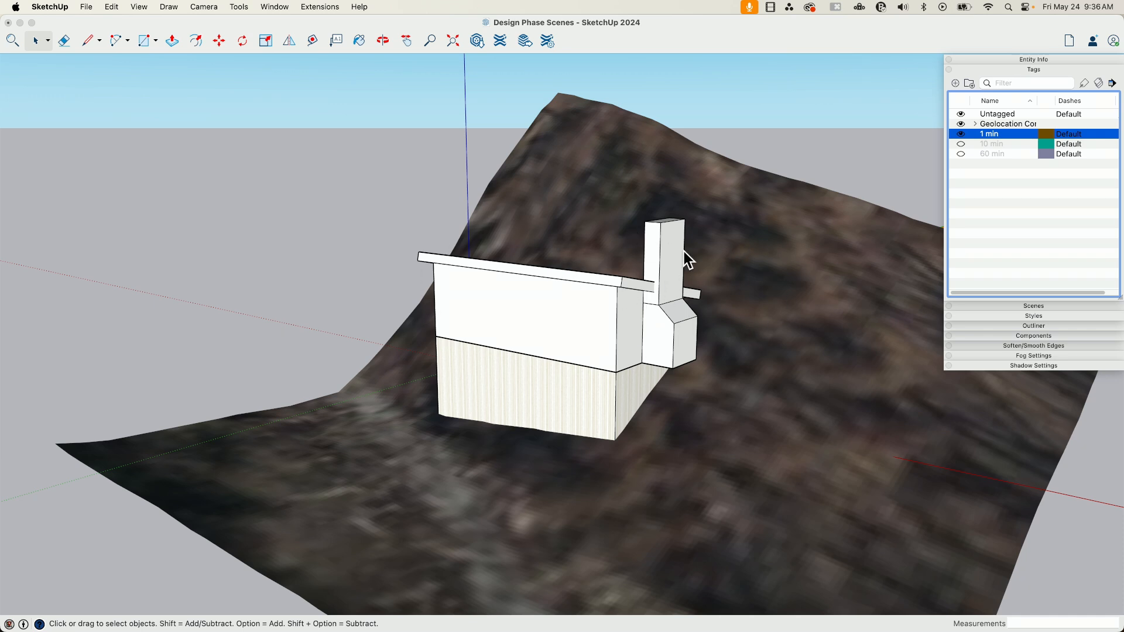
{"action": "mouse_move", "coordinate": [632, 310]}
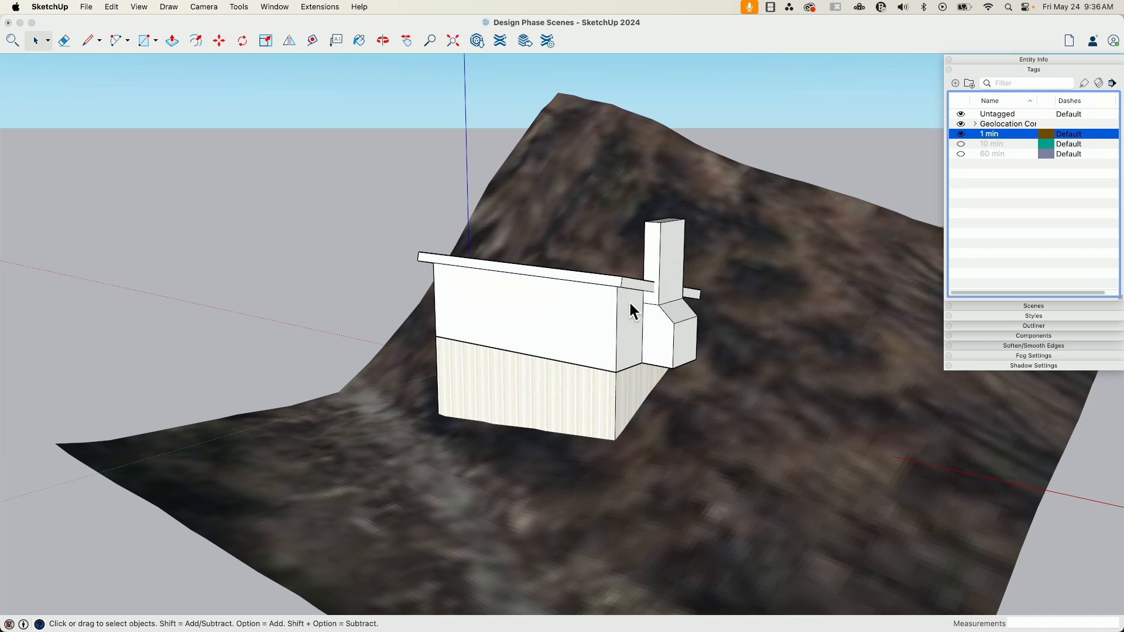
{"action": "mouse_move", "coordinate": [659, 270]}
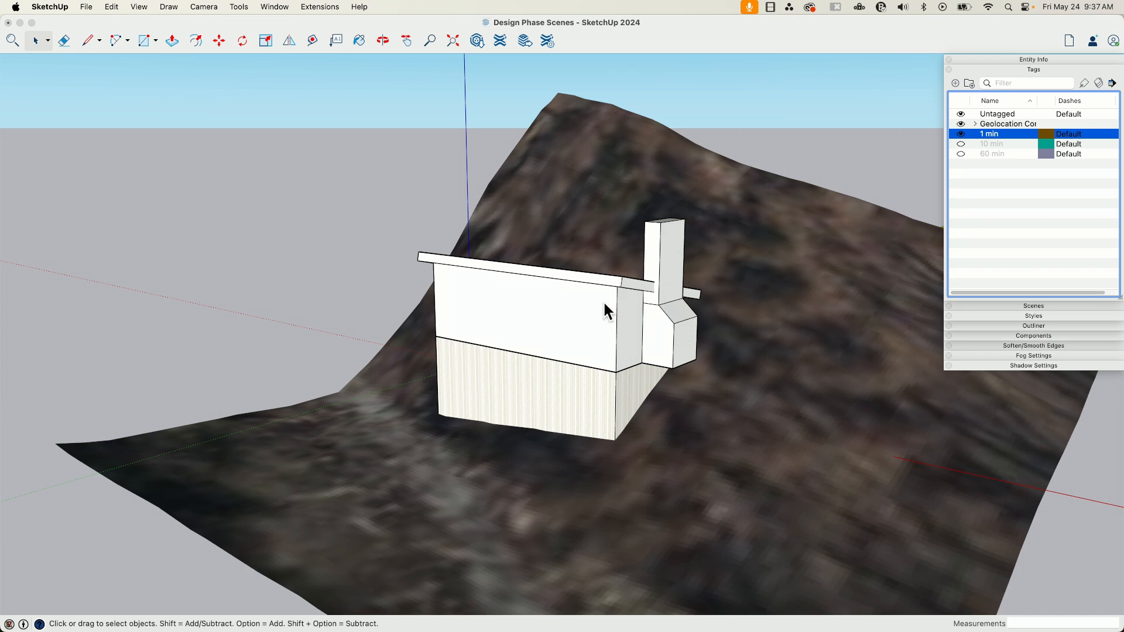
{"action": "mouse_move", "coordinate": [450, 276]}
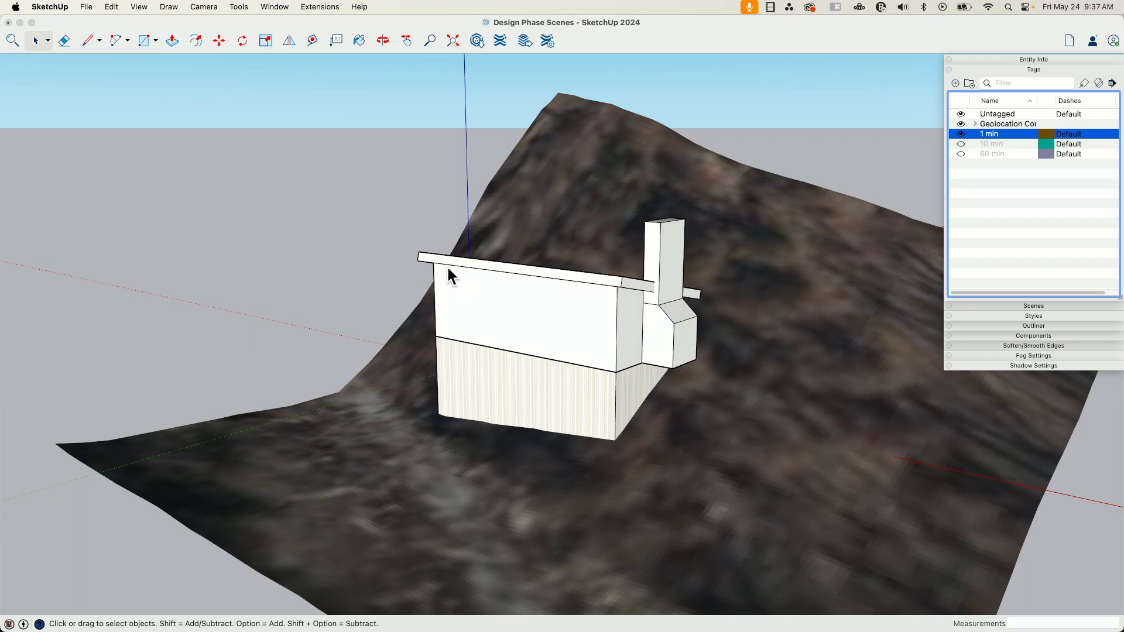
{"action": "mouse_move", "coordinate": [446, 302]}
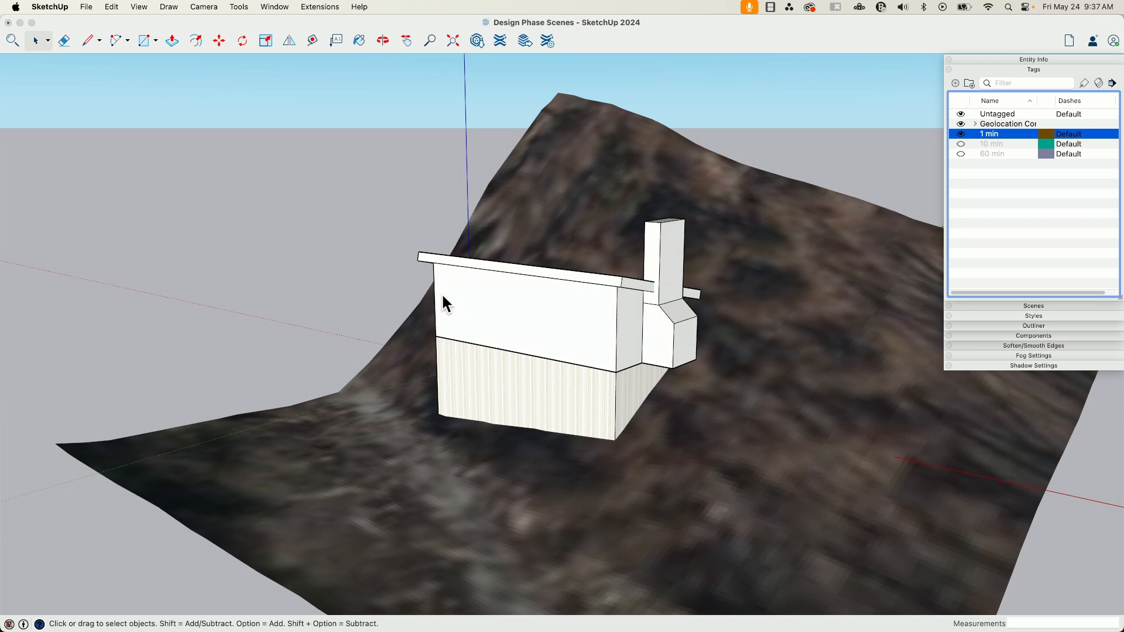
{"action": "mouse_move", "coordinate": [577, 294]}
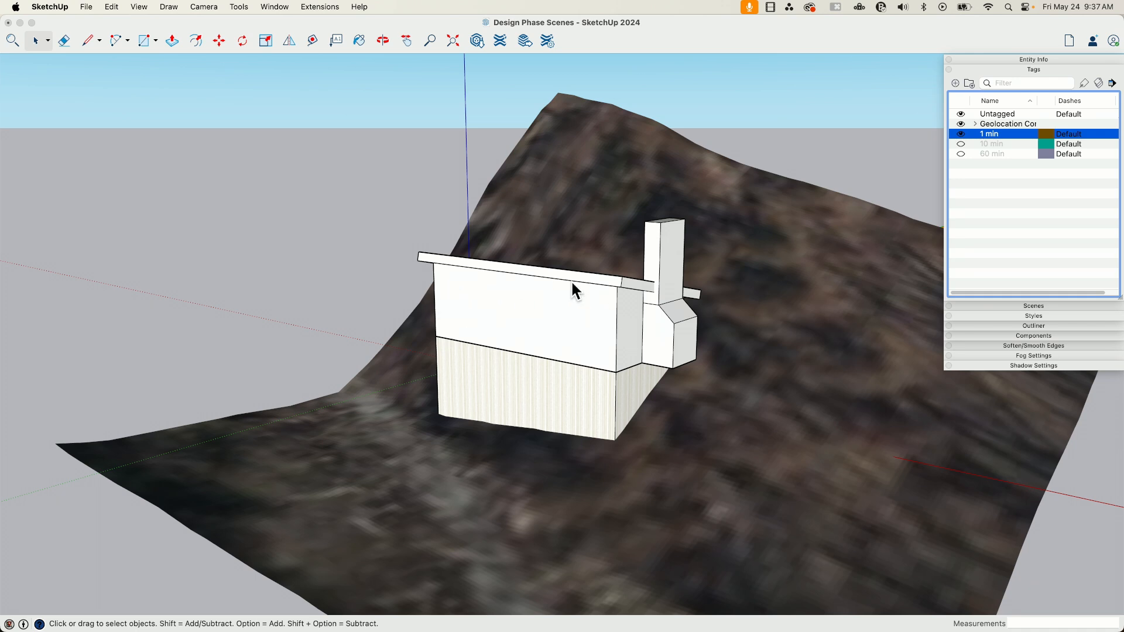
{"action": "mouse_move", "coordinate": [573, 239]}
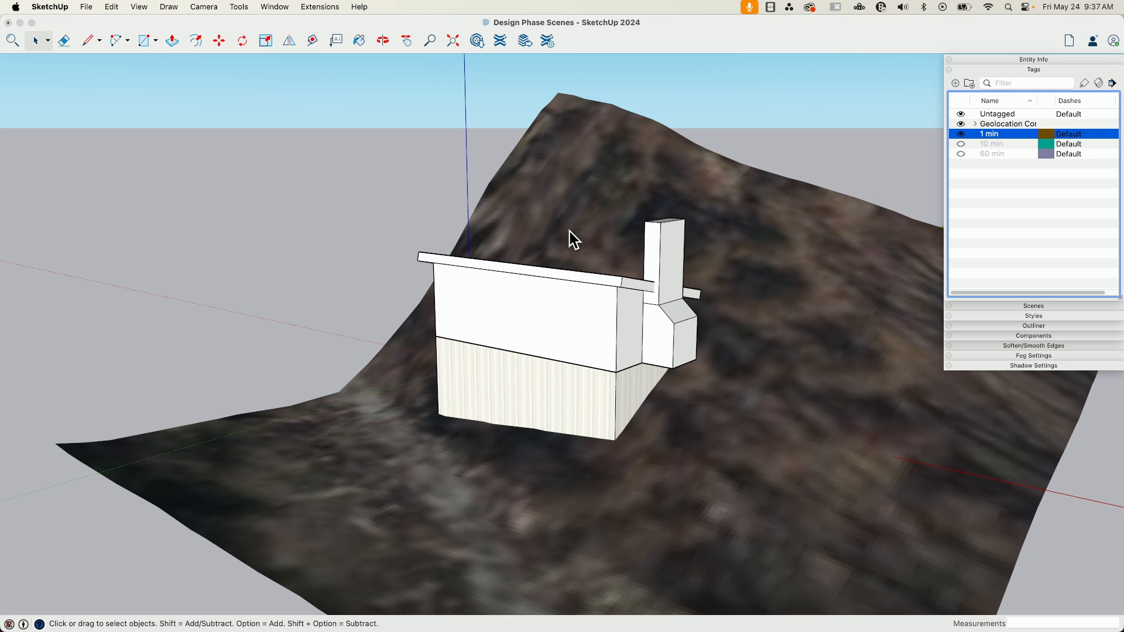
{"action": "mouse_move", "coordinate": [358, 260]}
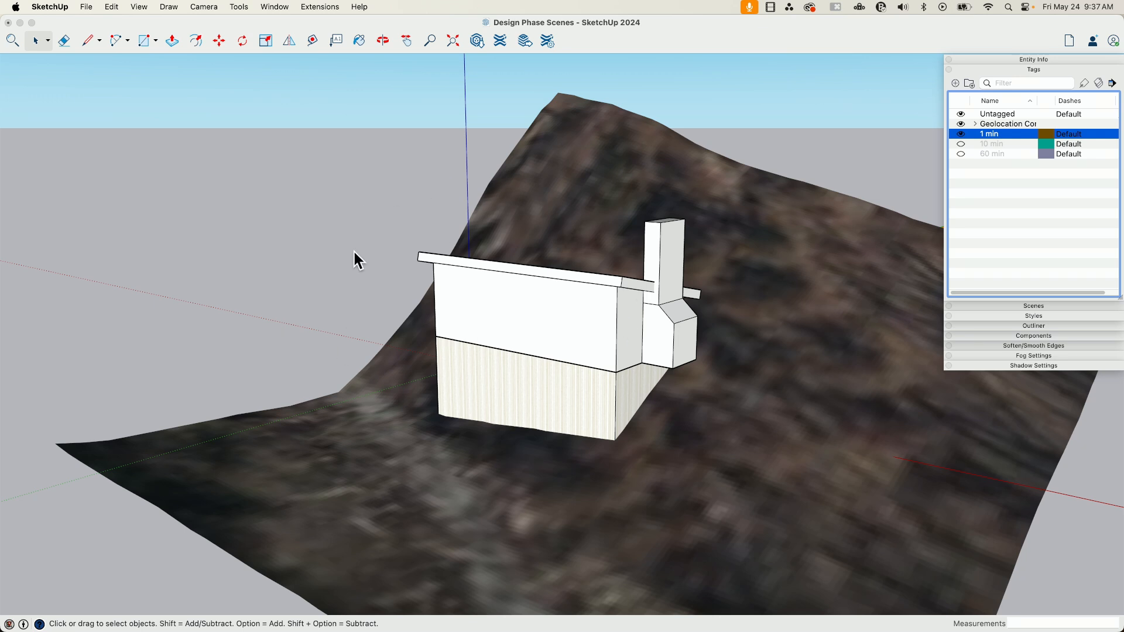
{"action": "mouse_move", "coordinate": [961, 140]}
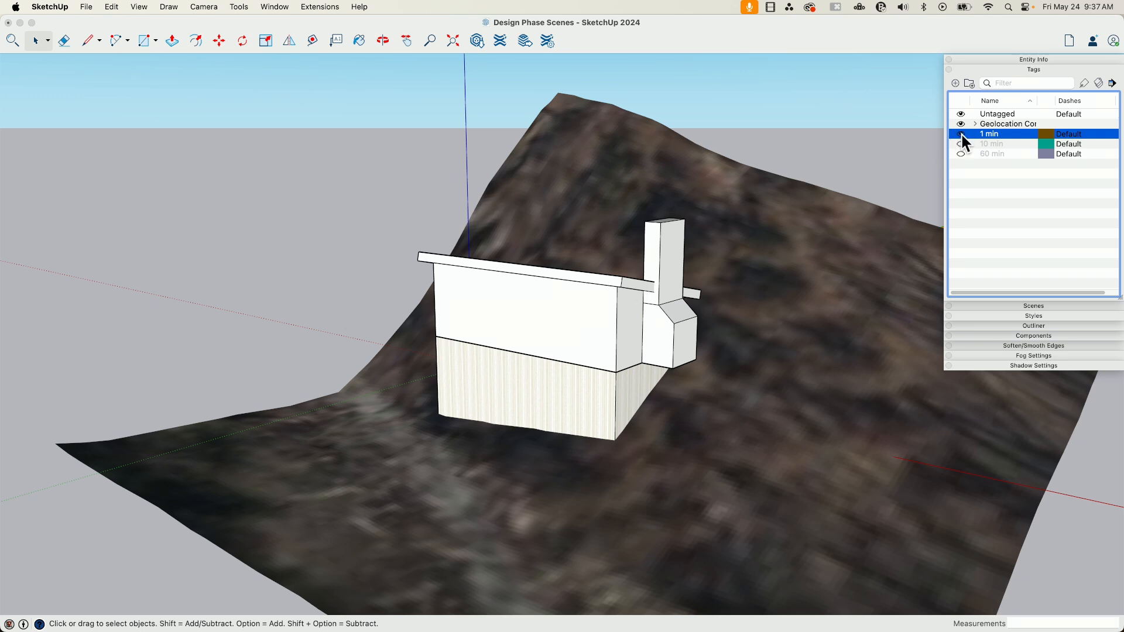
Swap visibility from 1 min to 10 min, revealing the cabin with windows and railed deck.
{"action": "left_click", "coordinate": [961, 143]}
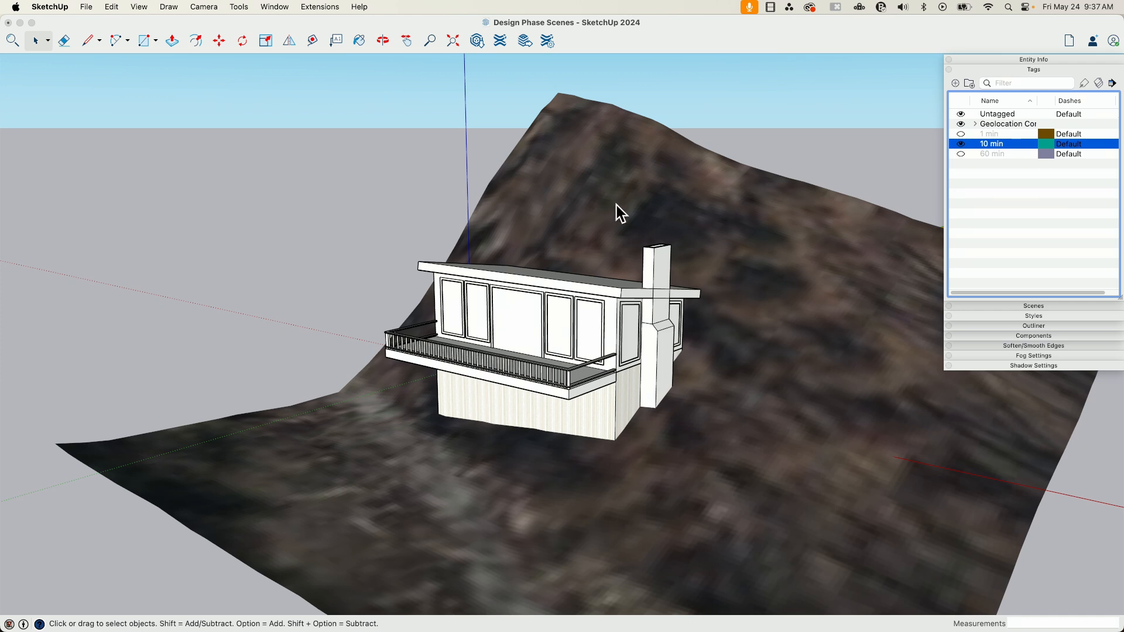
{"action": "mouse_move", "coordinate": [742, 443]}
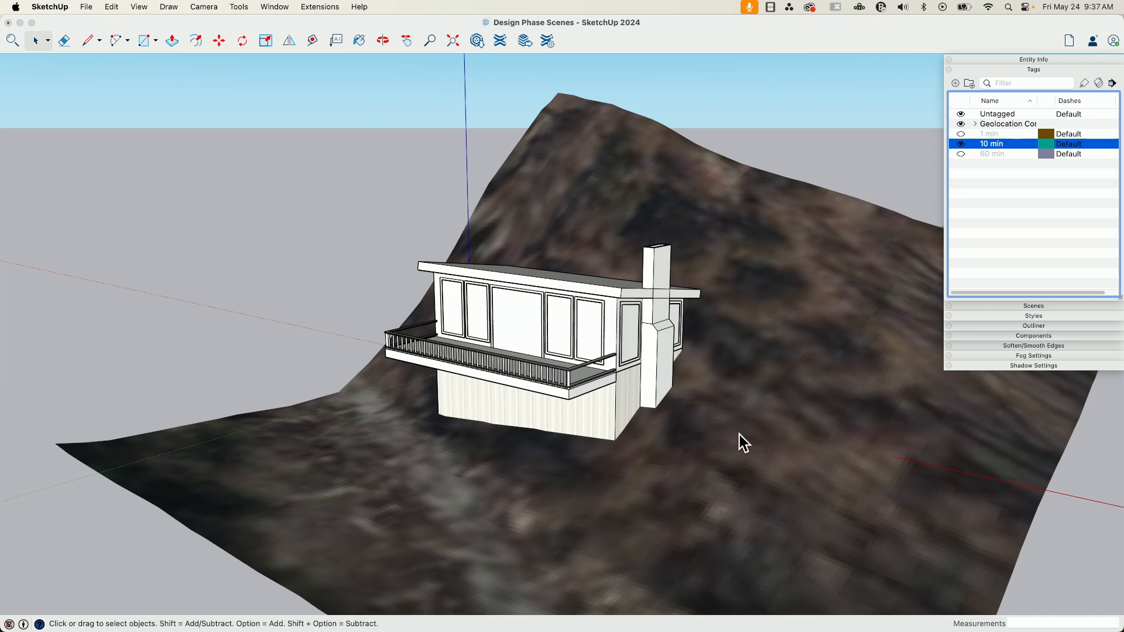
{"action": "mouse_move", "coordinate": [602, 382]}
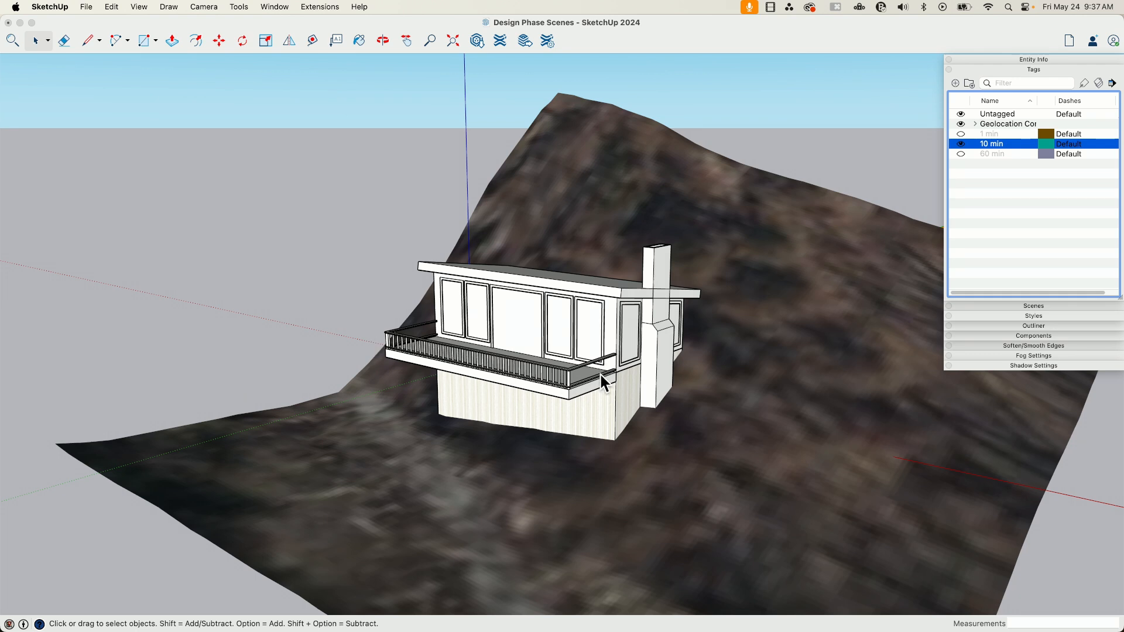
{"action": "mouse_move", "coordinate": [605, 341]}
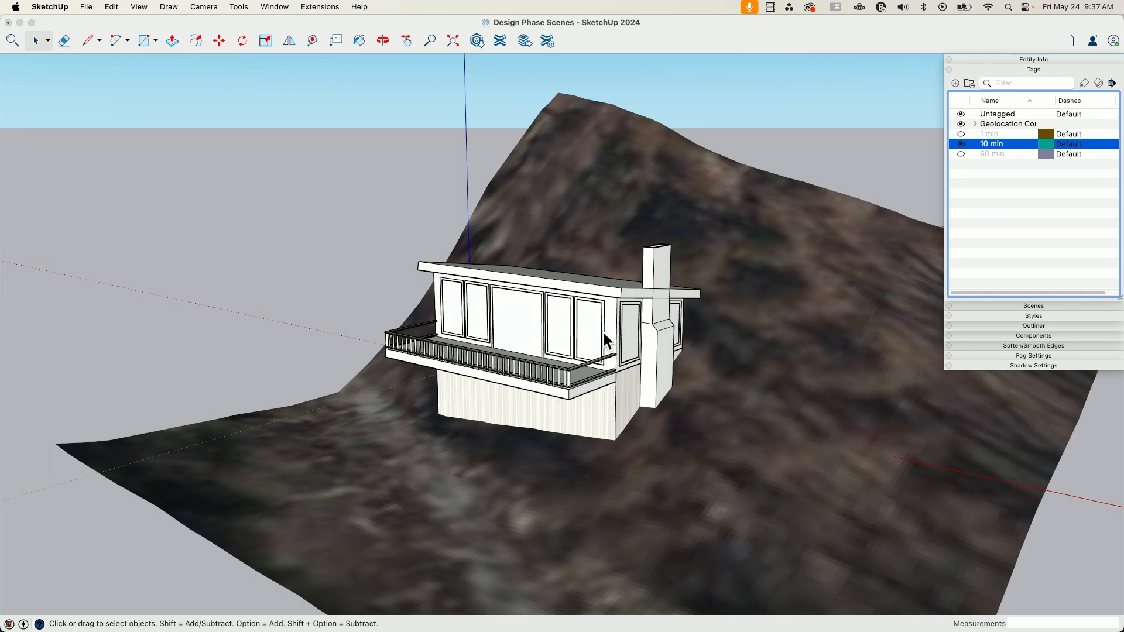
{"action": "mouse_move", "coordinate": [436, 280]}
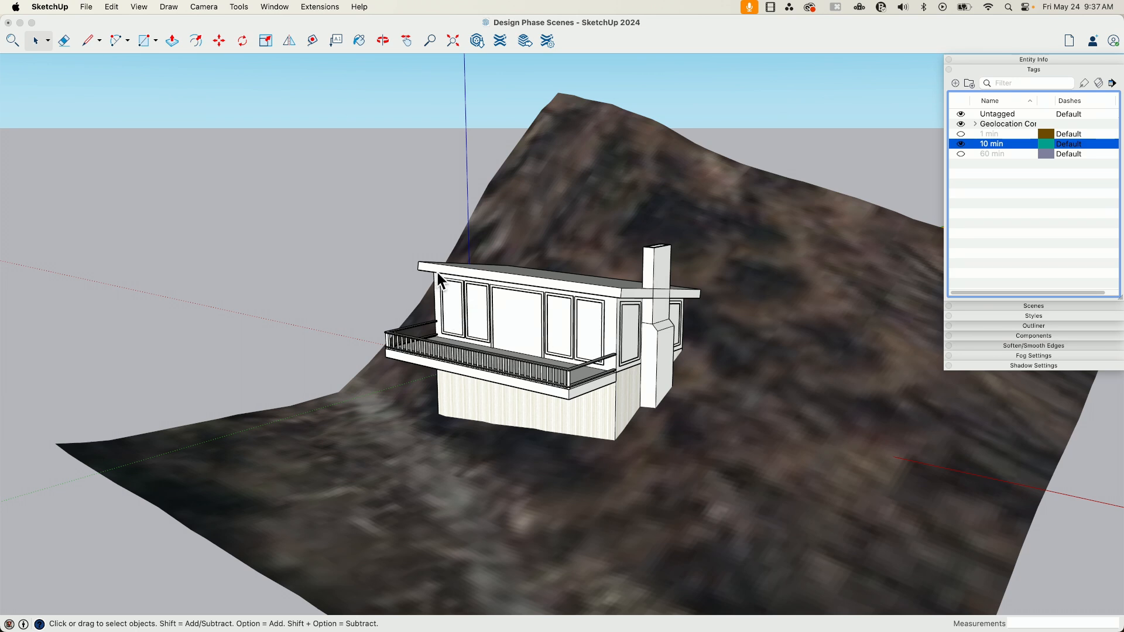
{"action": "mouse_move", "coordinate": [675, 326]}
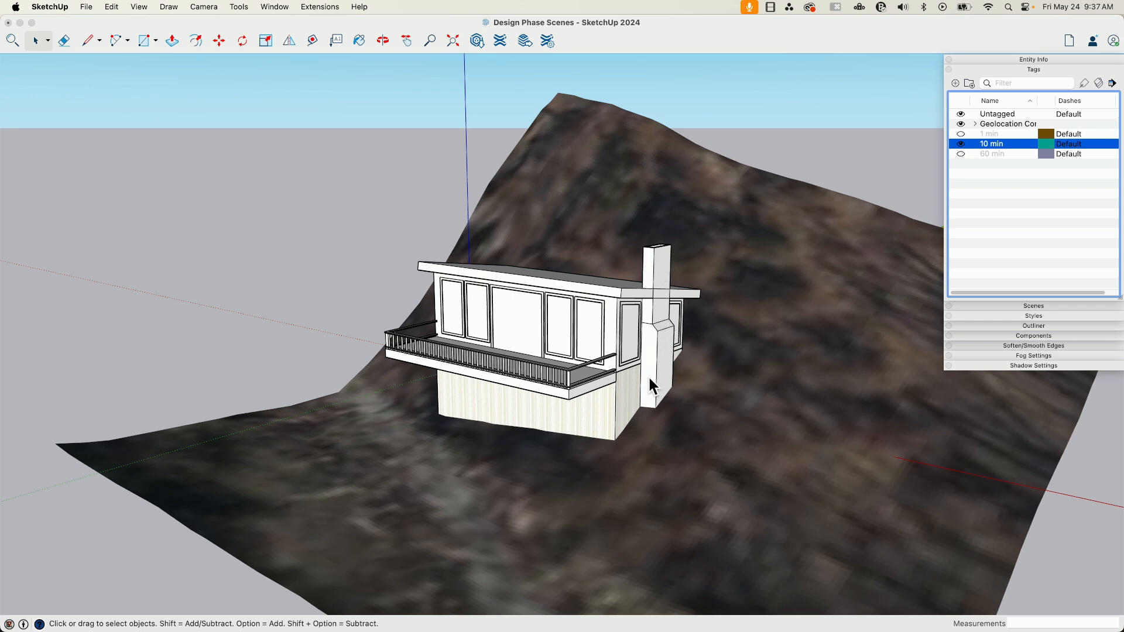
{"action": "mouse_move", "coordinate": [567, 339]}
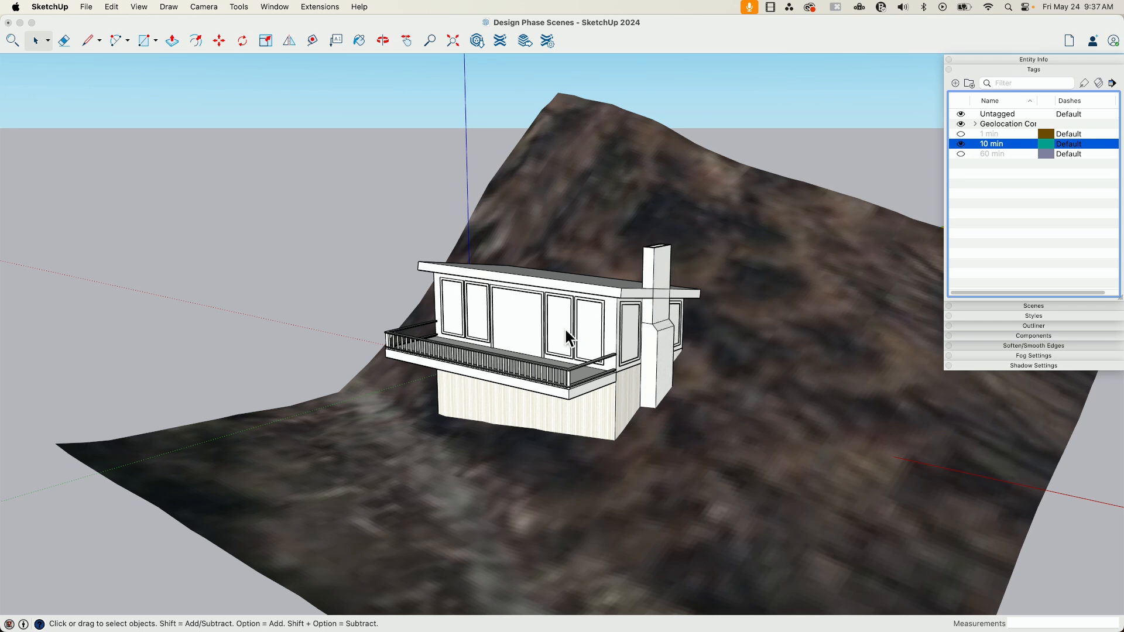
{"action": "mouse_move", "coordinate": [638, 337]}
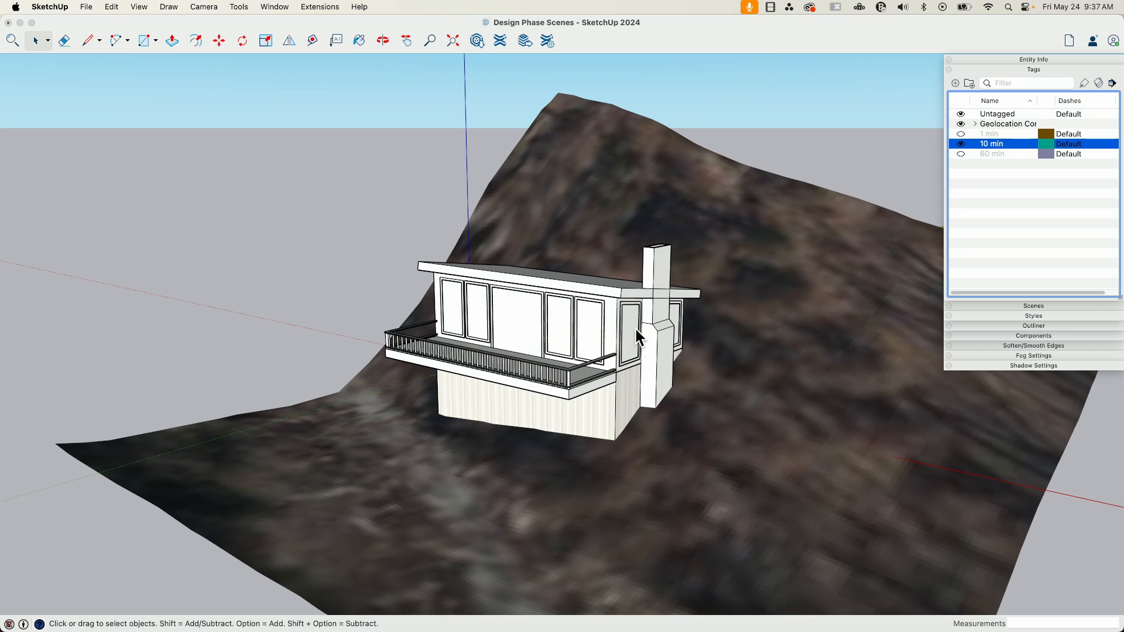
{"action": "mouse_move", "coordinate": [647, 264]}
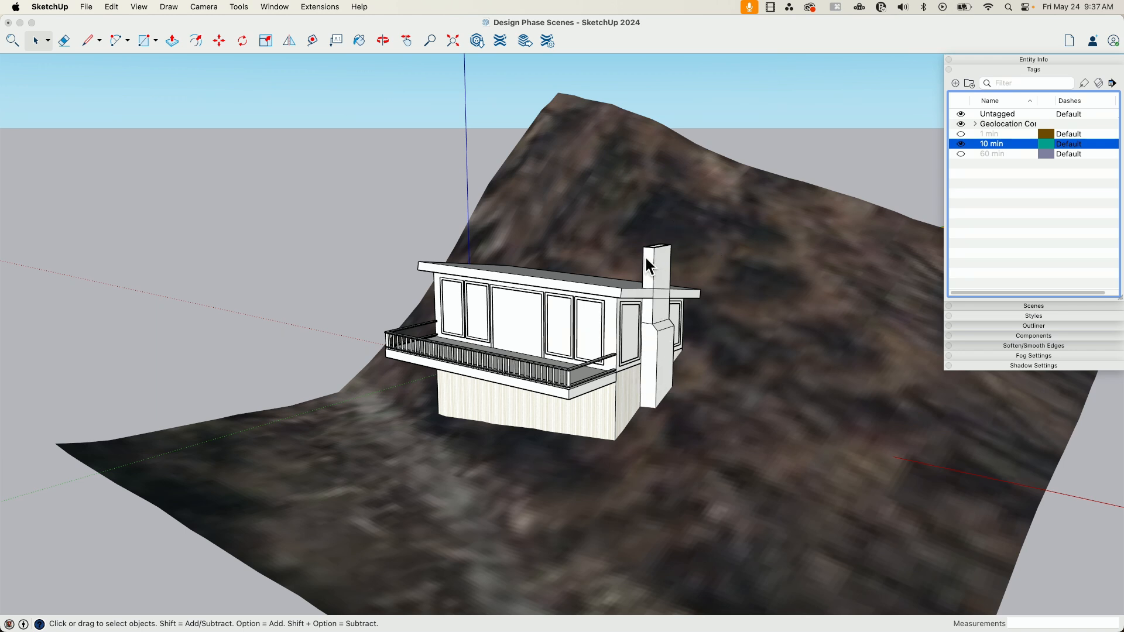
{"action": "mouse_move", "coordinate": [521, 428]}
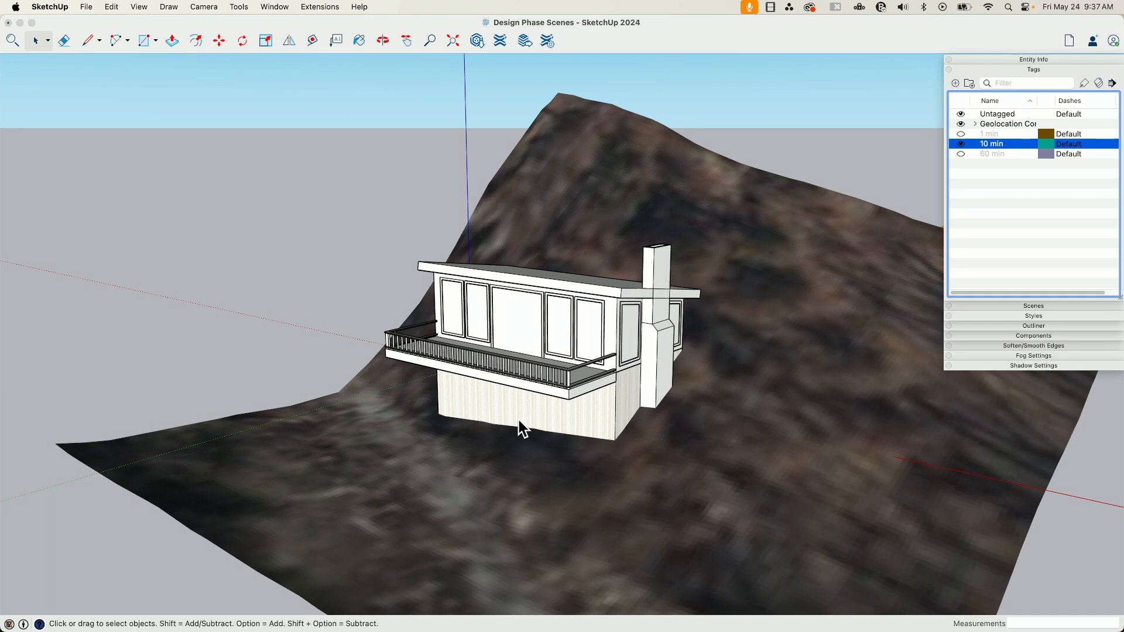
Reveal the 60 min stone-based cabin with trees, then step back through 10 min to only 1 min visible.
{"action": "left_click", "coordinate": [992, 153]}
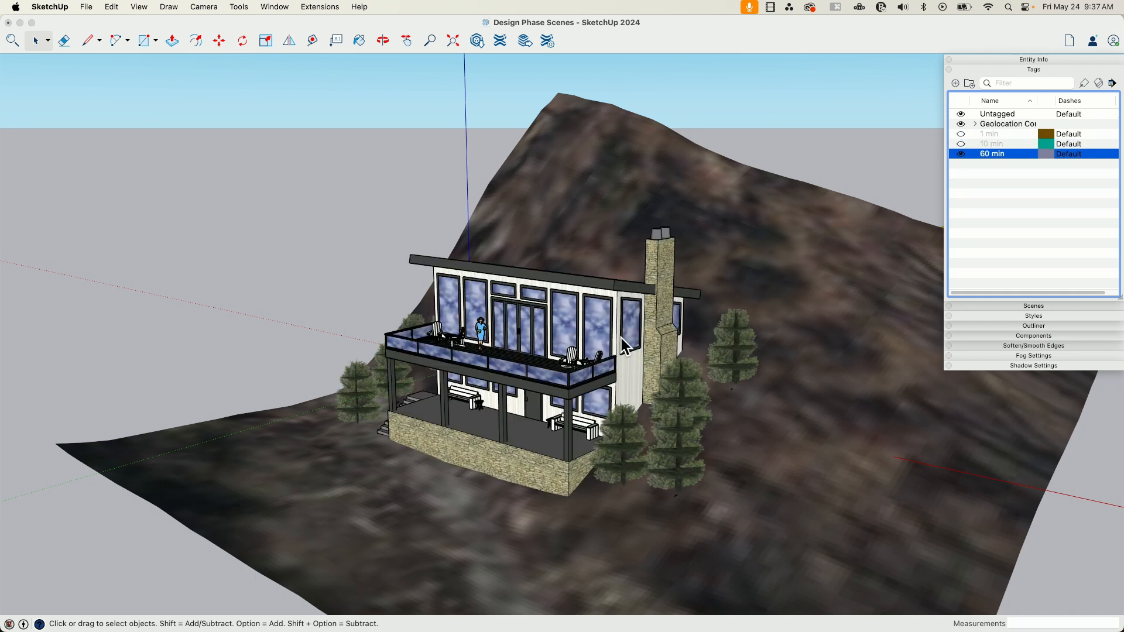
{"action": "mouse_move", "coordinate": [538, 312]}
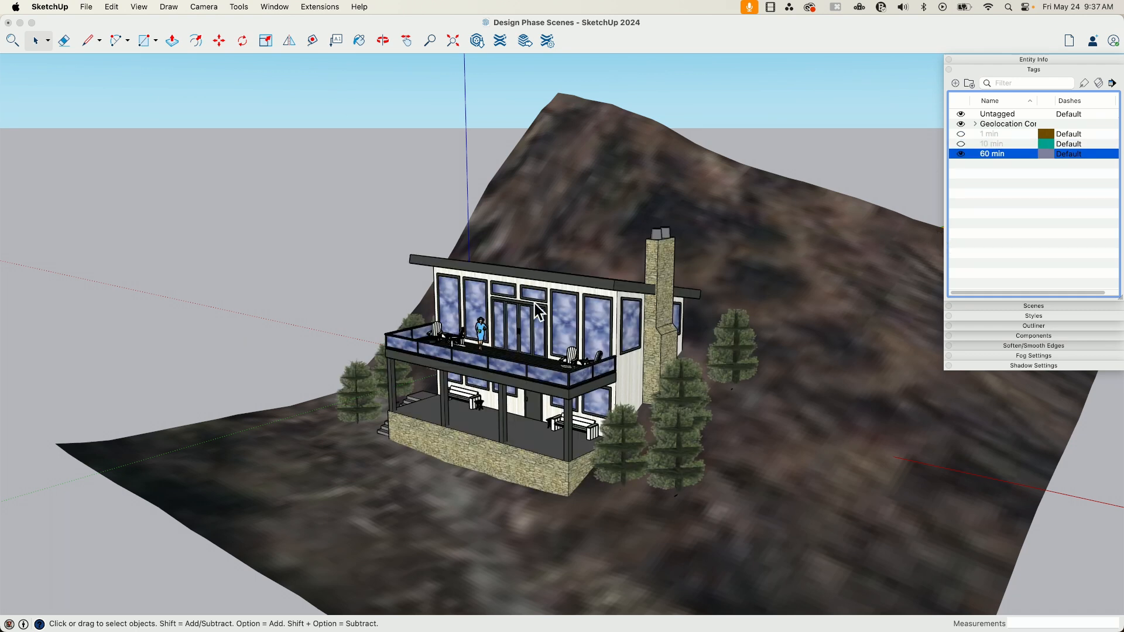
{"action": "mouse_move", "coordinate": [864, 196]}
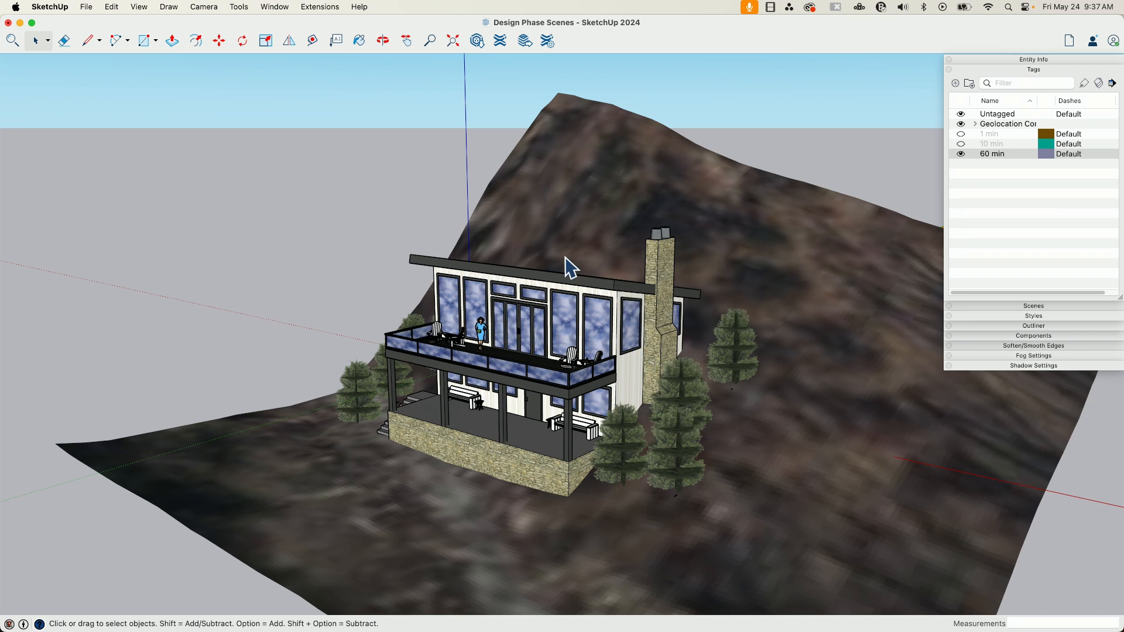
{"action": "mouse_move", "coordinate": [359, 384]}
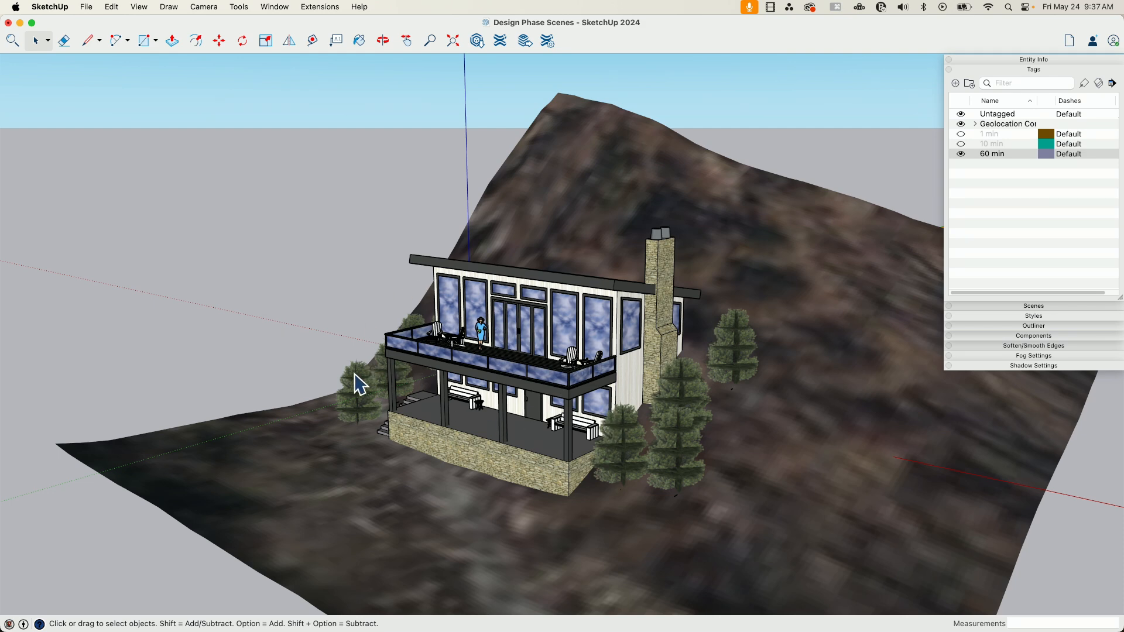
{"action": "mouse_move", "coordinate": [480, 441]}
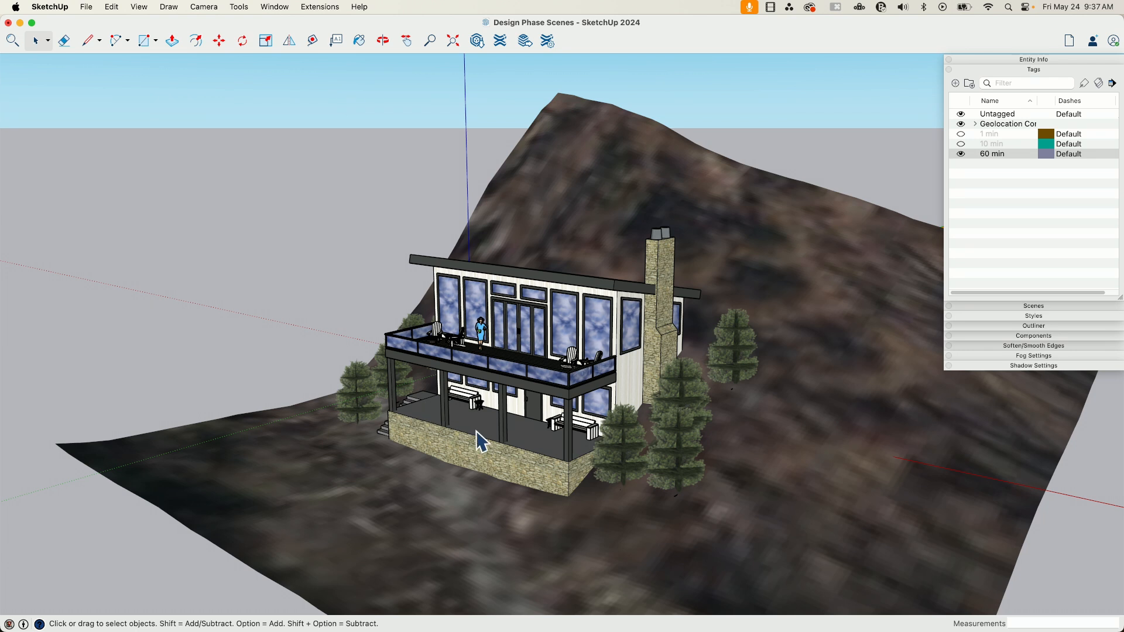
{"action": "mouse_move", "coordinate": [419, 256]}
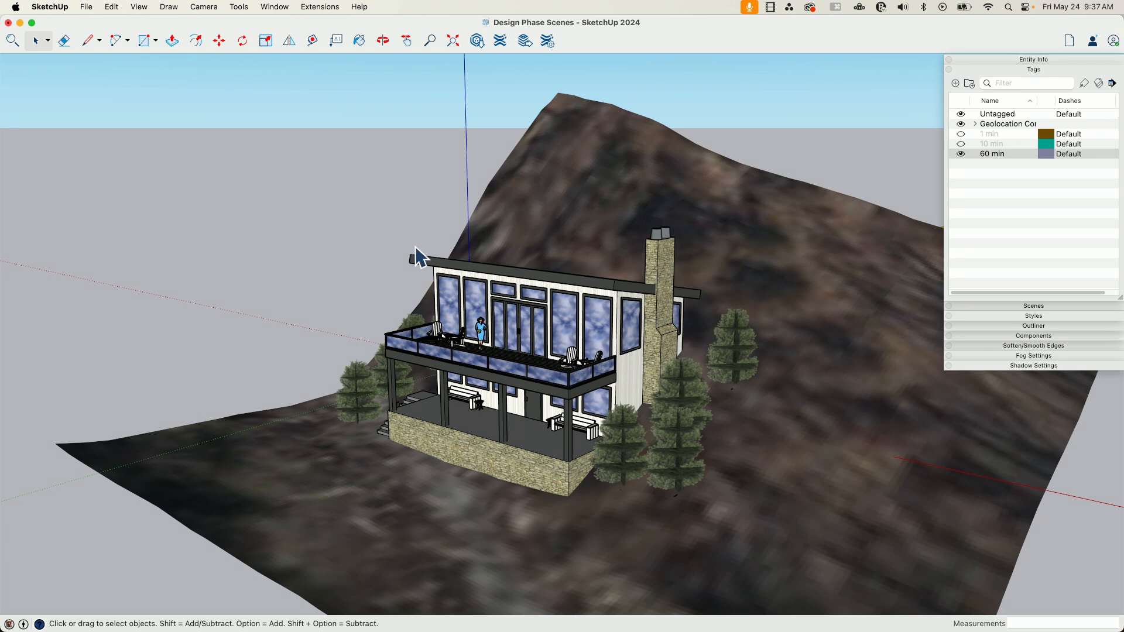
{"action": "mouse_move", "coordinate": [600, 444]}
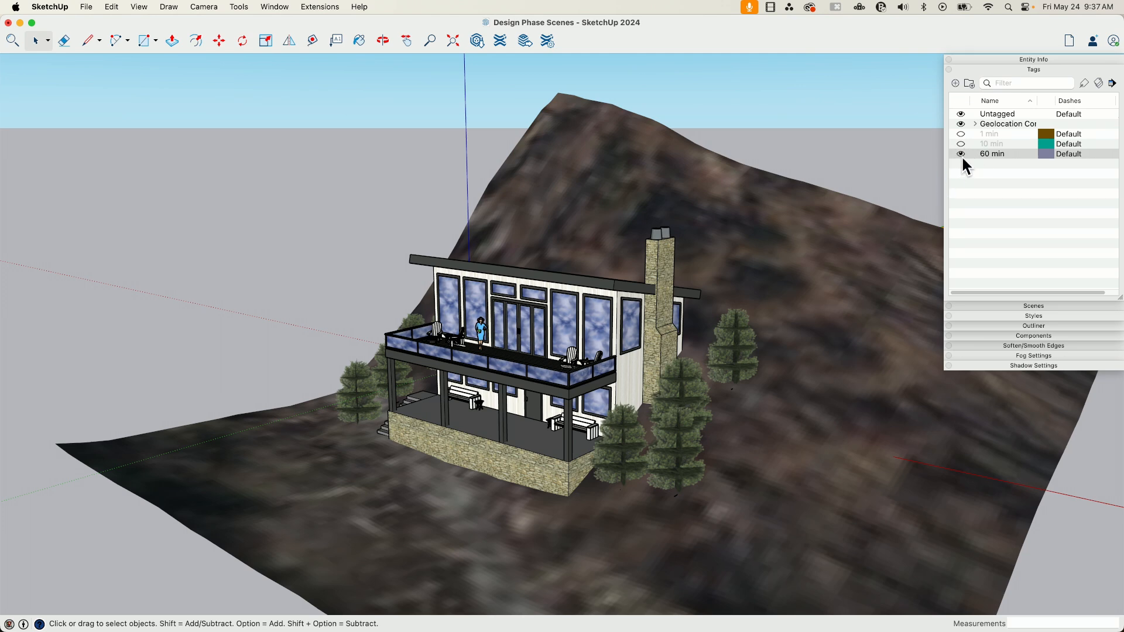
{"action": "mouse_move", "coordinate": [659, 266]}
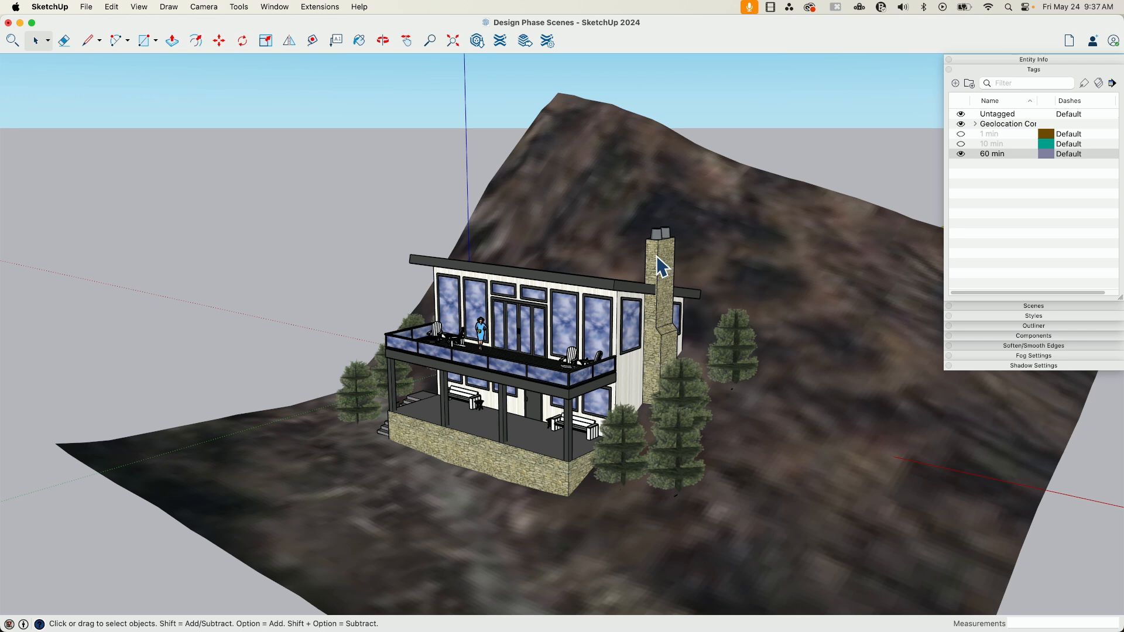
{"action": "mouse_move", "coordinate": [689, 233]}
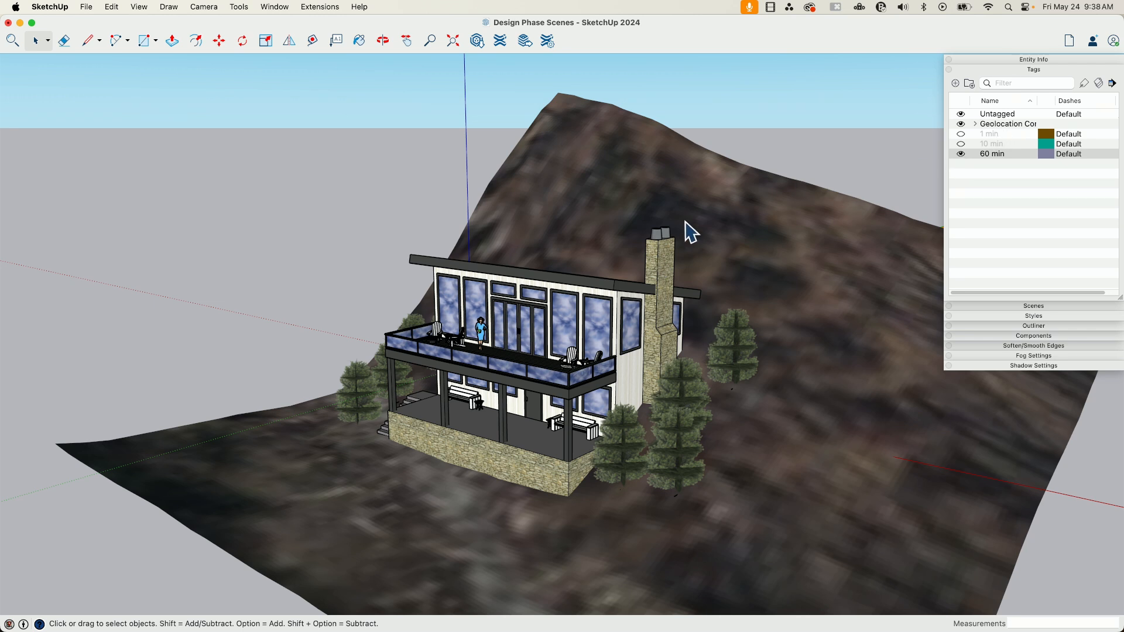
{"action": "mouse_move", "coordinate": [778, 388]}
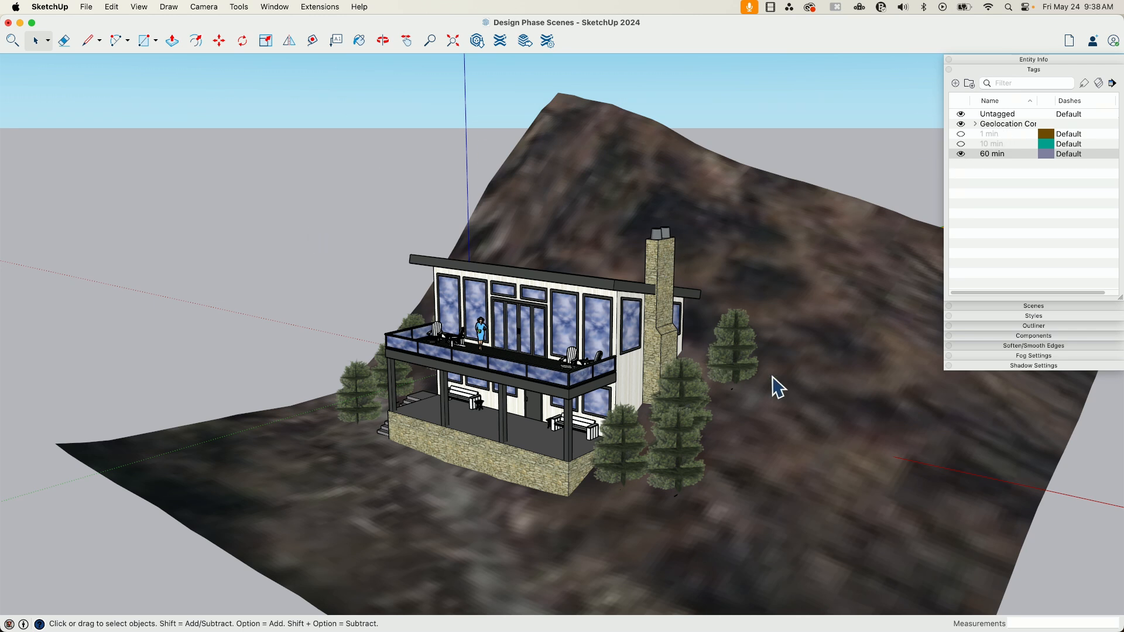
{"action": "mouse_move", "coordinate": [470, 405]}
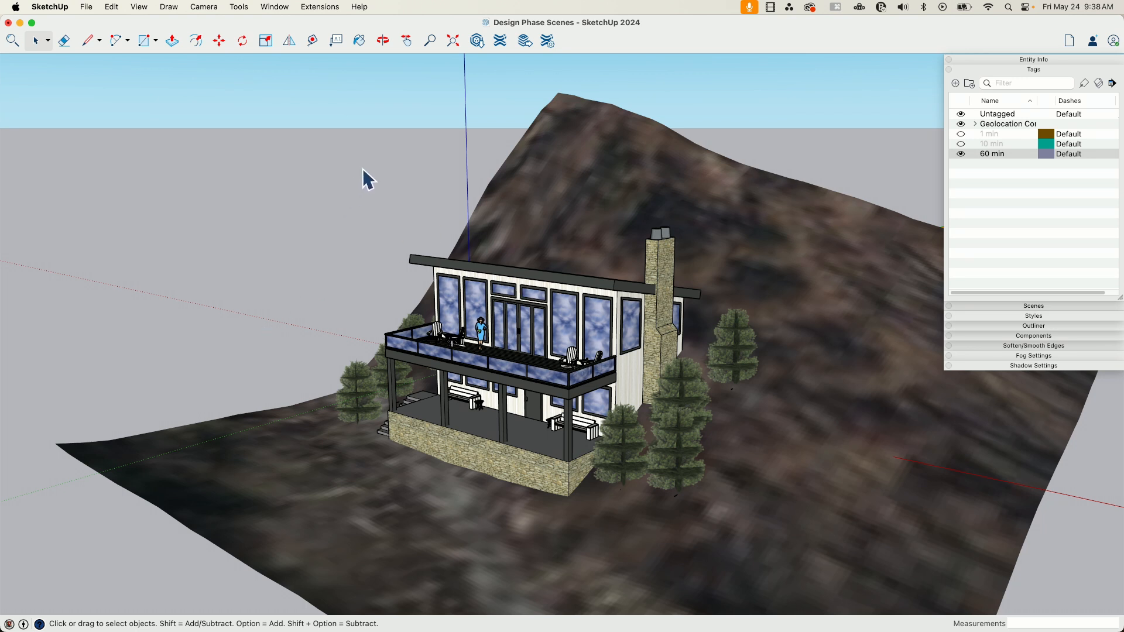
{"action": "mouse_move", "coordinate": [185, 238]}
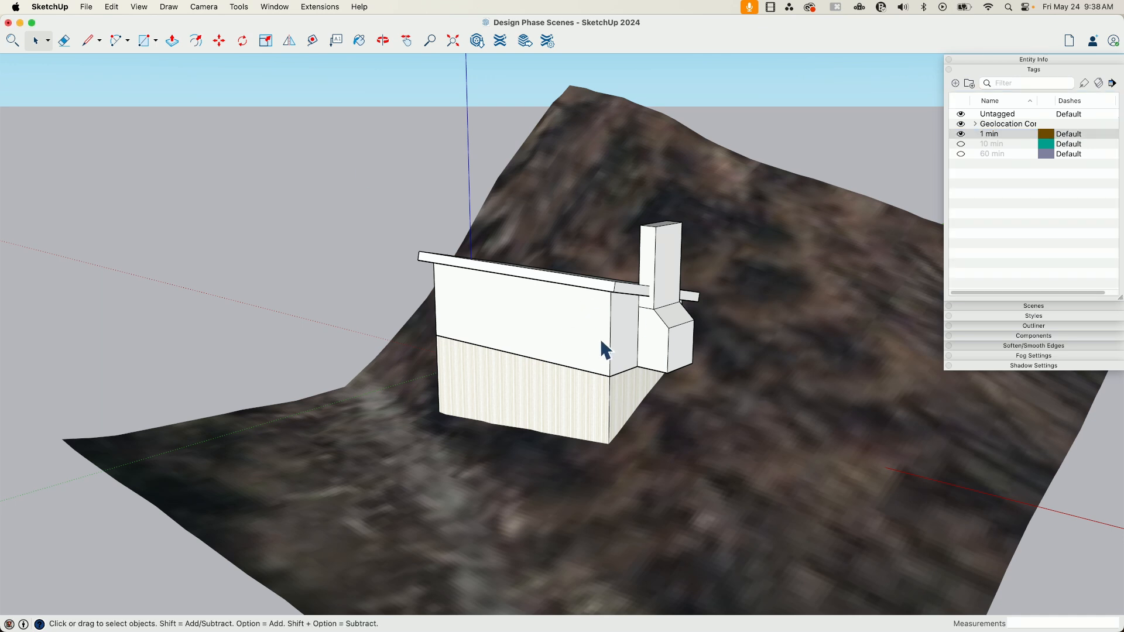
{"action": "left_click", "coordinate": [469, 246]}
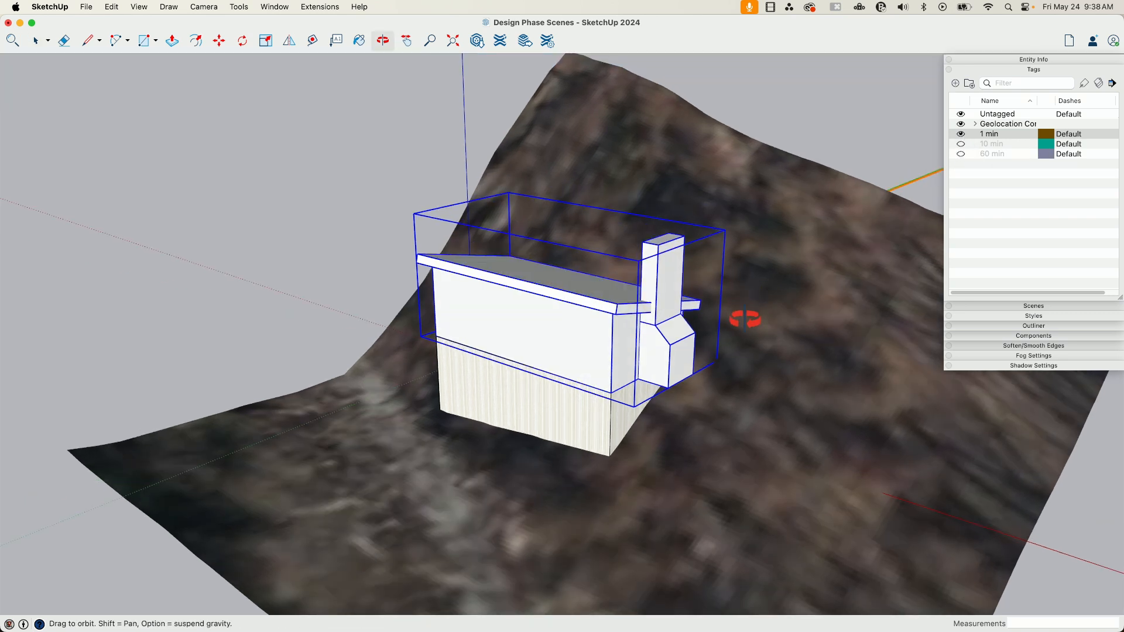
{"action": "left_click", "coordinate": [960, 142]}
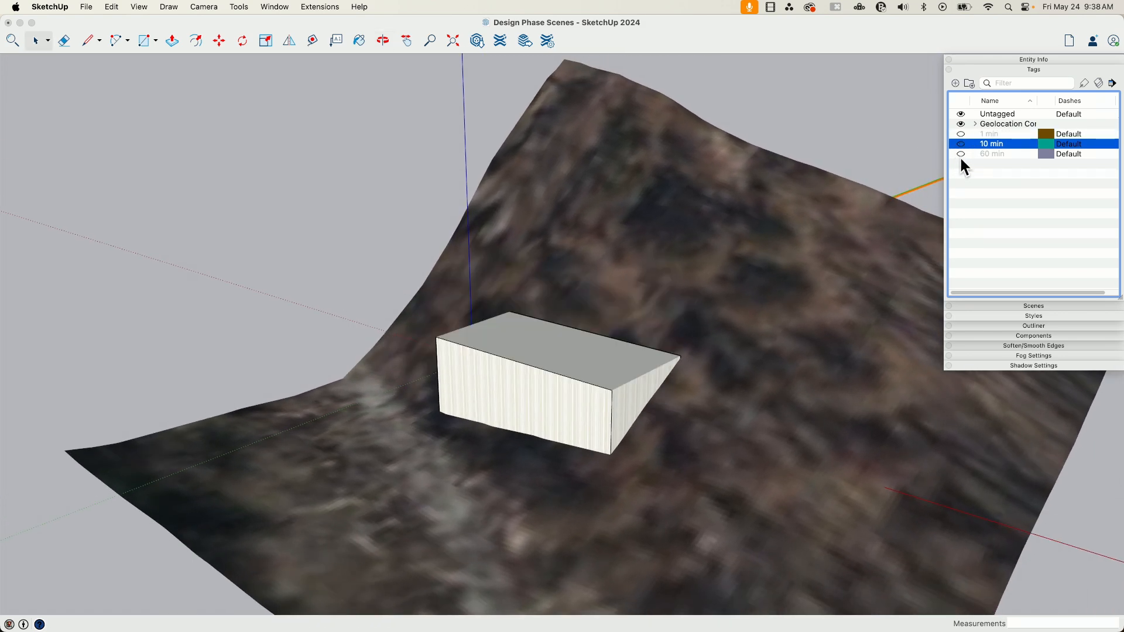
{"action": "left_click", "coordinate": [991, 154]}
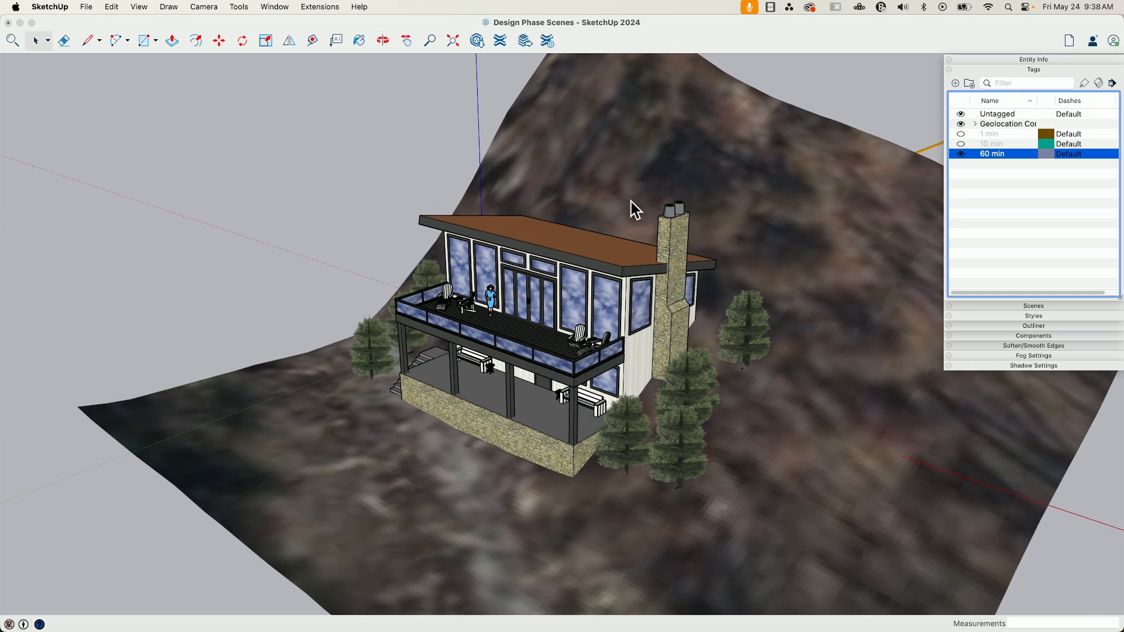
{"action": "mouse_move", "coordinate": [968, 167]}
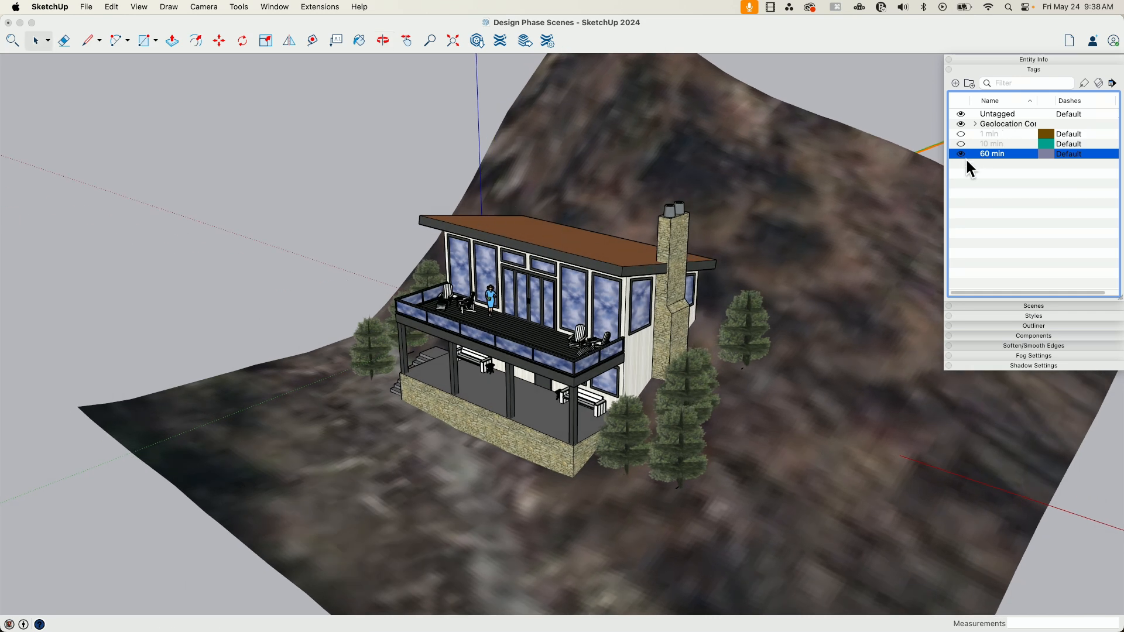
{"action": "left_click", "coordinate": [960, 143]}
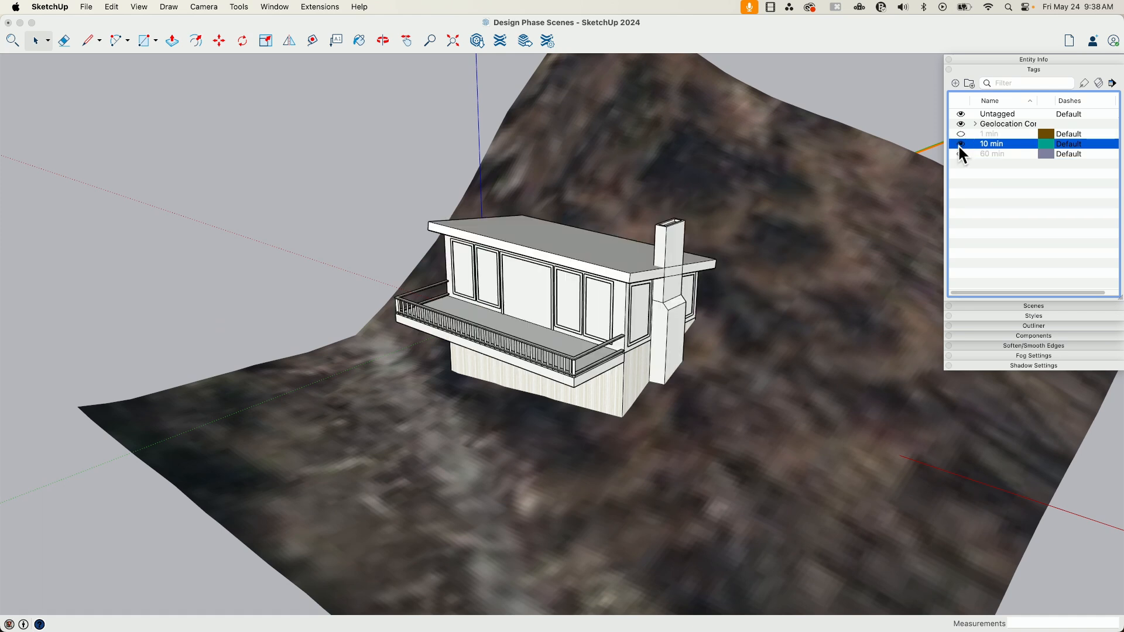
{"action": "left_click", "coordinate": [960, 144]}
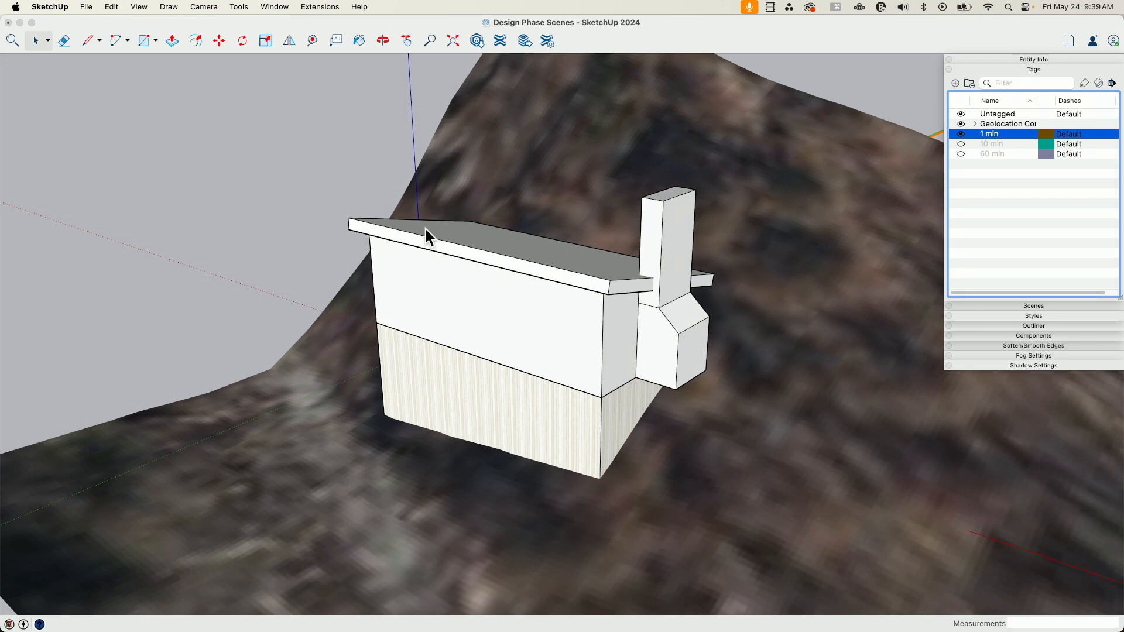
{"action": "mouse_move", "coordinate": [625, 379]}
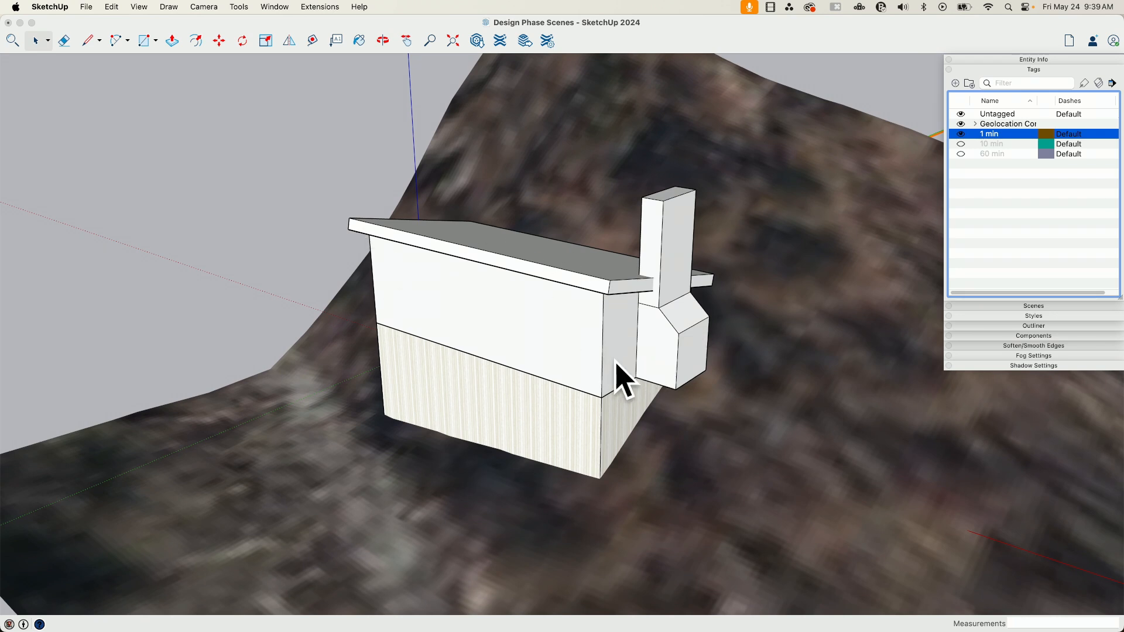
In Scenes, leave only Visible Tags under Properties to Save and add a new scene.
{"action": "left_click", "coordinate": [1032, 306]}
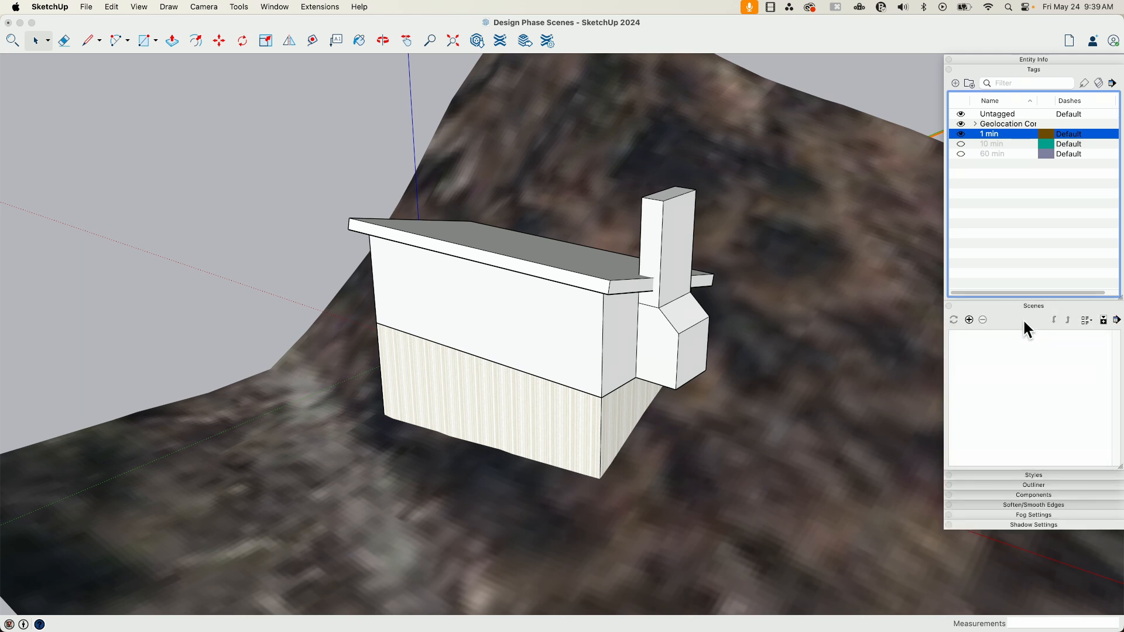
{"action": "mouse_move", "coordinate": [331, 296]}
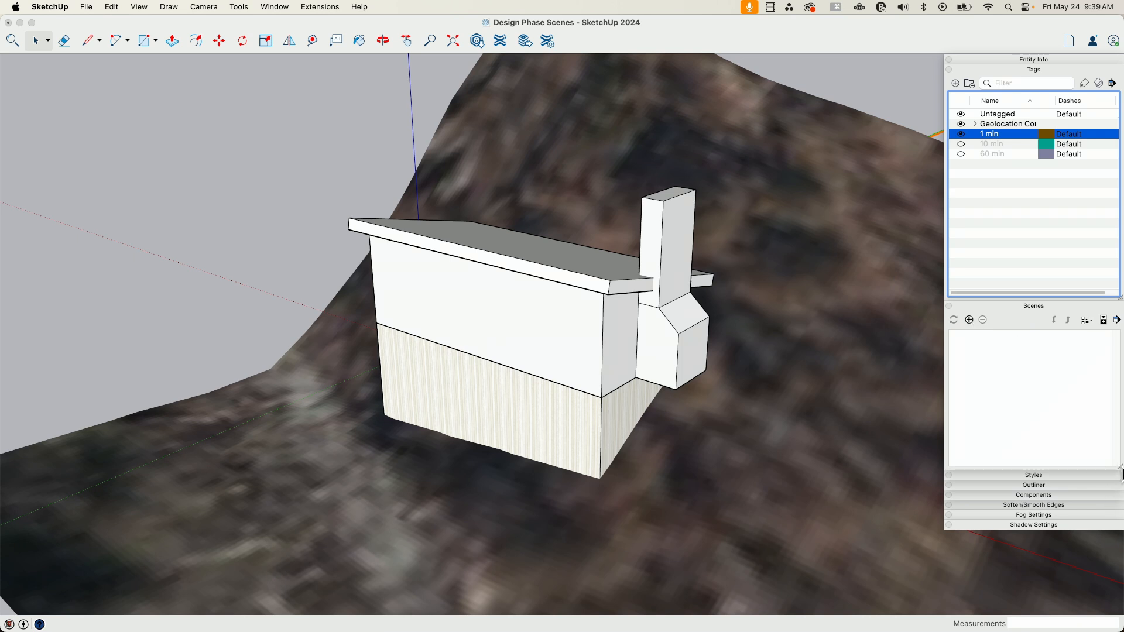
{"action": "left_click", "coordinate": [1117, 320]}
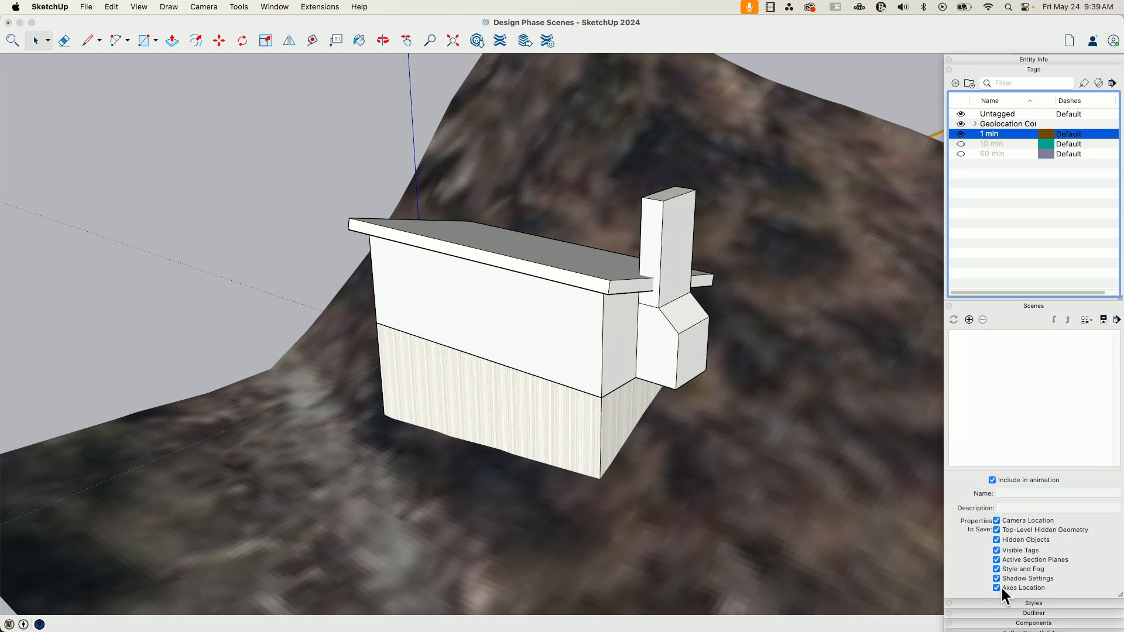
{"action": "mouse_move", "coordinate": [650, 321]}
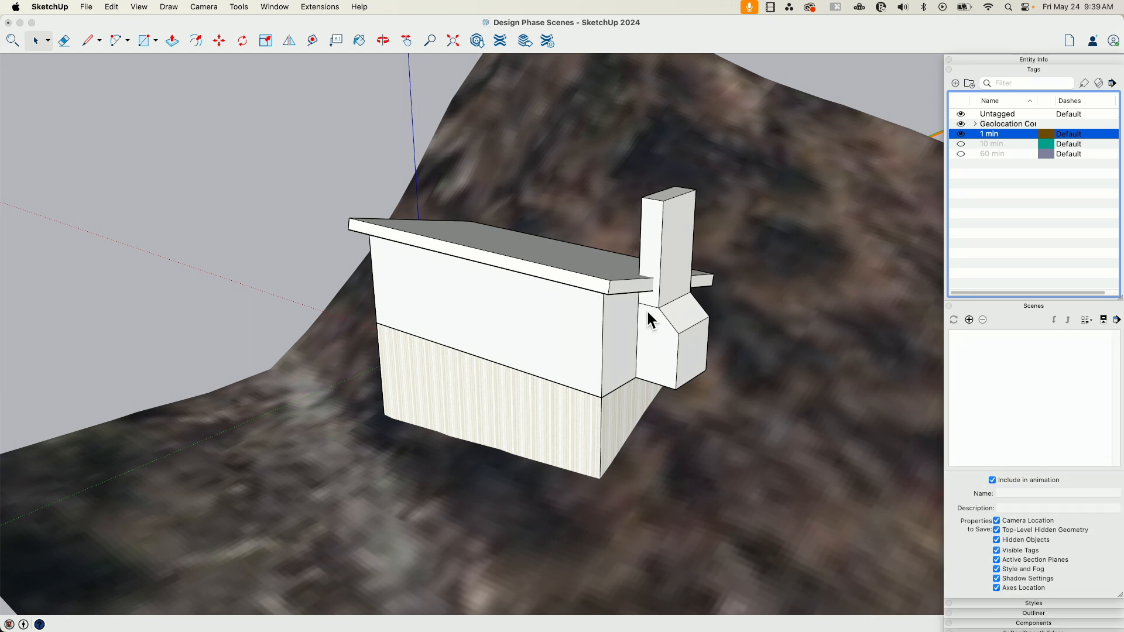
{"action": "mouse_move", "coordinate": [728, 353]}
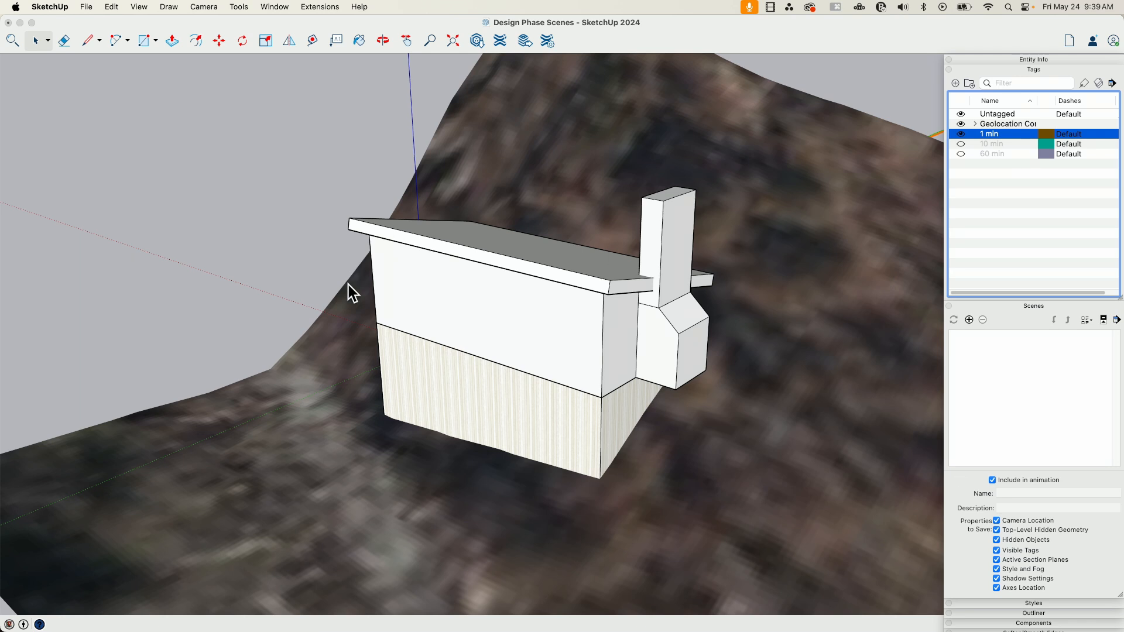
{"action": "mouse_move", "coordinate": [1050, 156]}
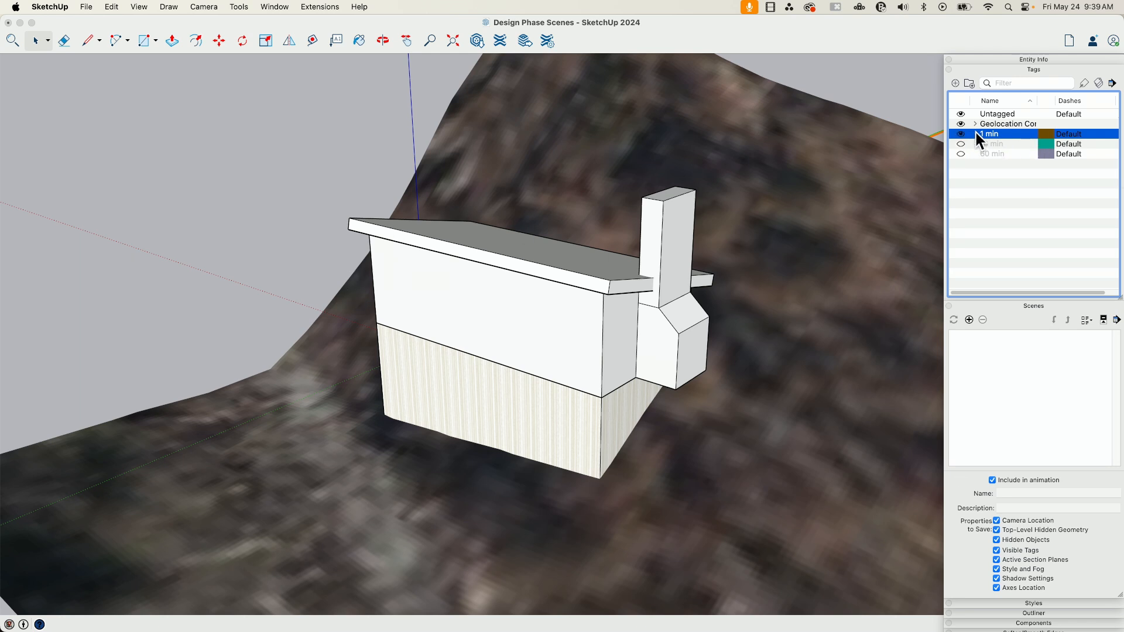
{"action": "mouse_move", "coordinate": [1043, 565]}
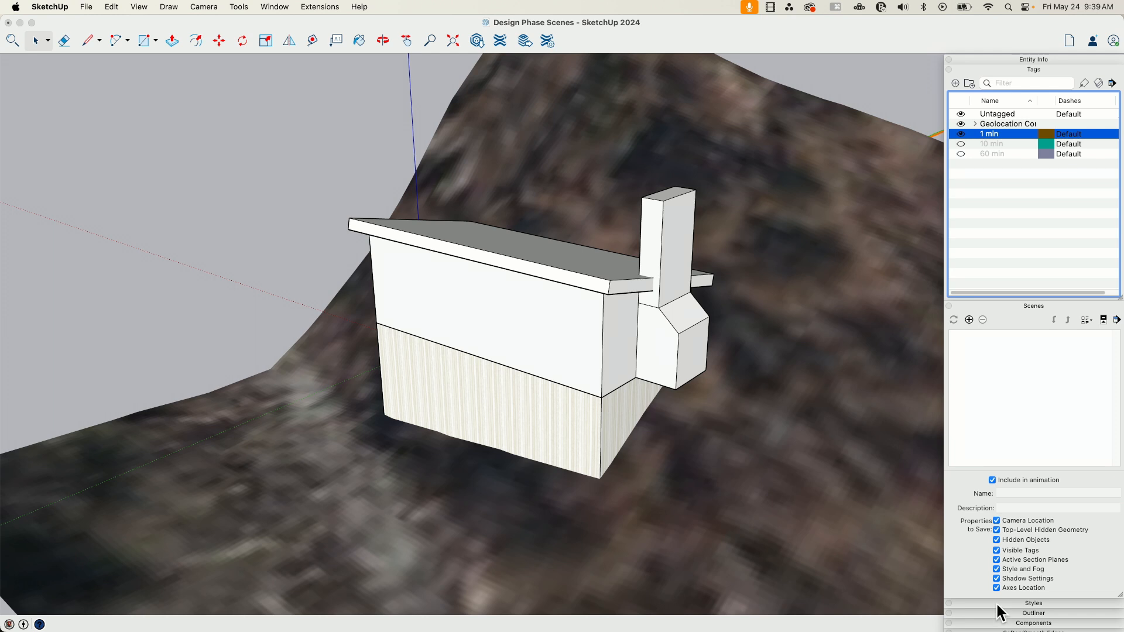
{"action": "left_click", "coordinate": [995, 560]}
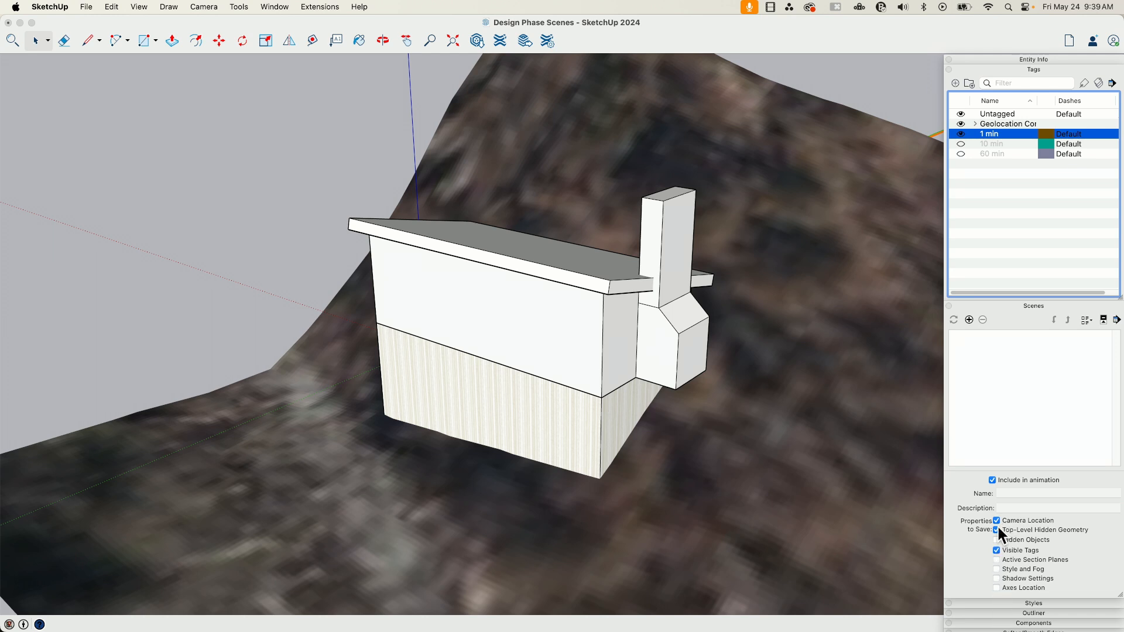
{"action": "left_click", "coordinate": [997, 529]}
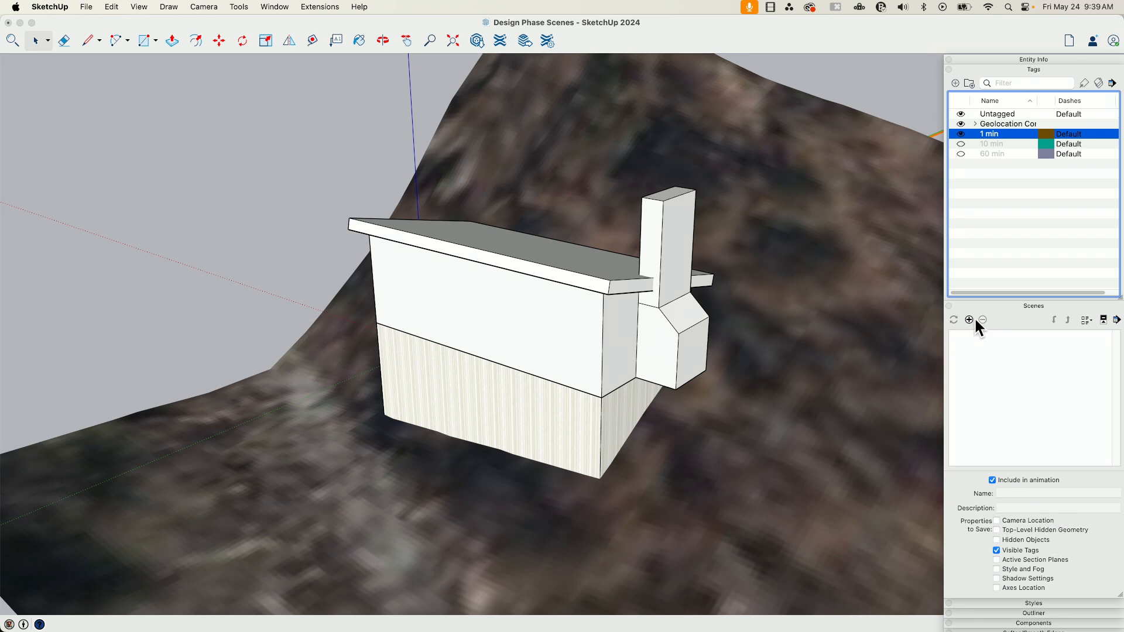
{"action": "left_click", "coordinate": [968, 320]}
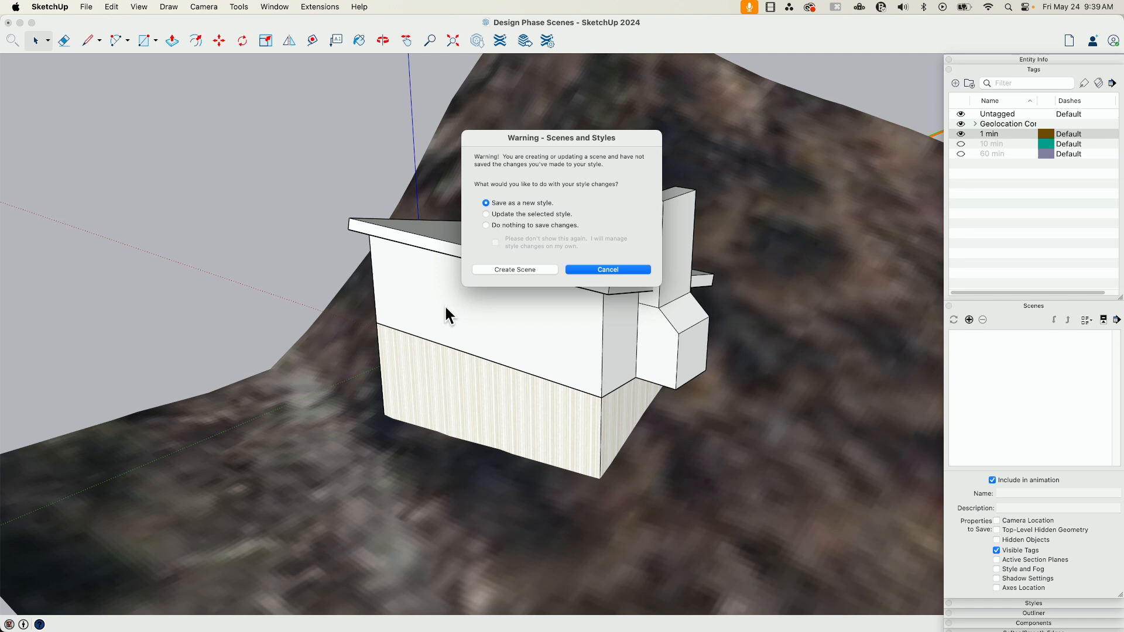
{"action": "mouse_move", "coordinate": [537, 276]}
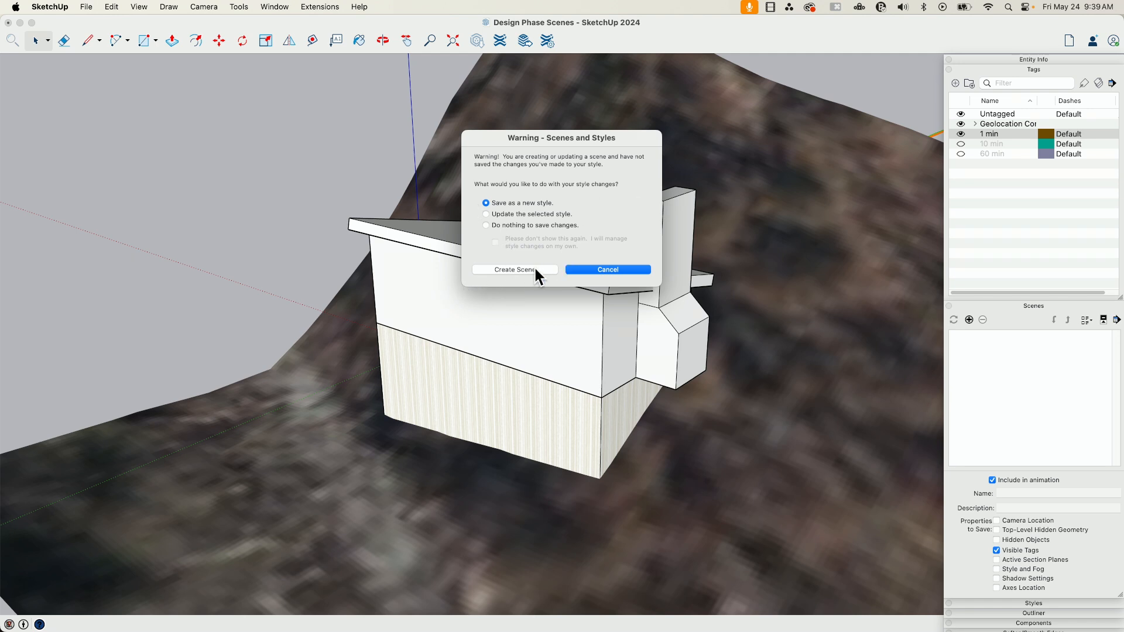
Create the scene as Phase 1 and exclude it from animation.
{"action": "left_click", "coordinate": [515, 269]}
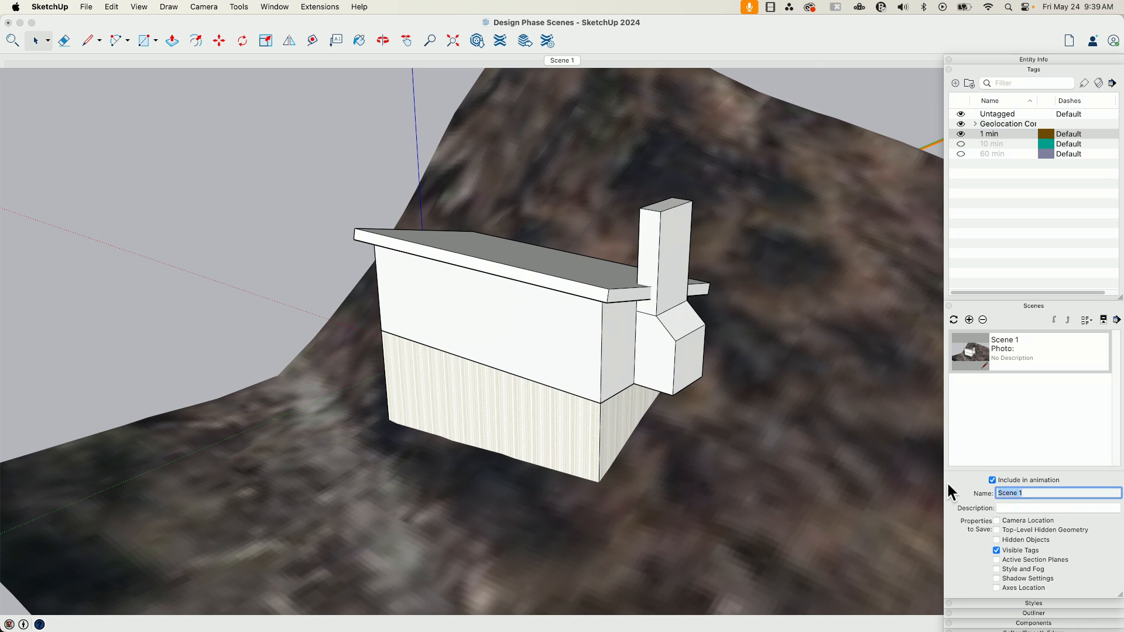
{"action": "type", "text": "POh"}
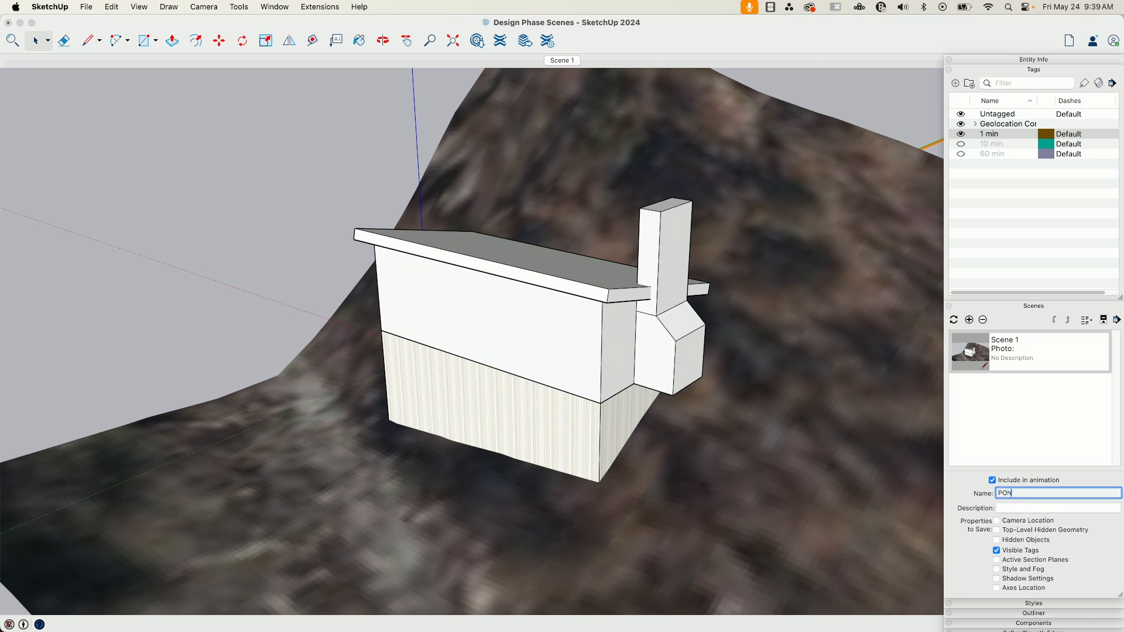
{"action": "type", "text": "Phase 1"}
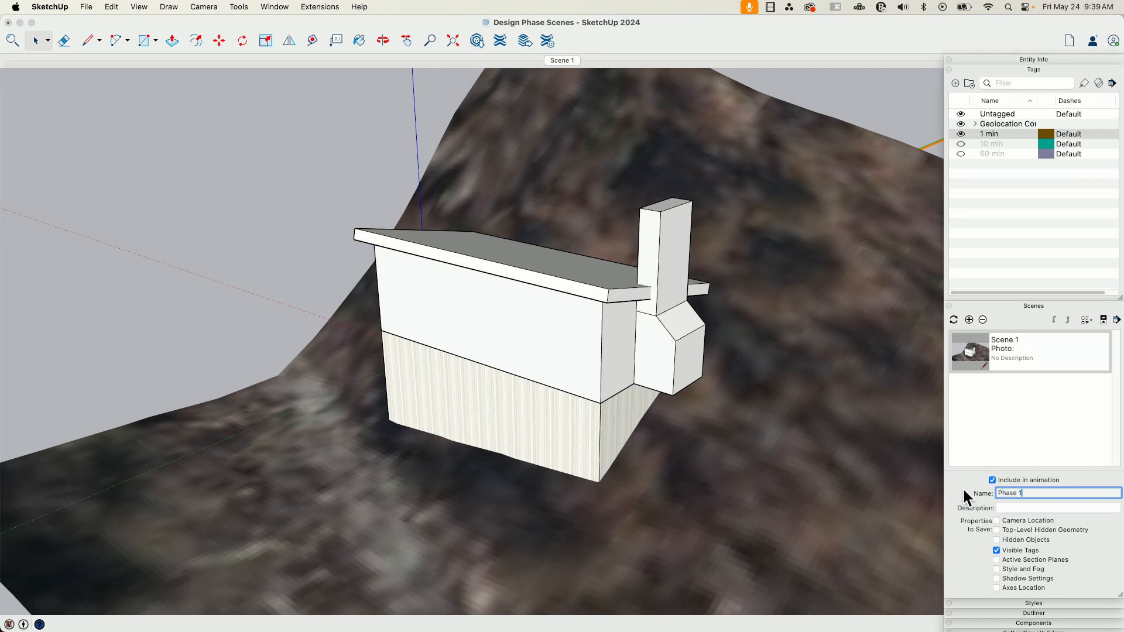
{"action": "mouse_move", "coordinate": [973, 500]}
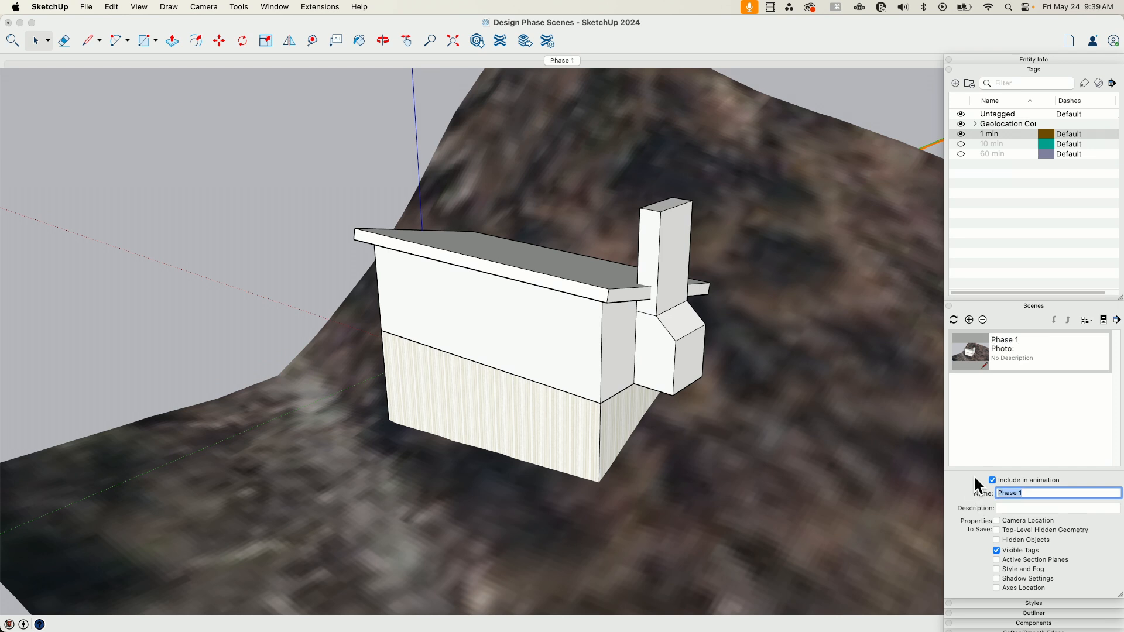
{"action": "left_click", "coordinate": [991, 480]}
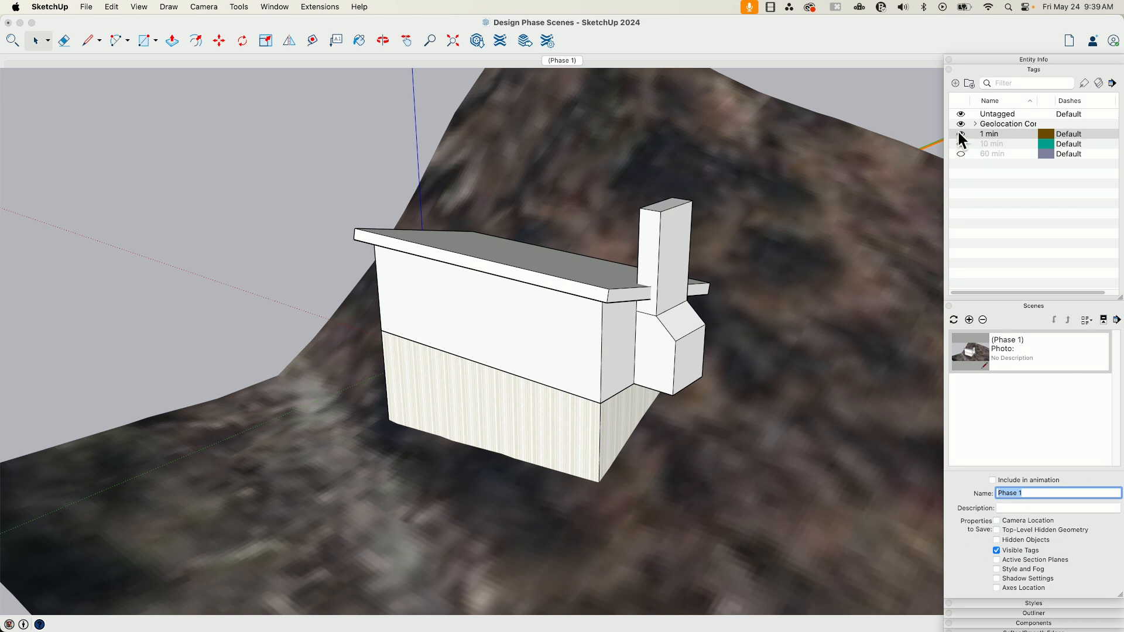
Show only the 10 min stage and save it as a scene named Phase 2.
{"action": "left_click", "coordinate": [960, 143]}
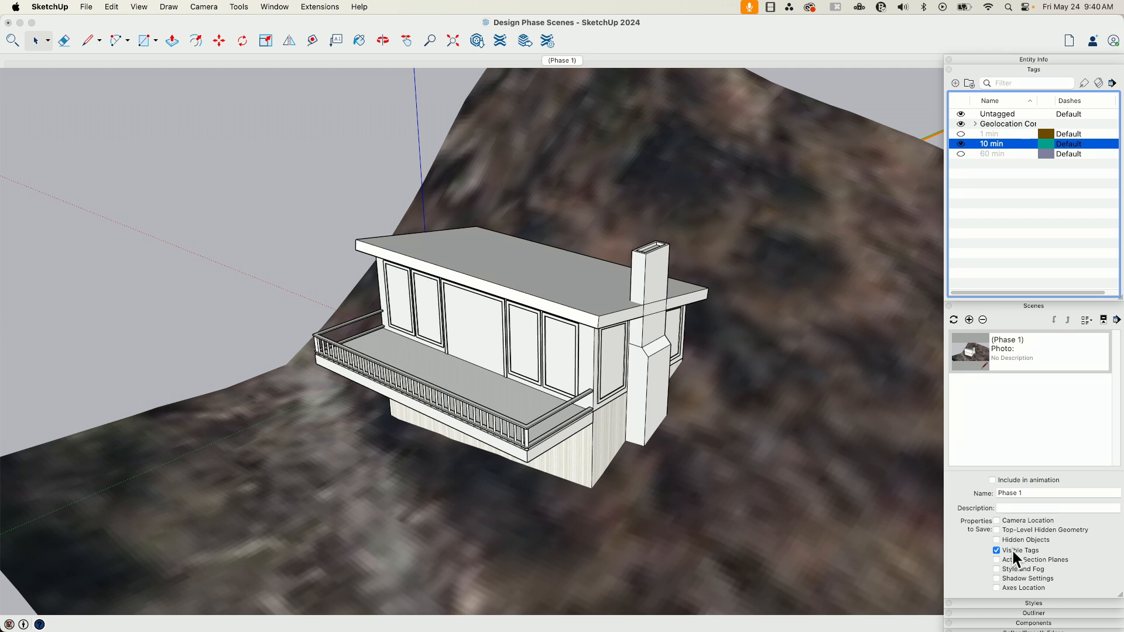
{"action": "left_click", "coordinate": [969, 319]}
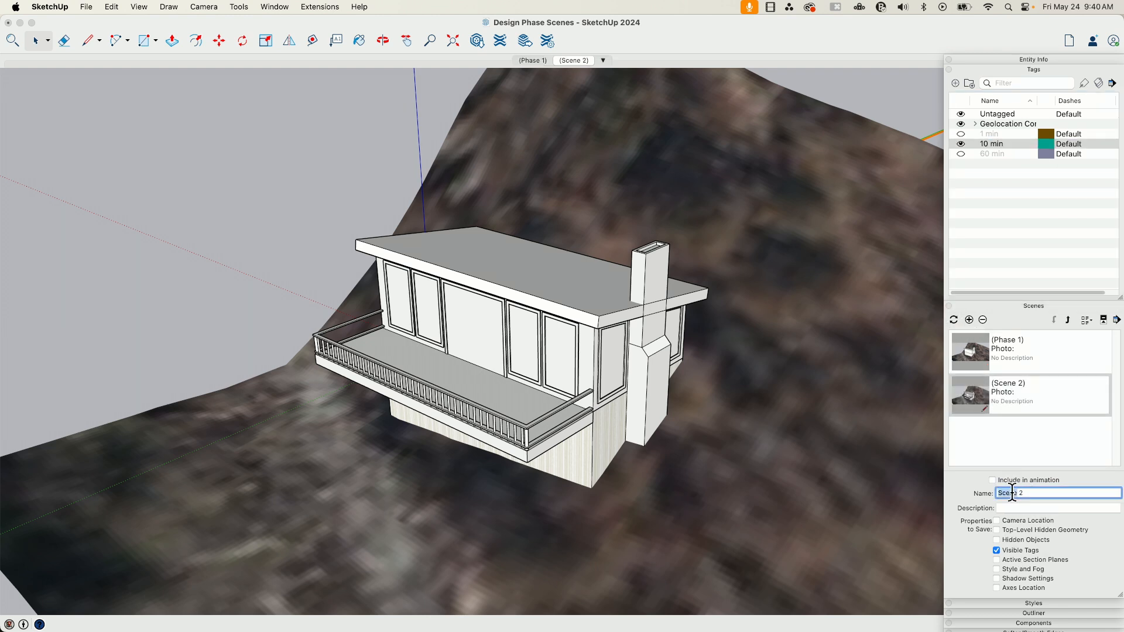
{"action": "type", "text": "Phase 2"}
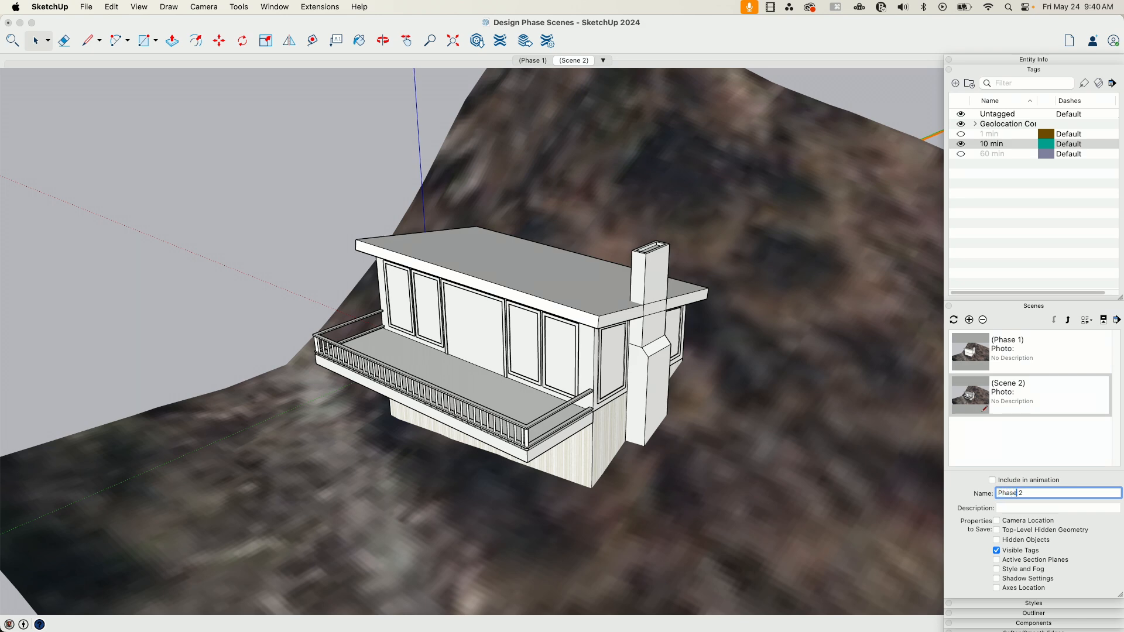
{"action": "key", "text": "Return"}
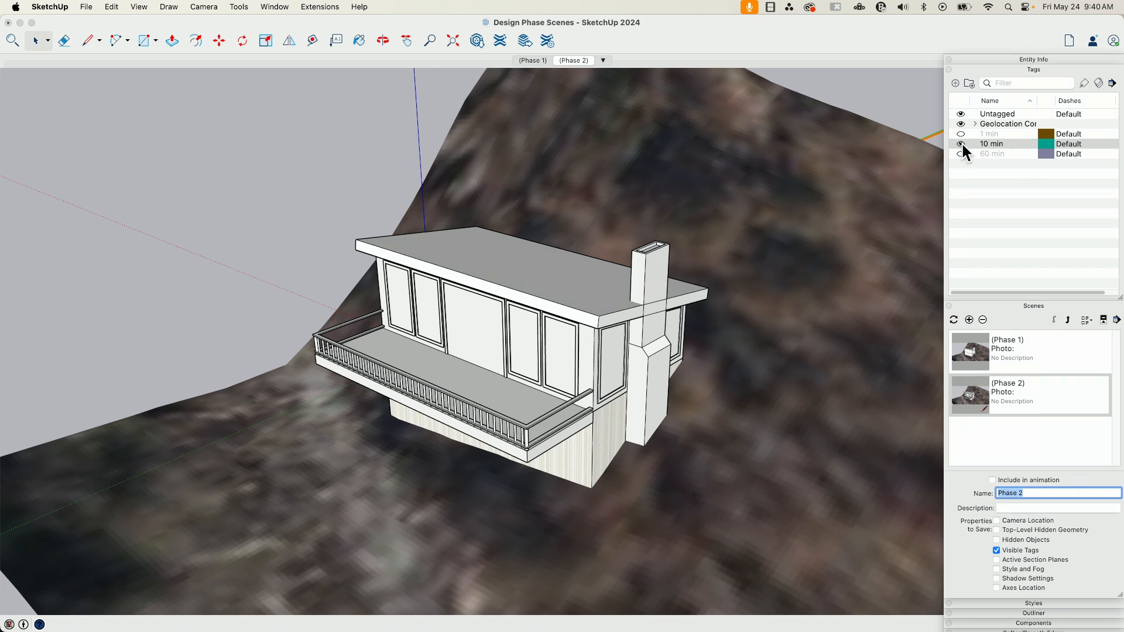
Show only the 60 min finished cabin and save it as a scene named Phase 3.
{"action": "left_click", "coordinate": [960, 154]}
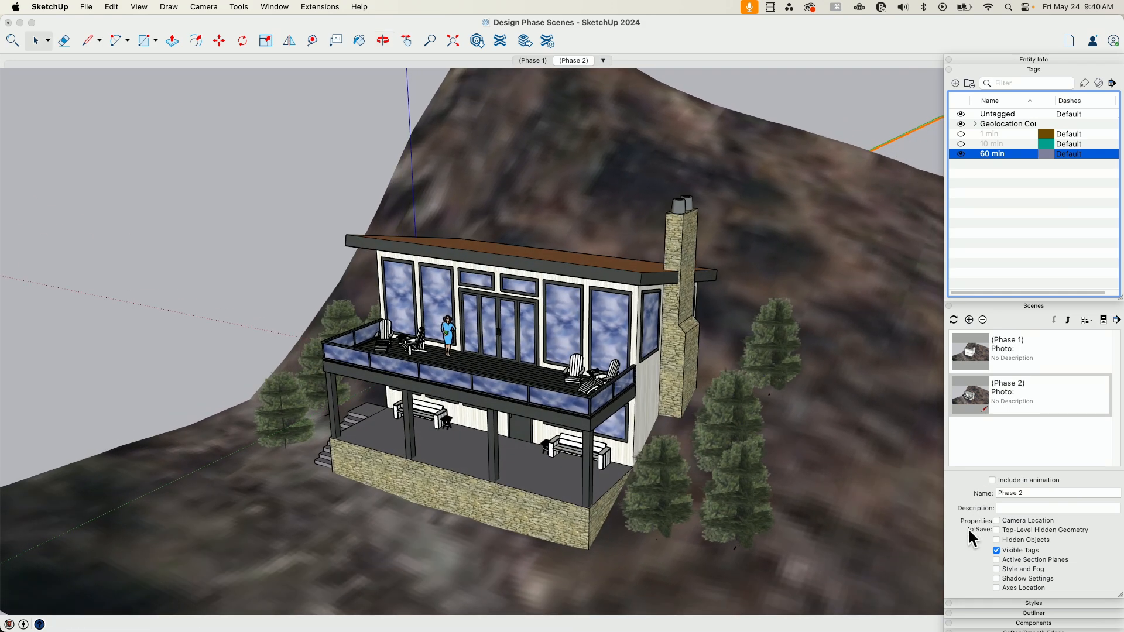
{"action": "mouse_move", "coordinate": [997, 386]}
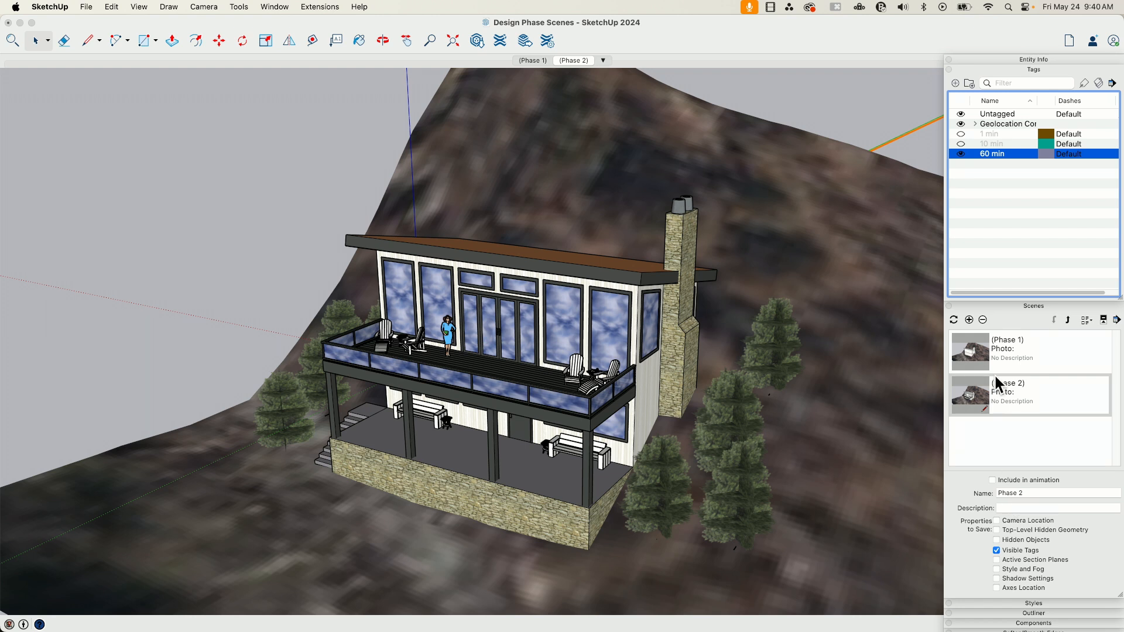
{"action": "left_click", "coordinate": [968, 319]}
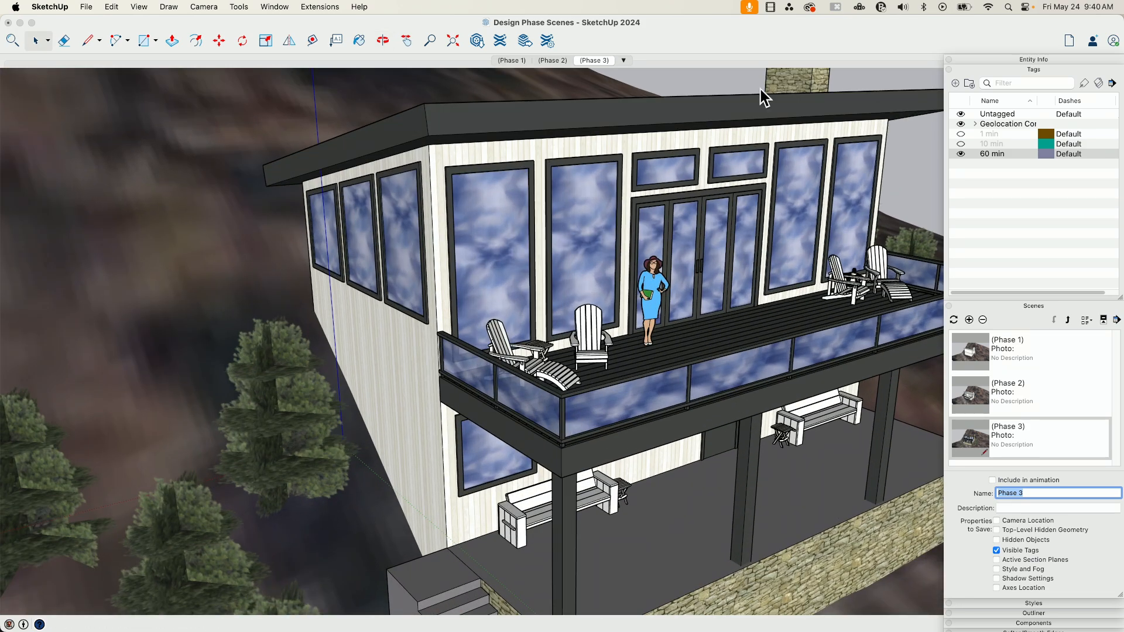
{"action": "left_click", "coordinate": [552, 60]}
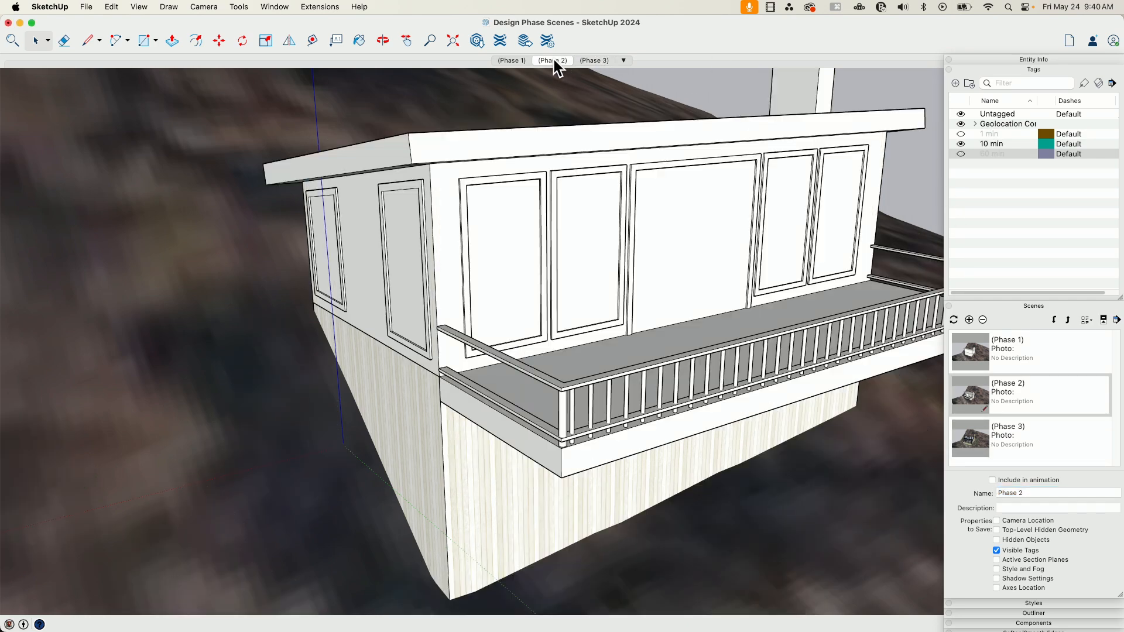
{"action": "mouse_move", "coordinate": [570, 72]}
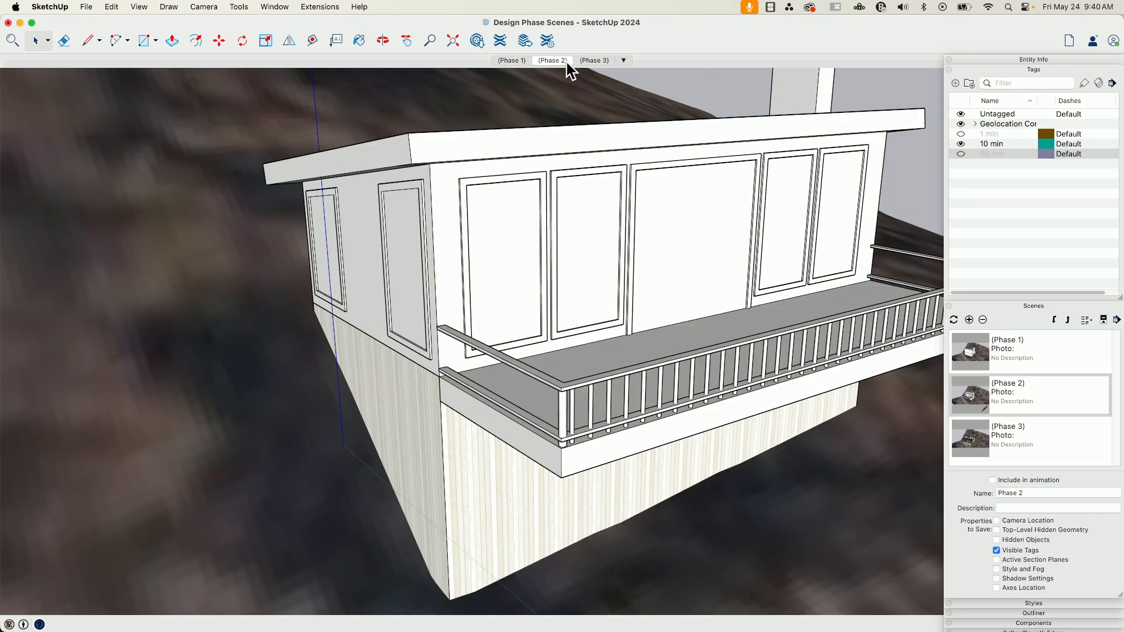
{"action": "left_click", "coordinate": [592, 60]}
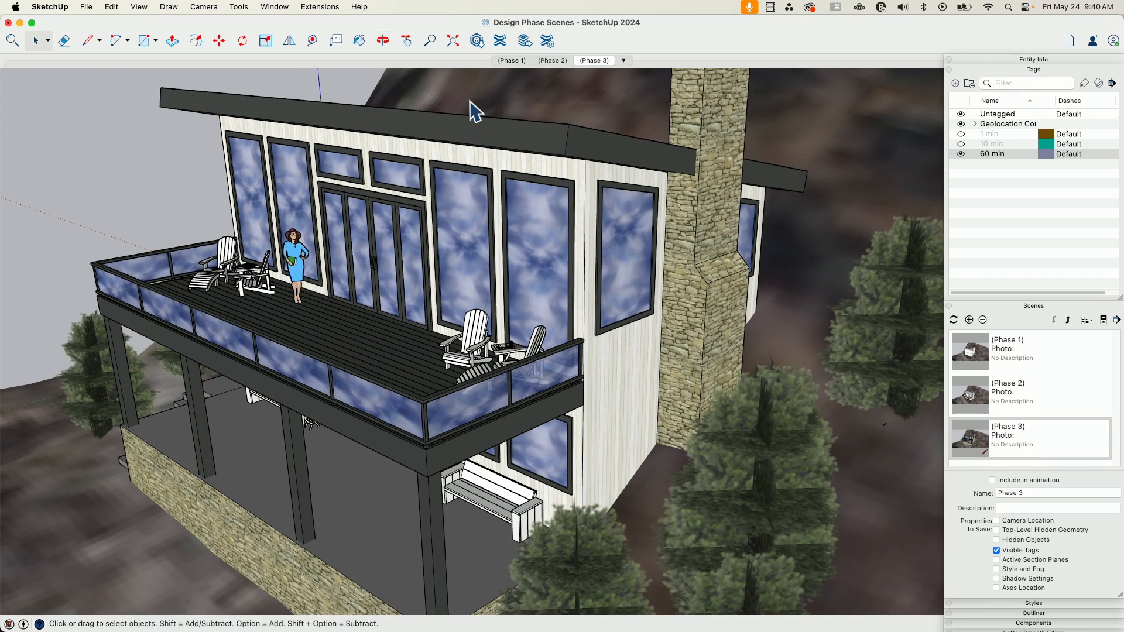
{"action": "left_click", "coordinate": [512, 60]}
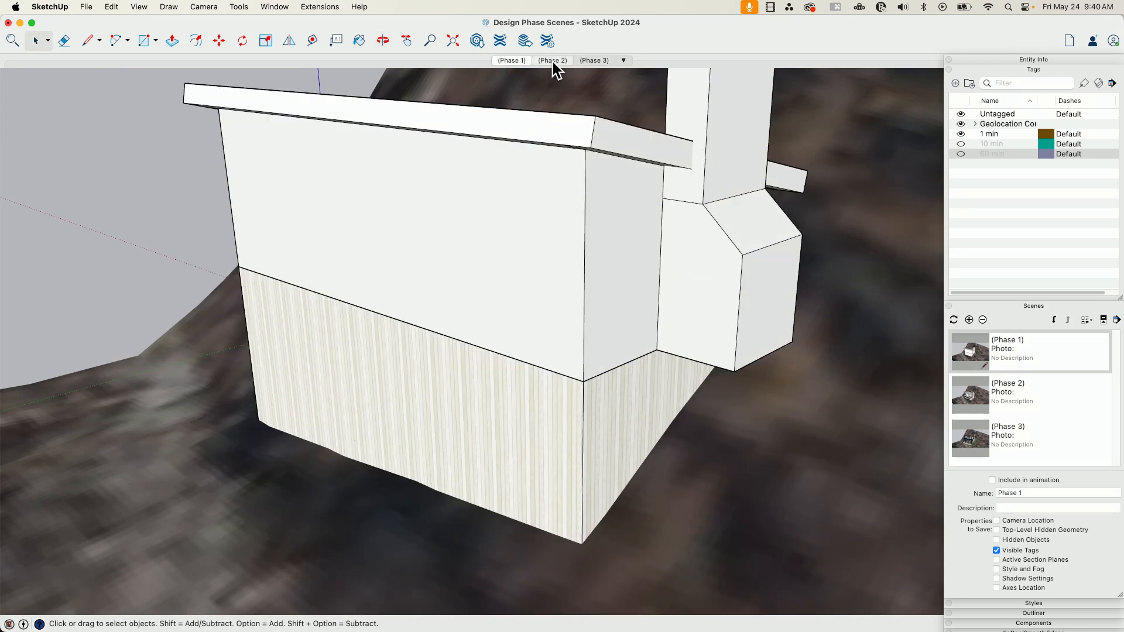
{"action": "left_click", "coordinate": [594, 59]}
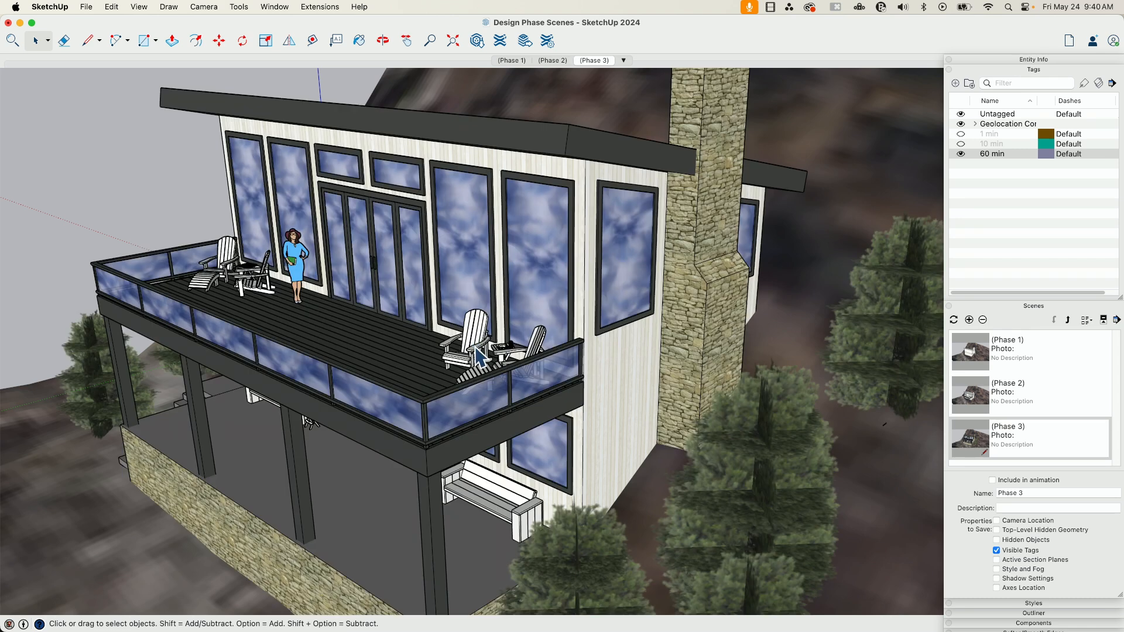
{"action": "mouse_move", "coordinate": [598, 323]}
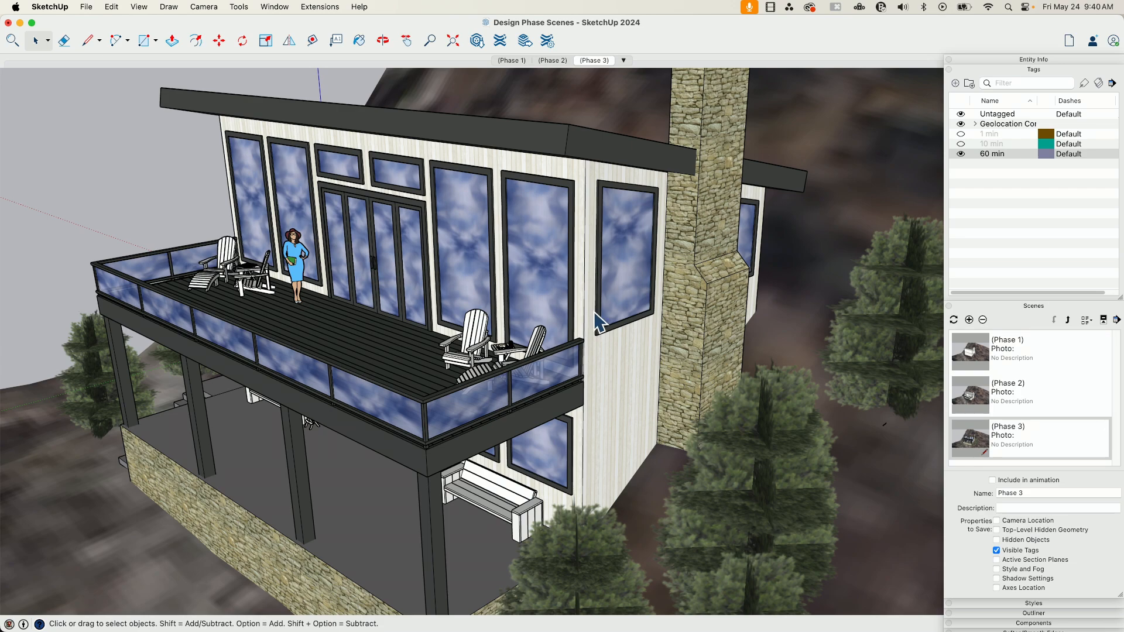
{"action": "mouse_move", "coordinate": [409, 200]}
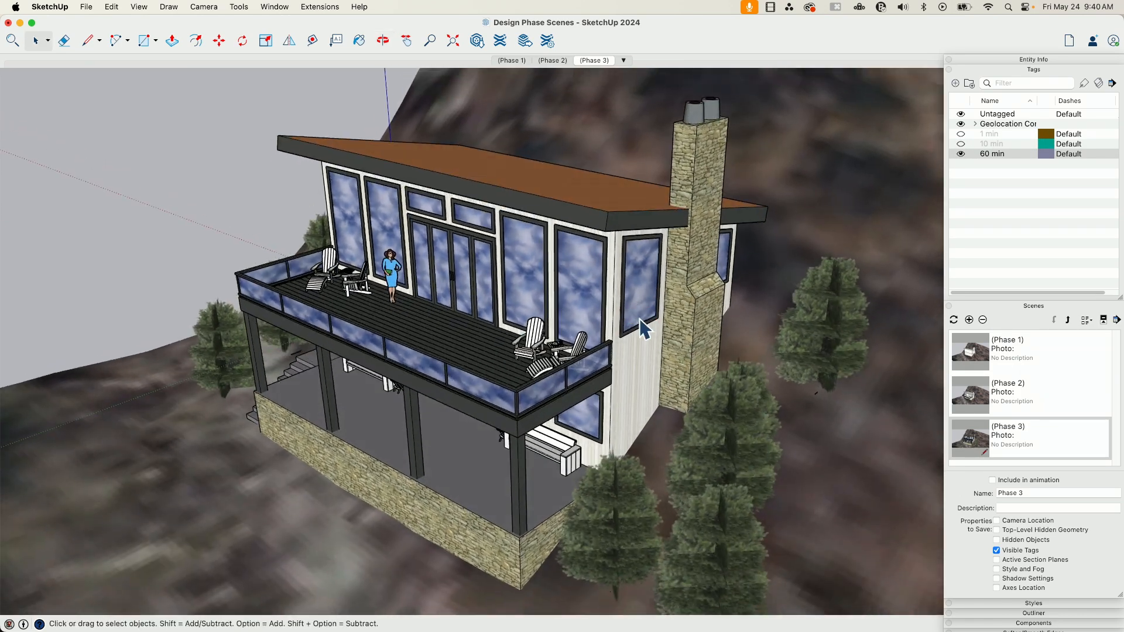
{"action": "left_click", "coordinate": [991, 154]}
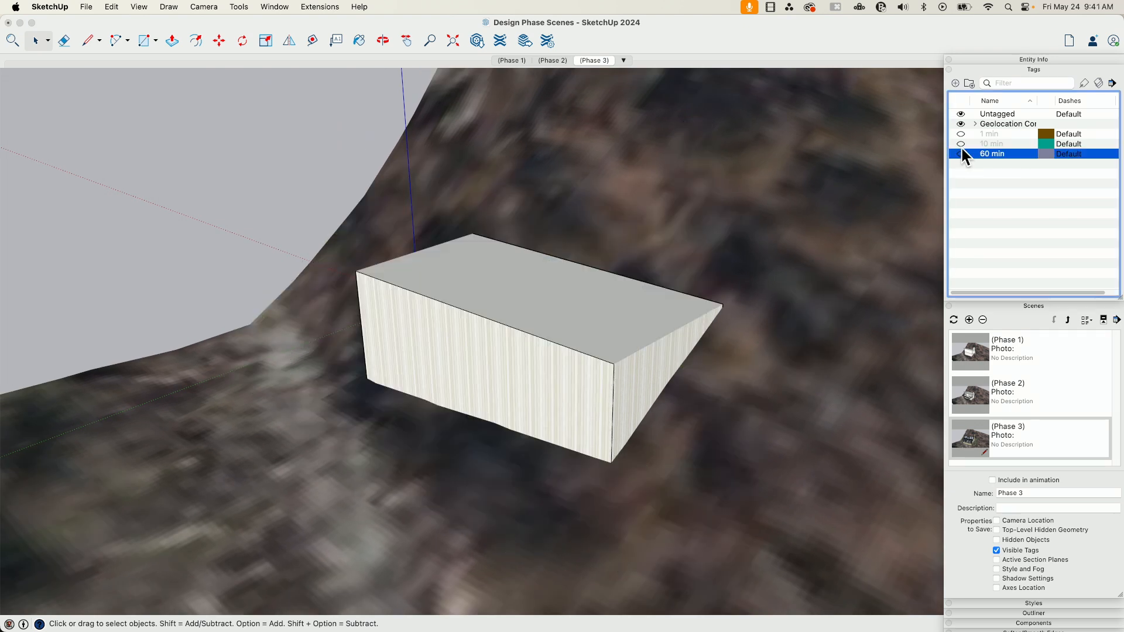
{"action": "left_click", "coordinate": [991, 143]}
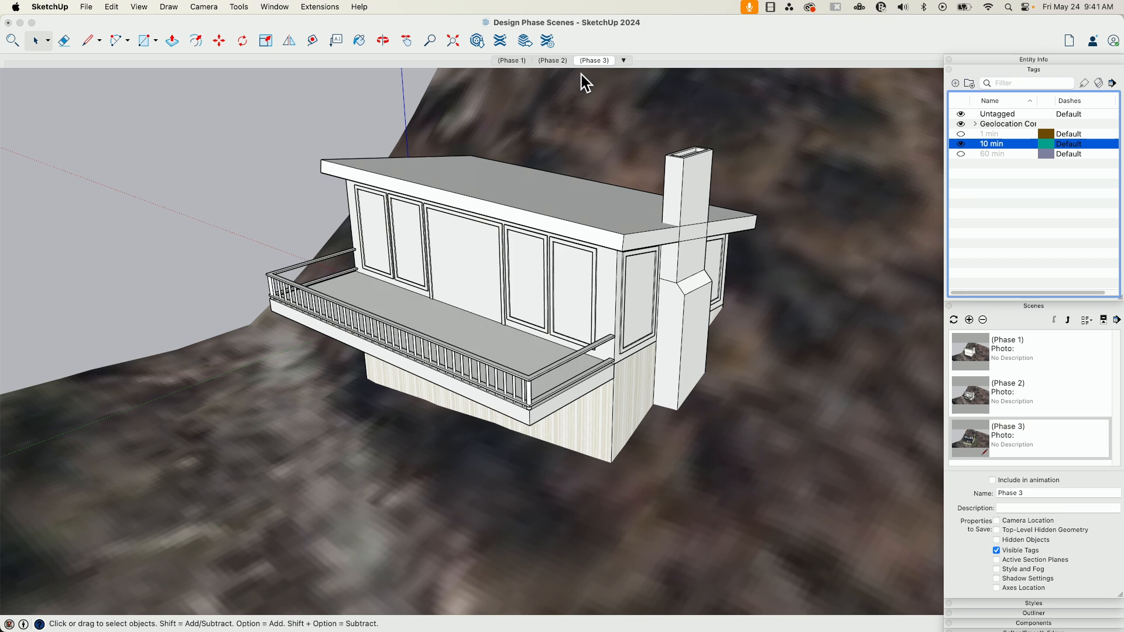
{"action": "left_click", "coordinate": [552, 60]}
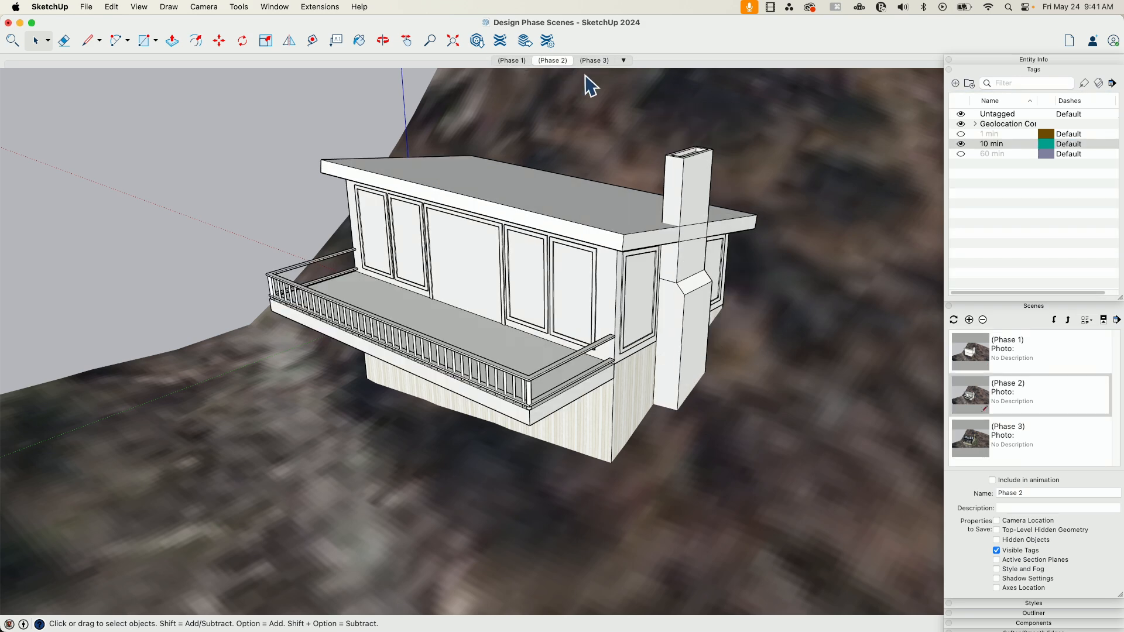
{"action": "left_click", "coordinate": [594, 60]}
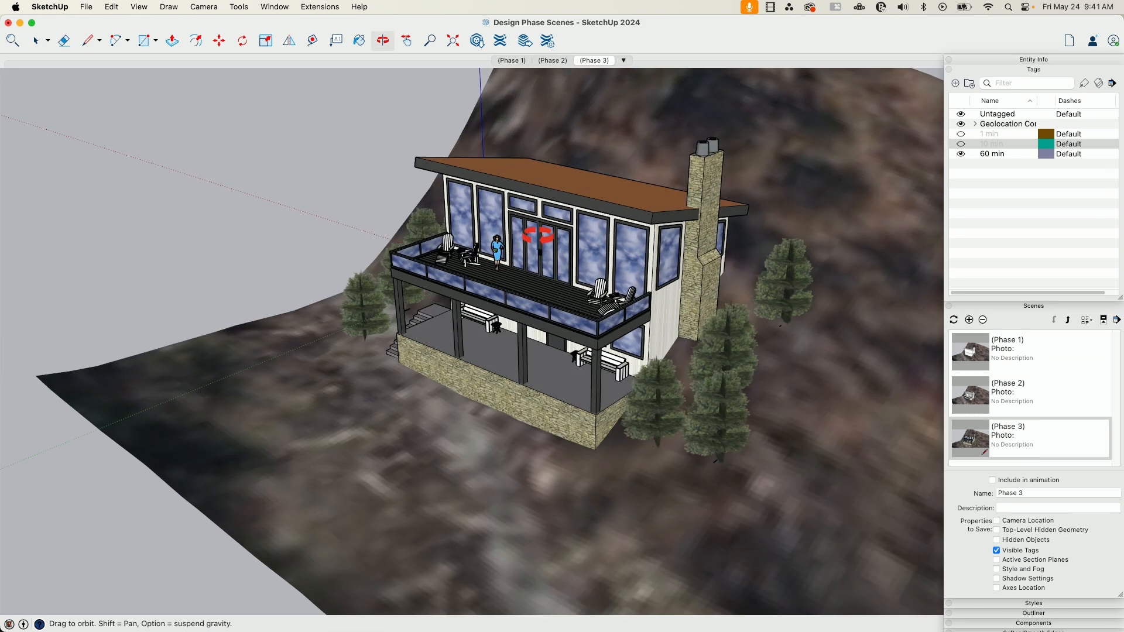
{"action": "left_click", "coordinate": [34, 39]}
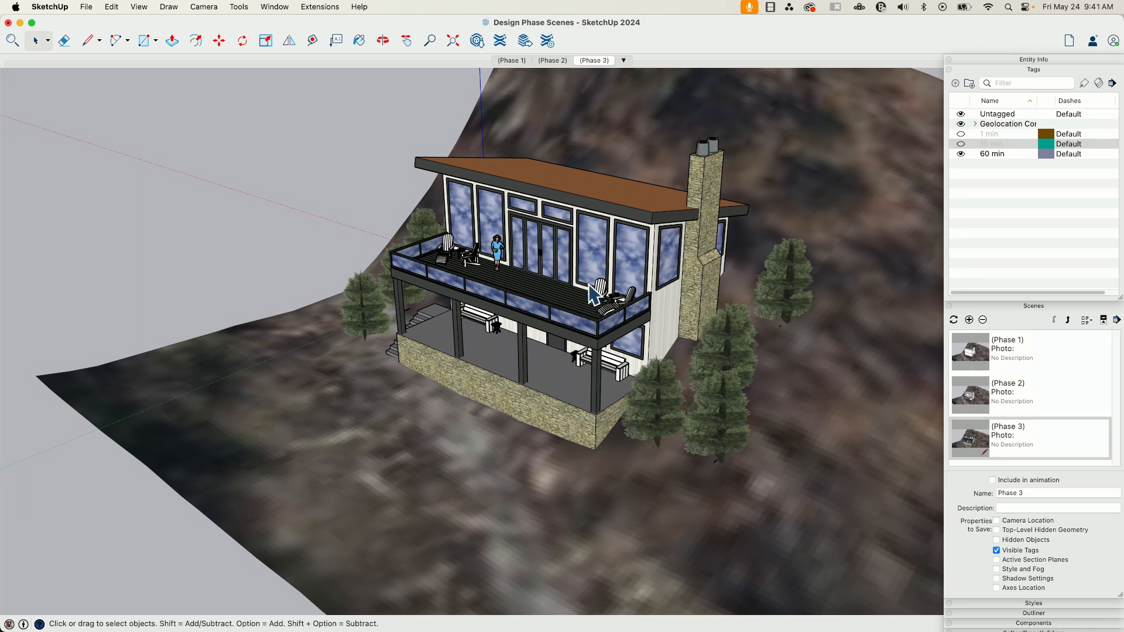
{"action": "mouse_move", "coordinate": [685, 280]}
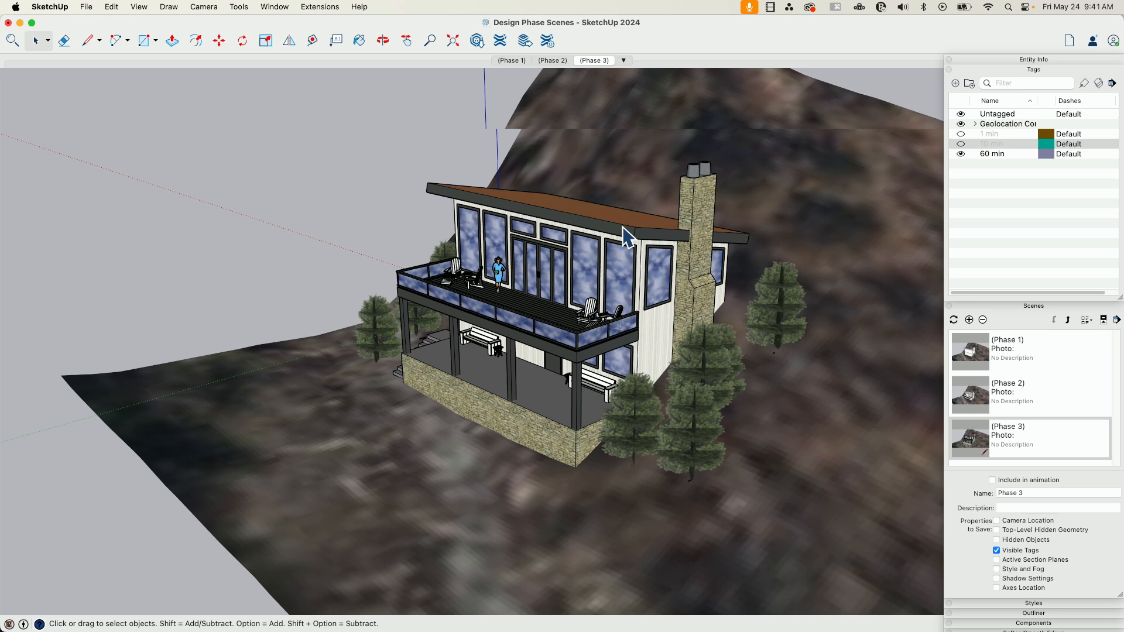
{"action": "left_click", "coordinate": [511, 60]}
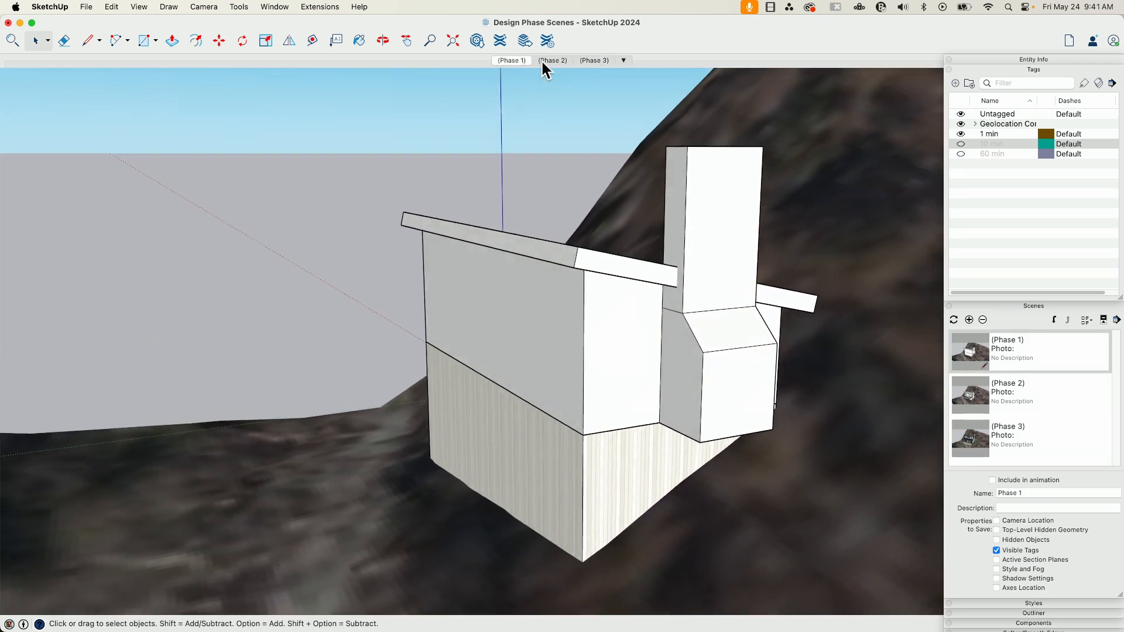
{"action": "left_click", "coordinate": [552, 60]}
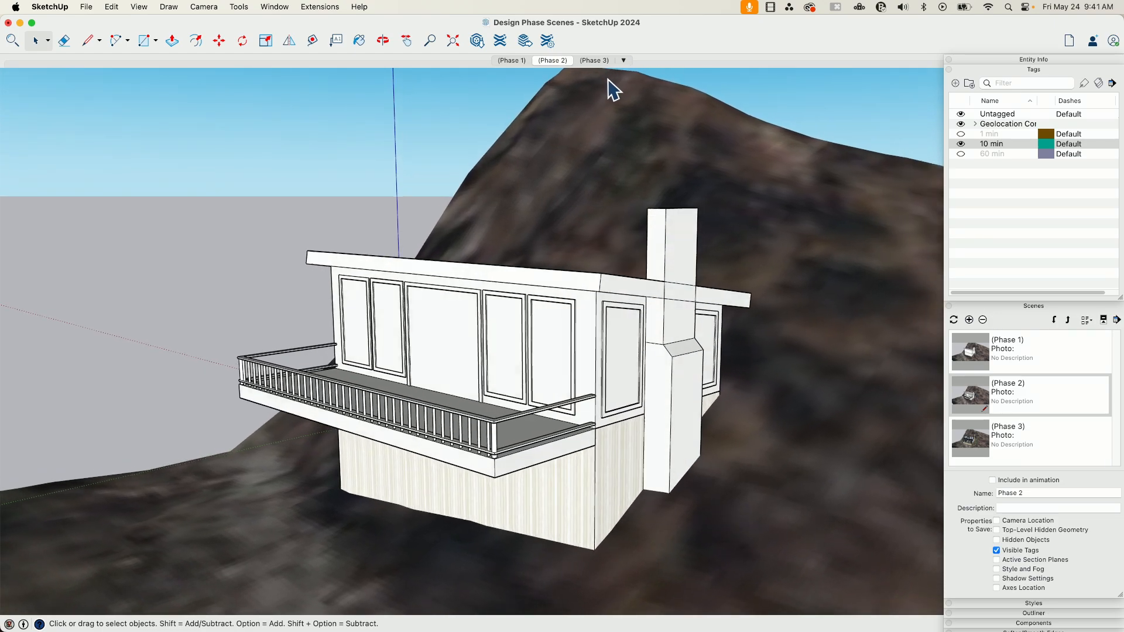
{"action": "left_click", "coordinate": [593, 59]}
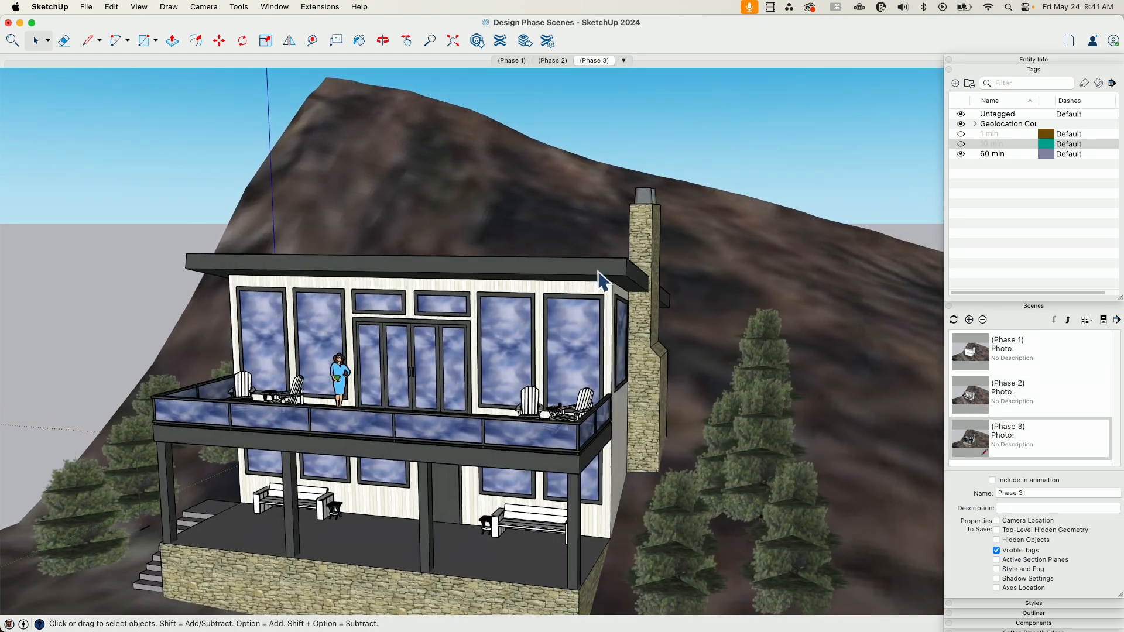
{"action": "left_click", "coordinate": [551, 60]}
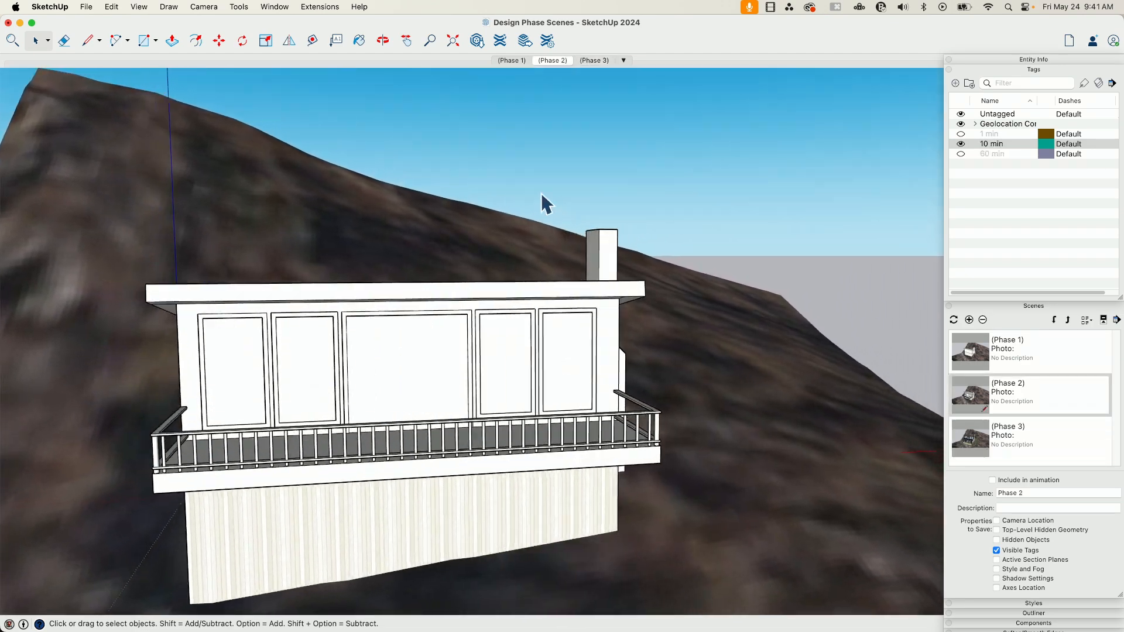
{"action": "left_click", "coordinate": [512, 60]}
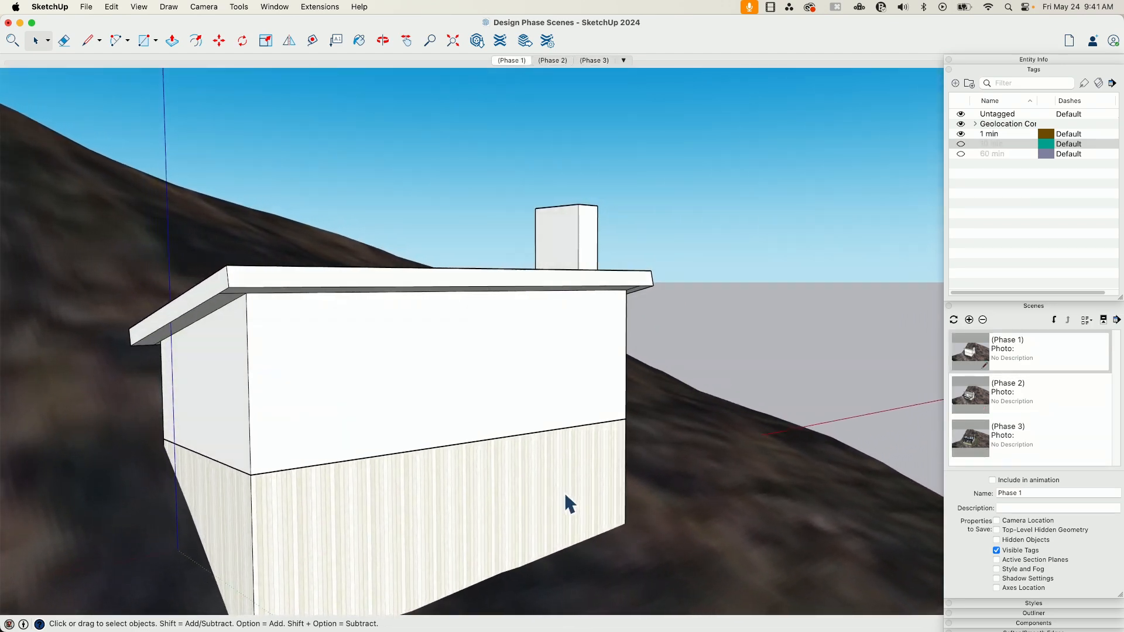
{"action": "left_click", "coordinate": [552, 60]}
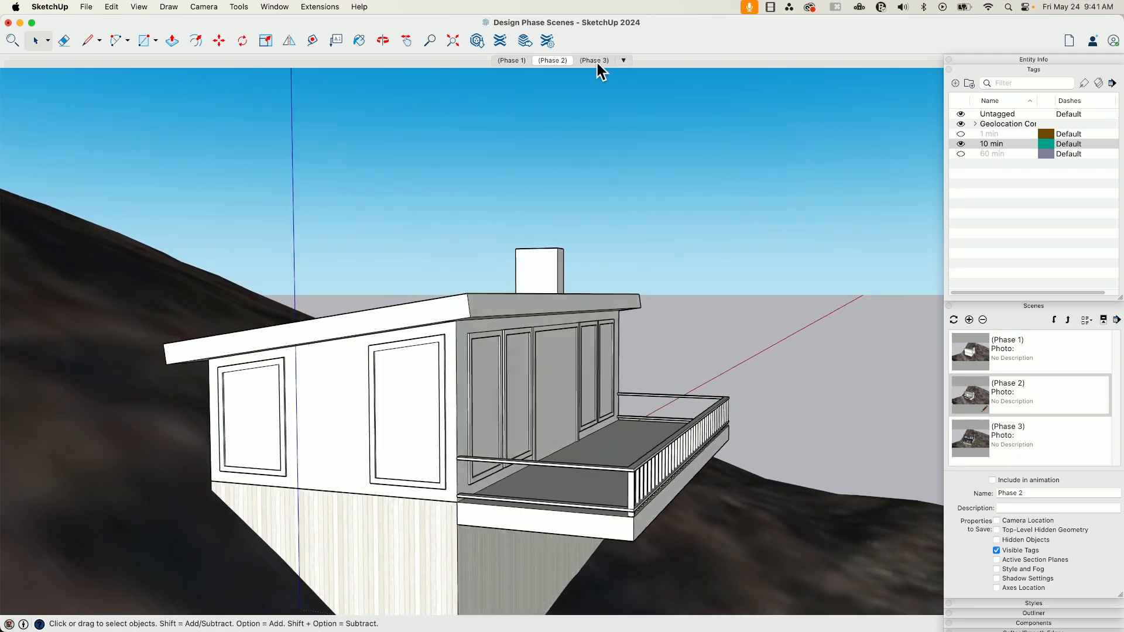
{"action": "left_click", "coordinate": [593, 60]}
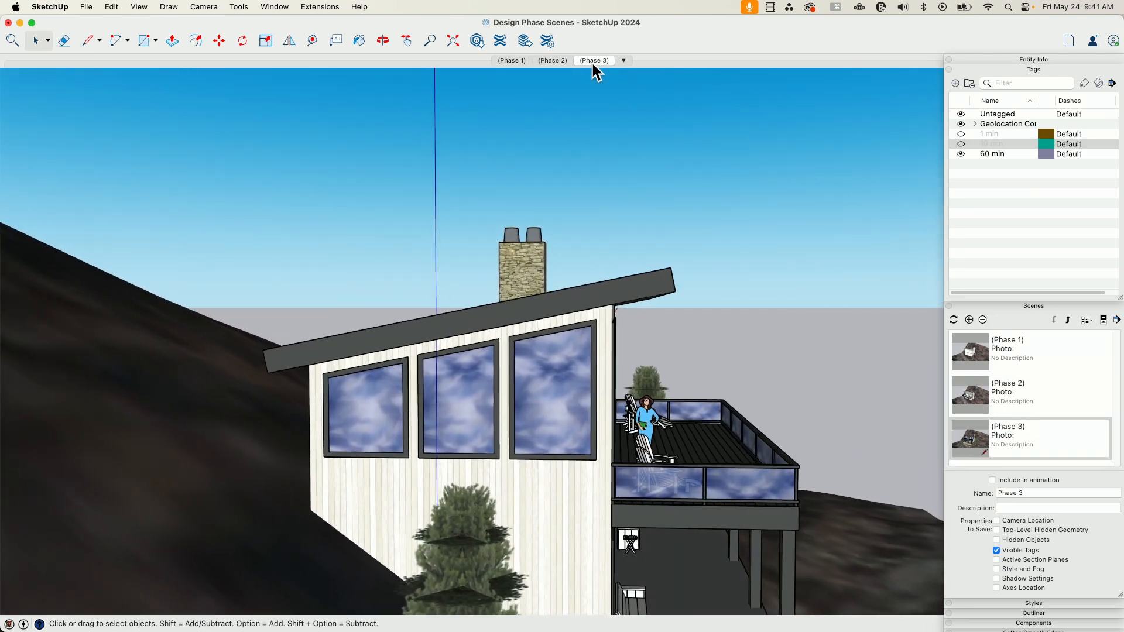
{"action": "left_click", "coordinate": [552, 60]}
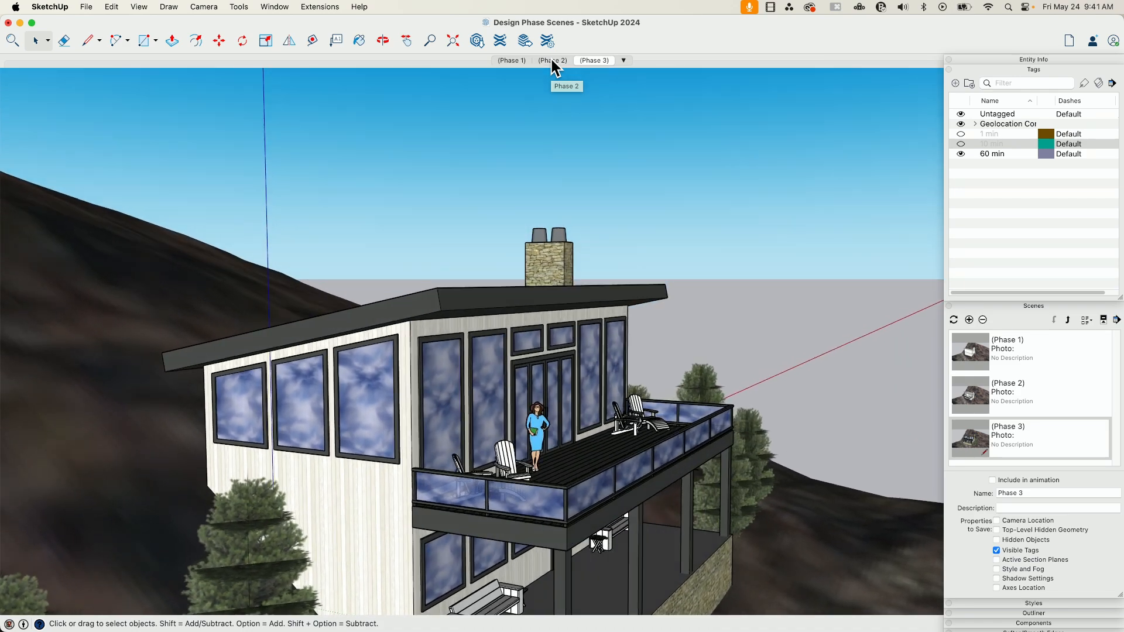
{"action": "left_click", "coordinate": [510, 60]}
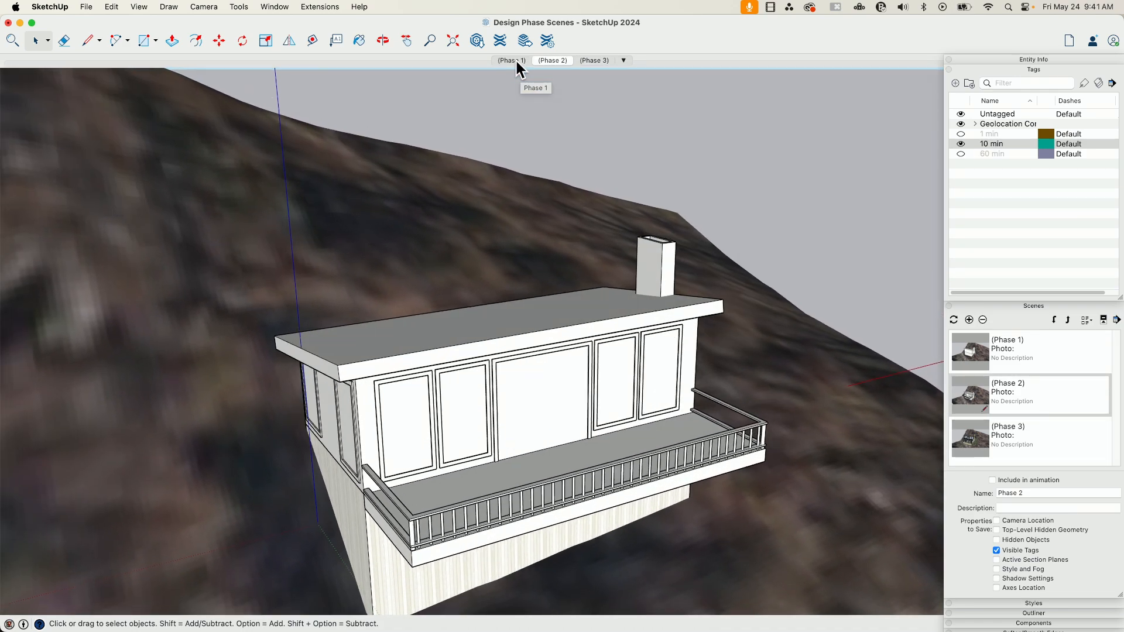
{"action": "left_click", "coordinate": [510, 60]}
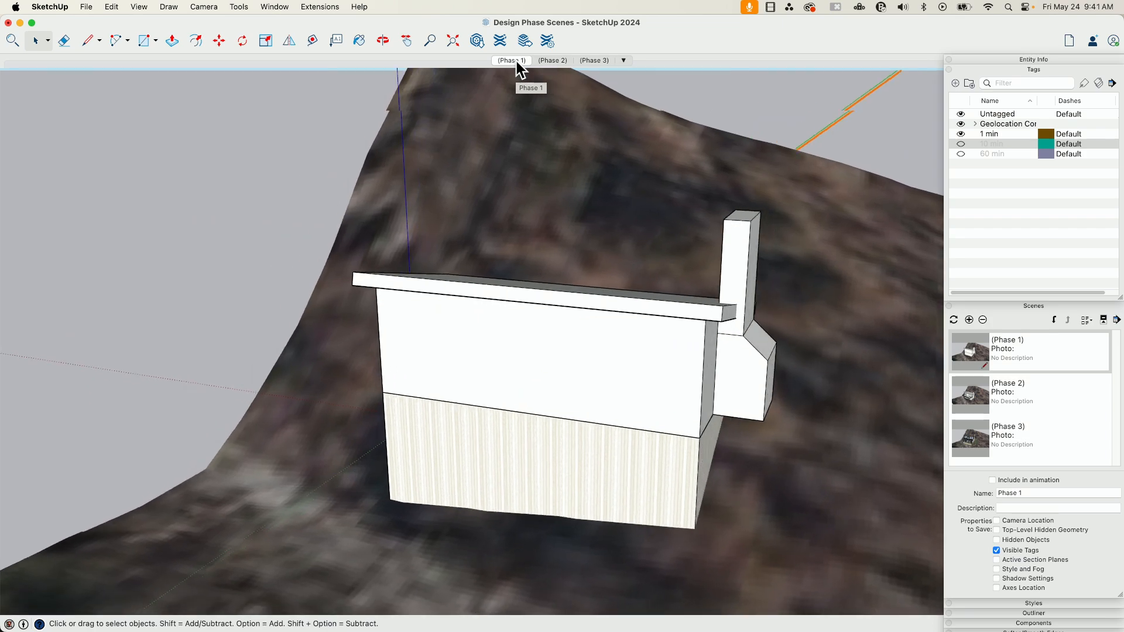
{"action": "left_click", "coordinate": [593, 60]}
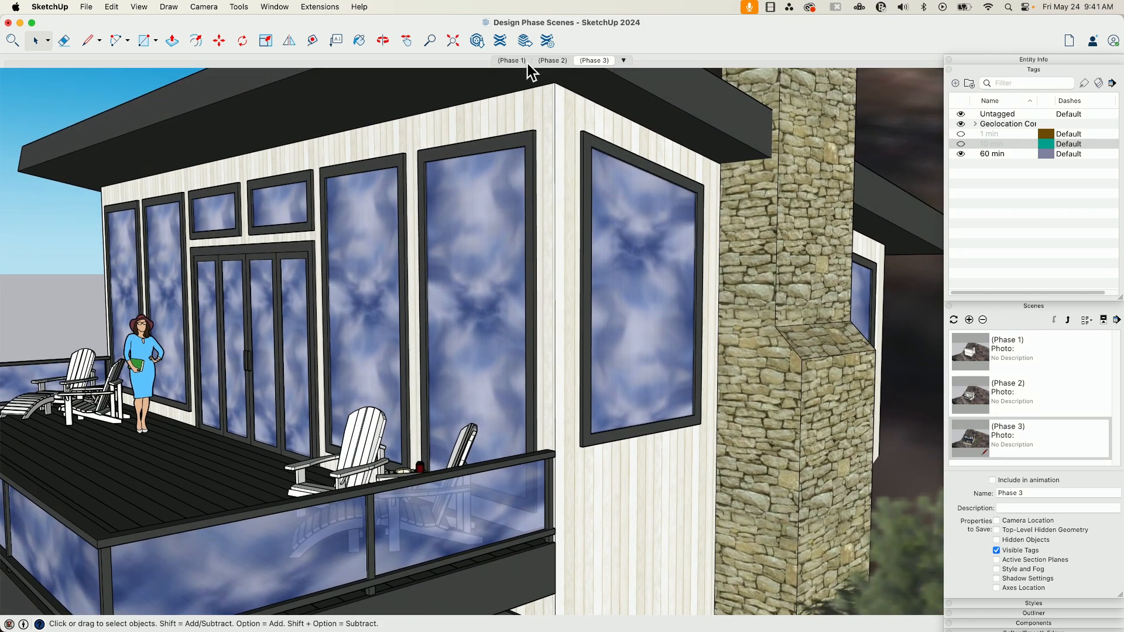
Return to the Phase 1 scene showing the plain cabin massing from a wider view.
{"action": "left_click", "coordinate": [512, 60]}
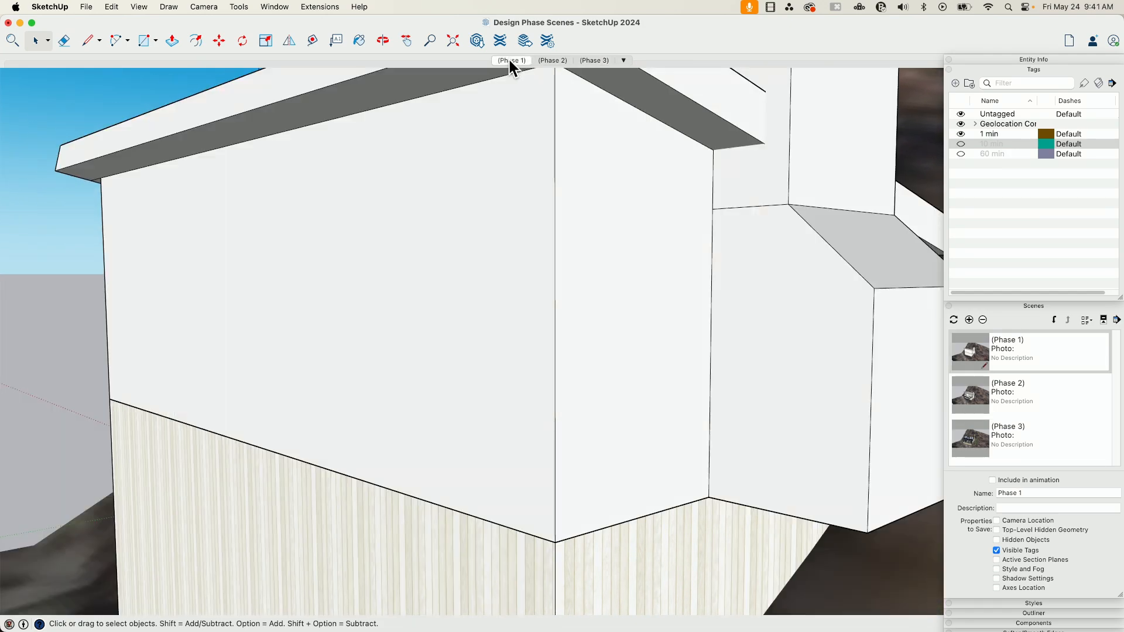
{"action": "mouse_move", "coordinate": [770, 279]}
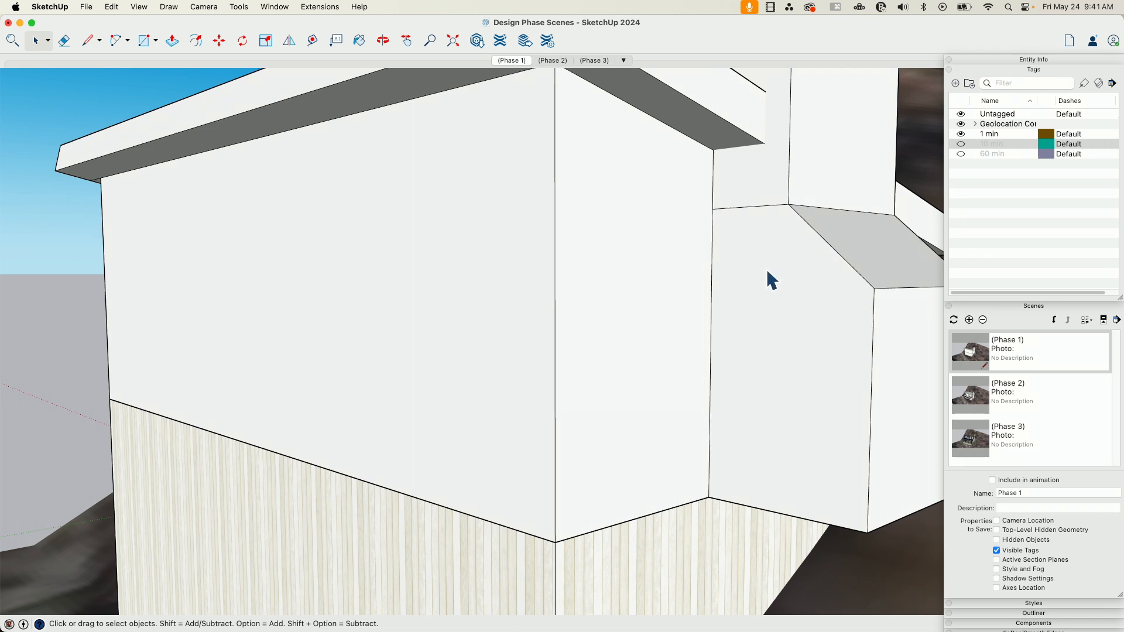
{"action": "mouse_move", "coordinate": [658, 8]}
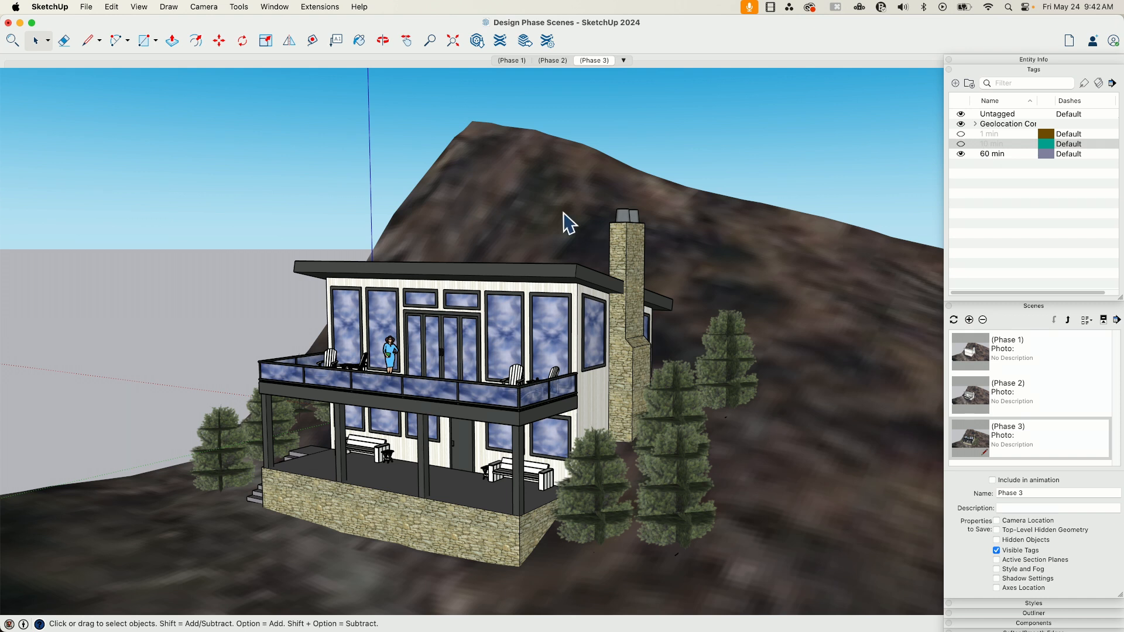
{"action": "left_click", "coordinate": [512, 60]}
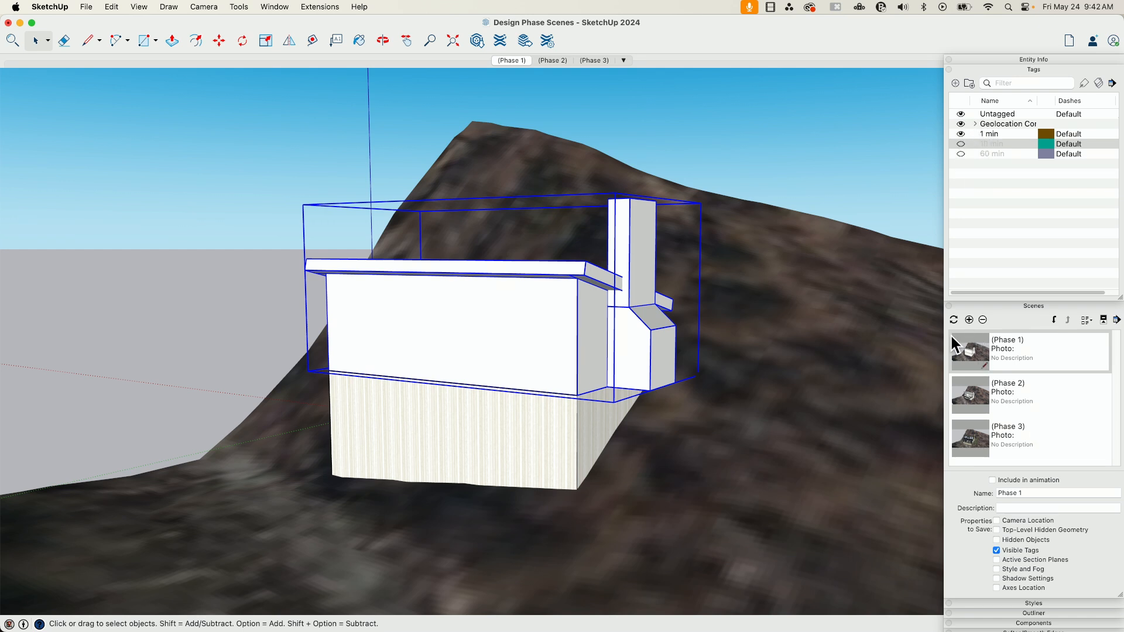
{"action": "mouse_move", "coordinate": [1037, 559]}
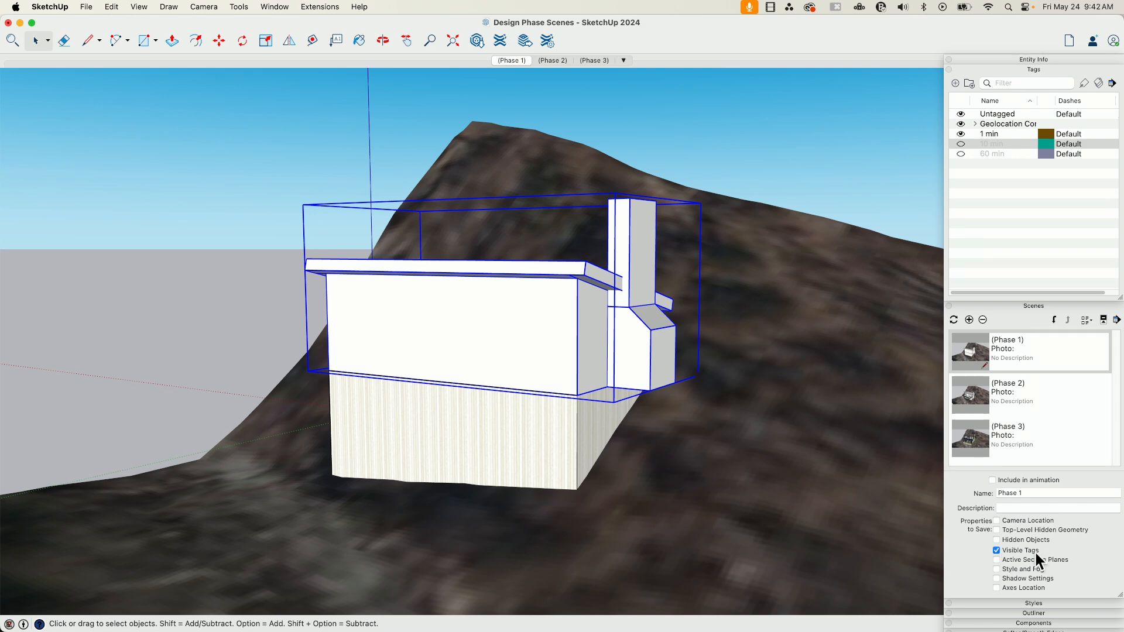
Activate the Phase 3 scene with the stone-based cabin, glass railings and trees.
{"action": "left_click", "coordinate": [592, 60]}
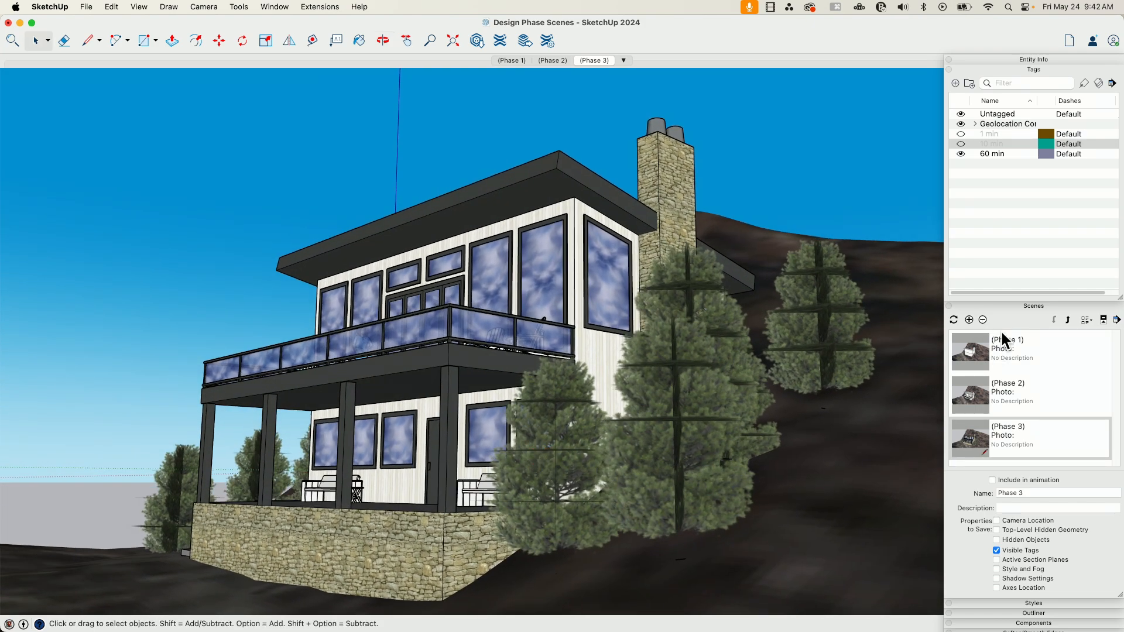
{"action": "mouse_move", "coordinate": [997, 526]}
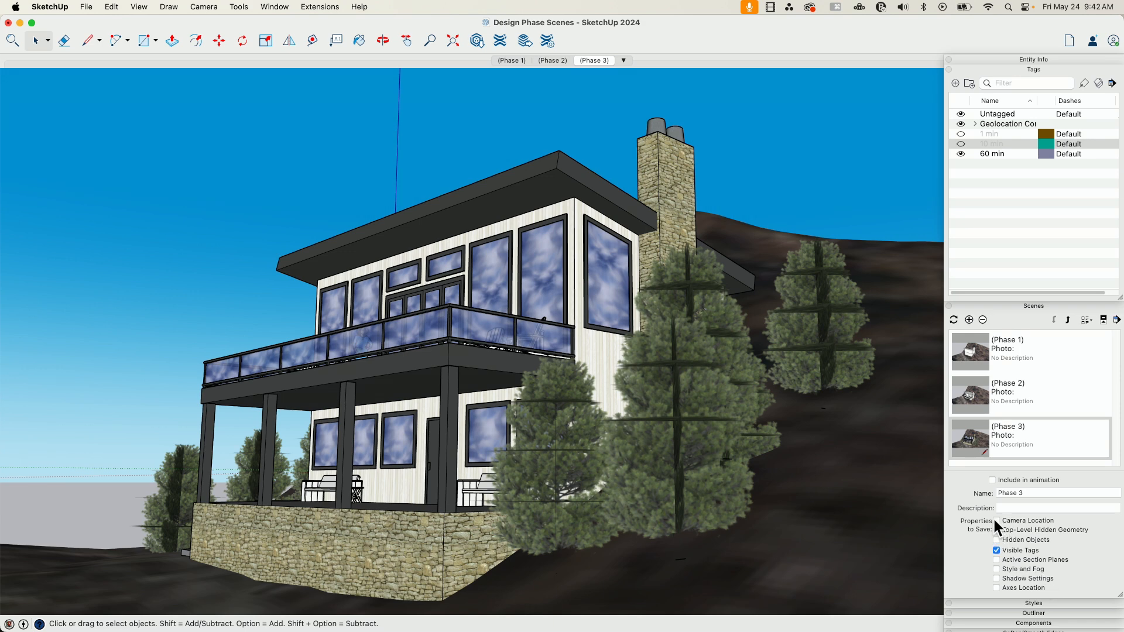
{"action": "mouse_move", "coordinate": [352, 351]}
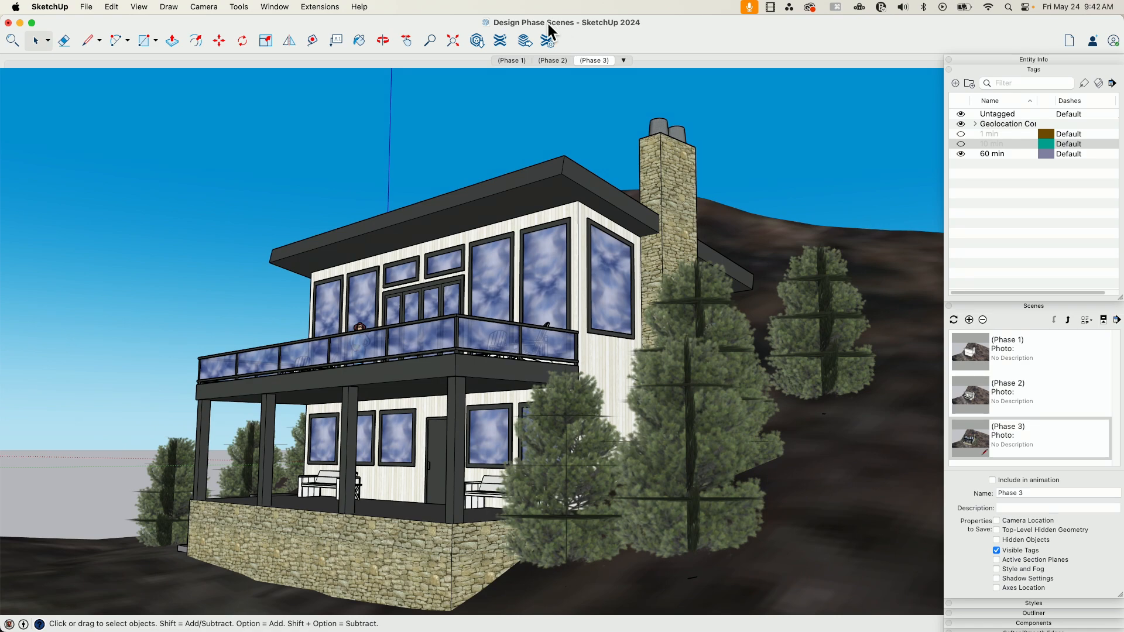
{"action": "left_click", "coordinate": [511, 60]}
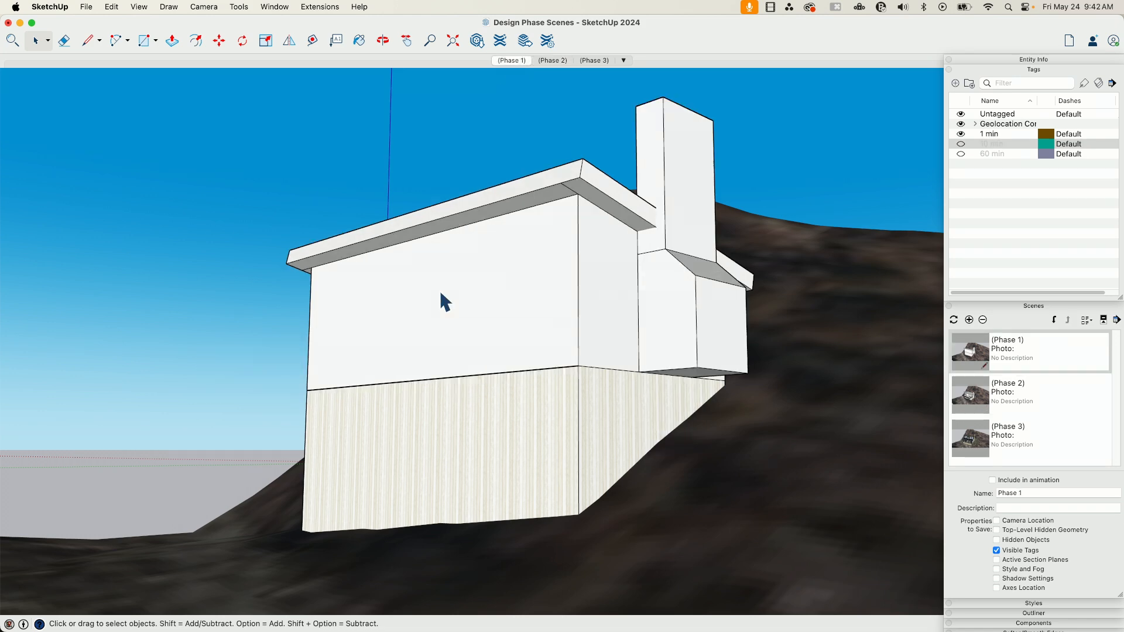
{"action": "mouse_move", "coordinate": [589, 73]}
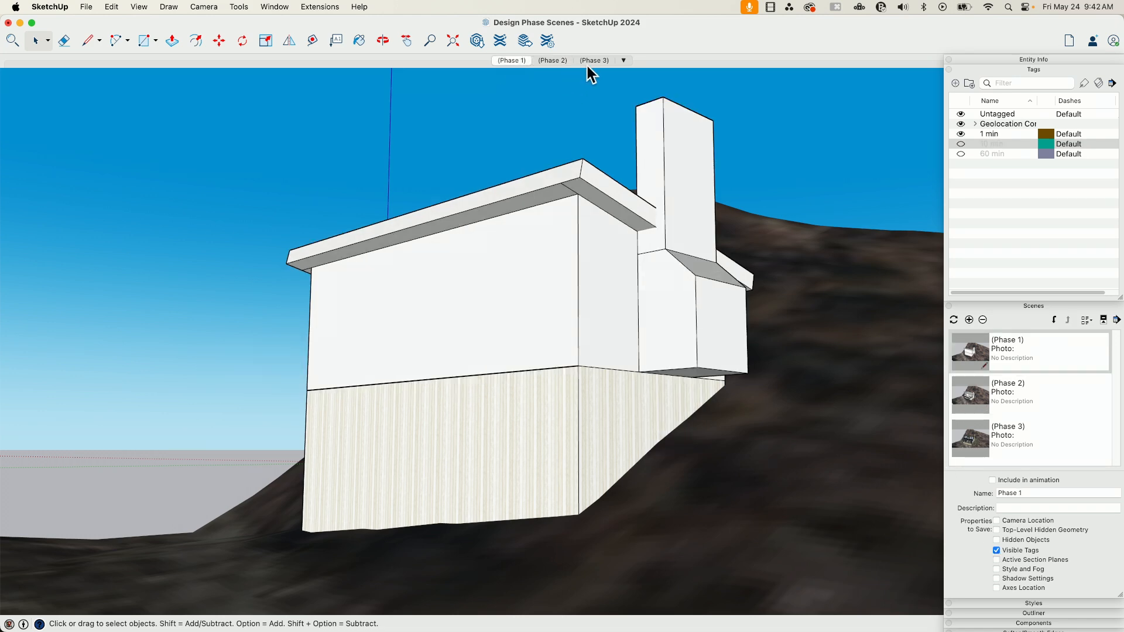
{"action": "left_click", "coordinate": [593, 60]}
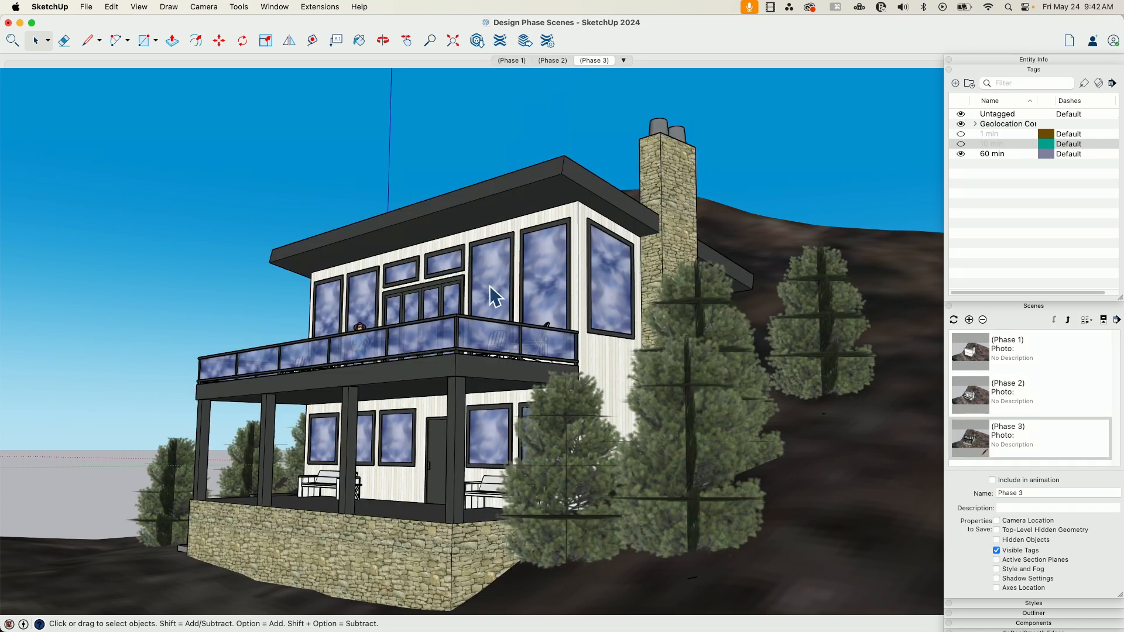
{"action": "mouse_move", "coordinate": [564, 314]}
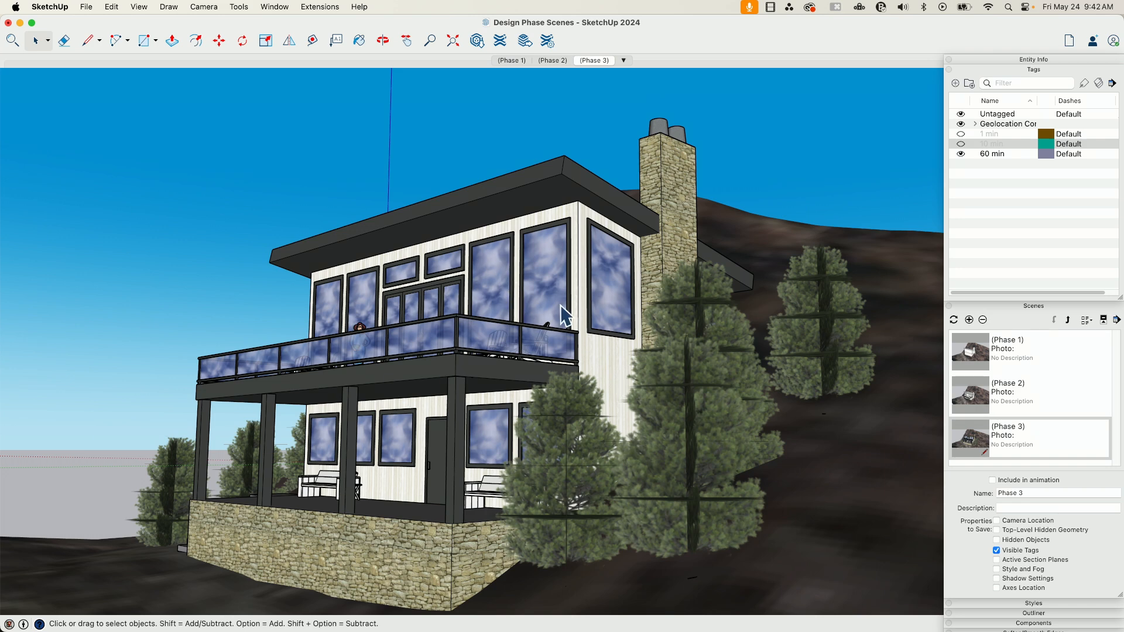